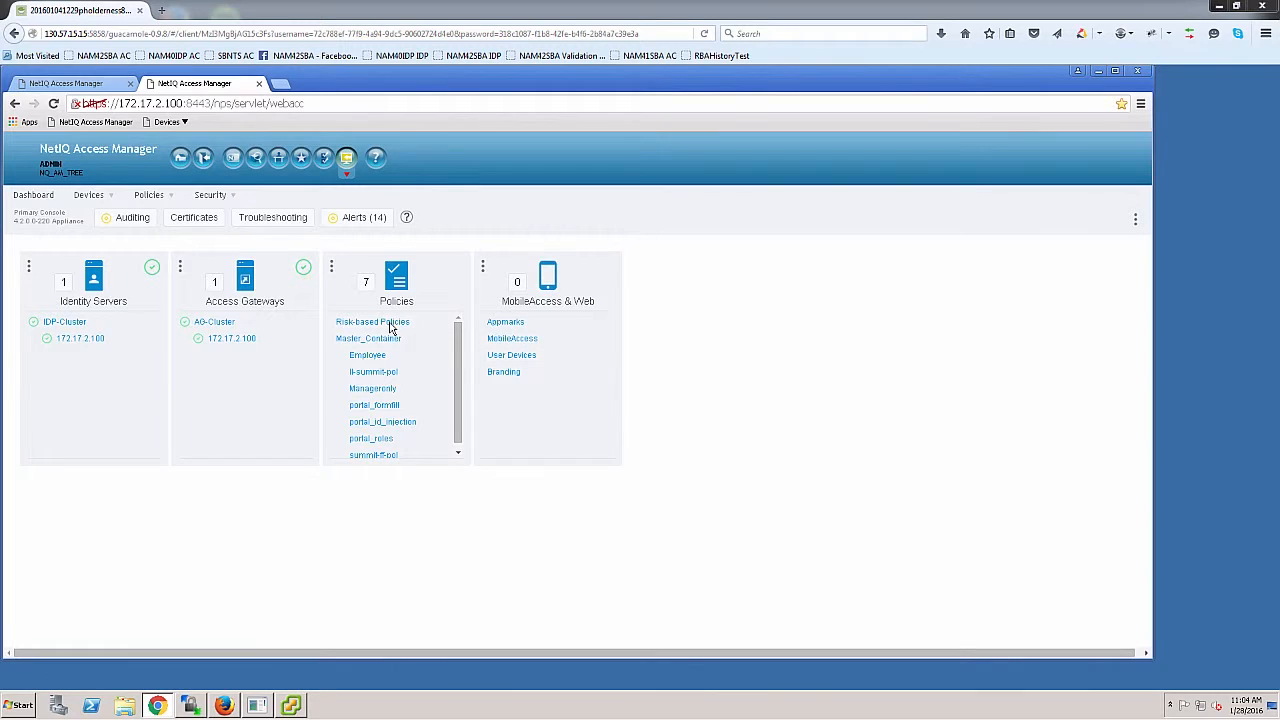
mouse_move(372, 322)
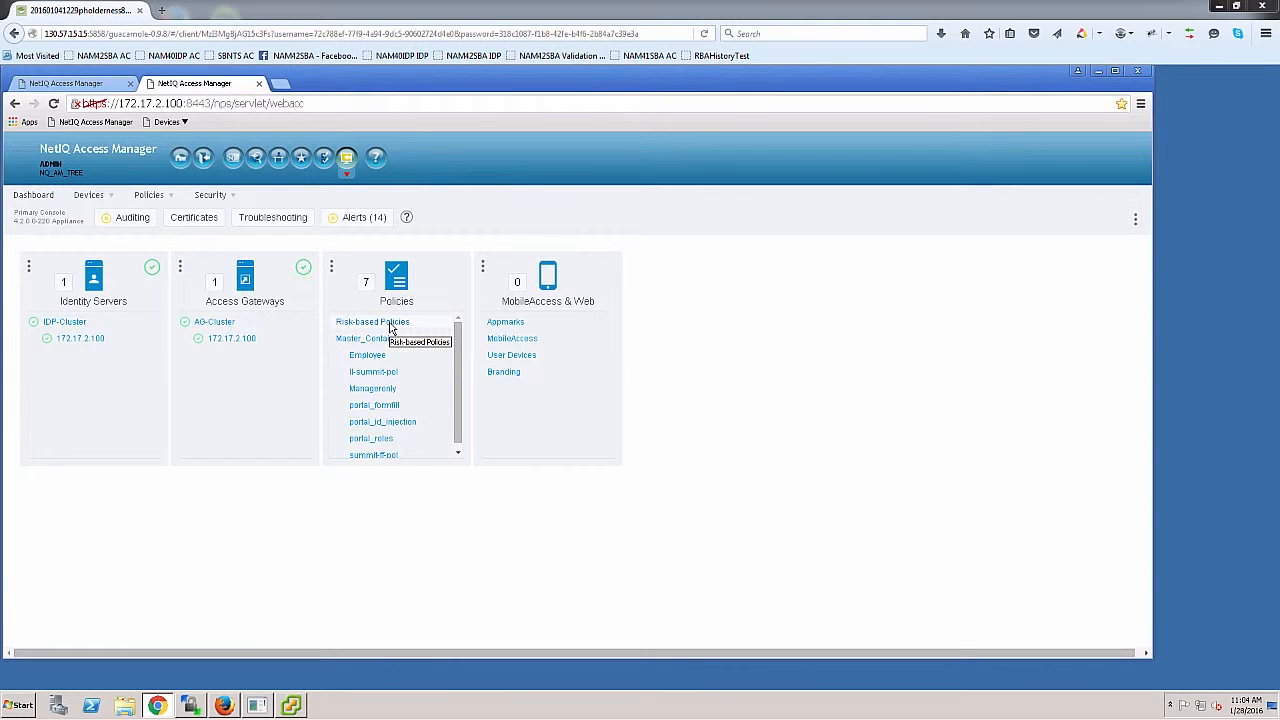
- Open the Risk-based Policies page listing Demo_RiskPolicy
click(372, 321)
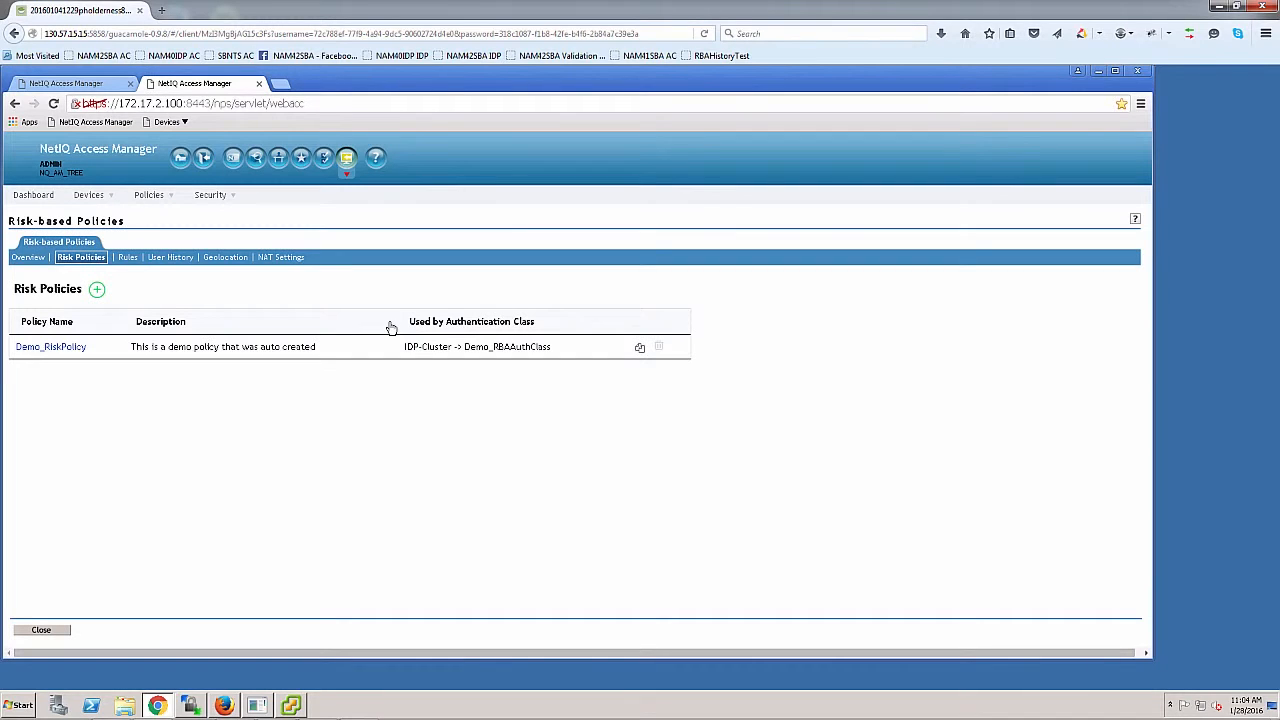
mouse_move(366, 325)
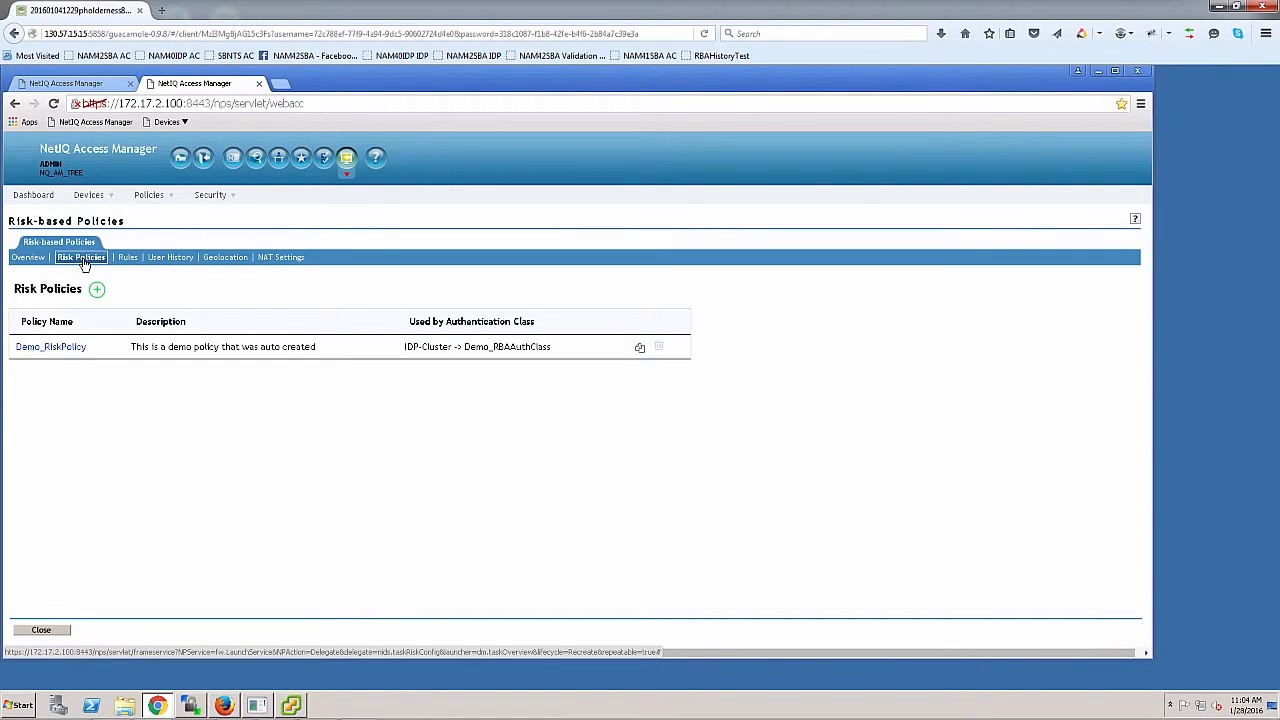
mouse_move(140, 263)
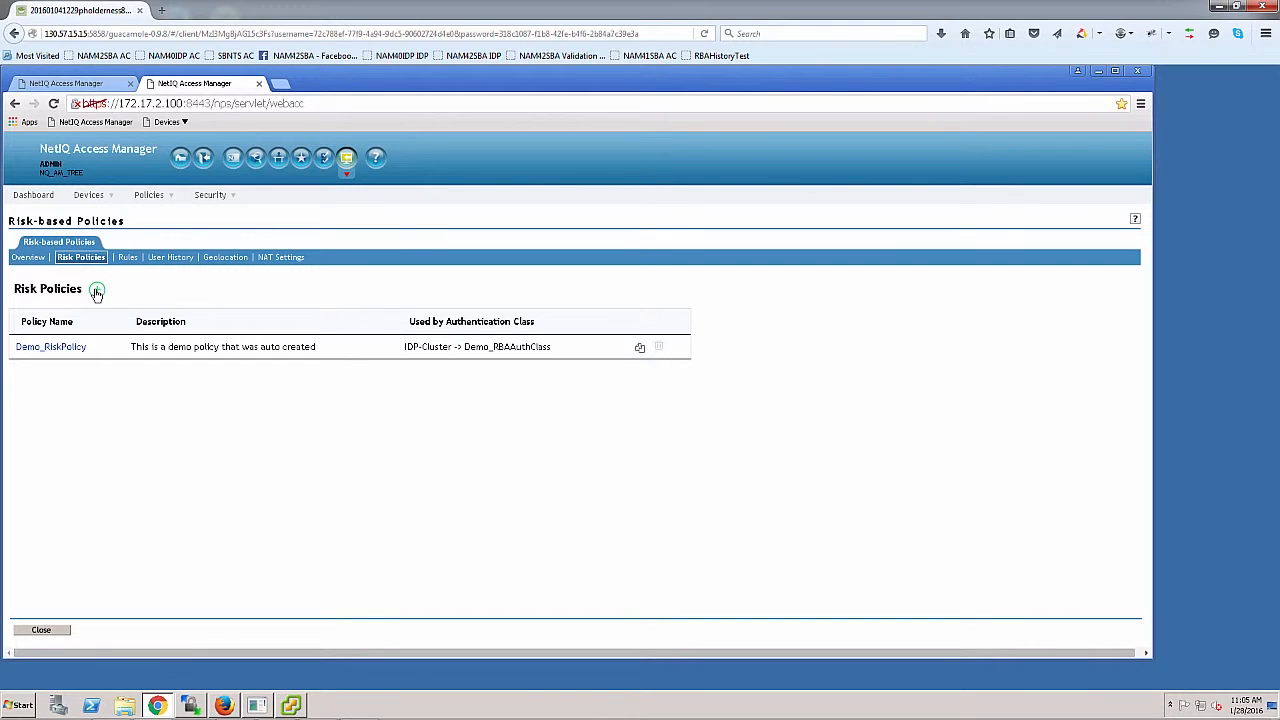
- Create risk policy PreAuthRBANetCheck with a network-parameter check description, assigned to IDP-Cluster
click(96, 290)
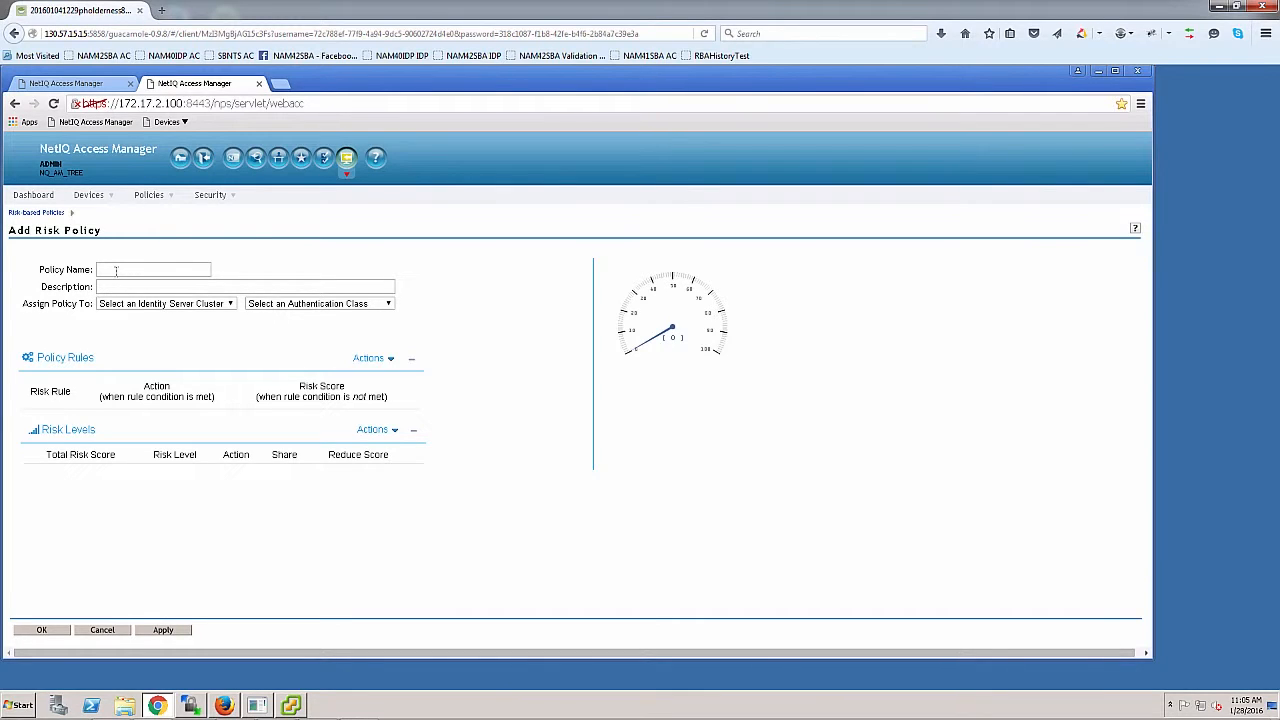
text(PreAuthRBANetCheck)
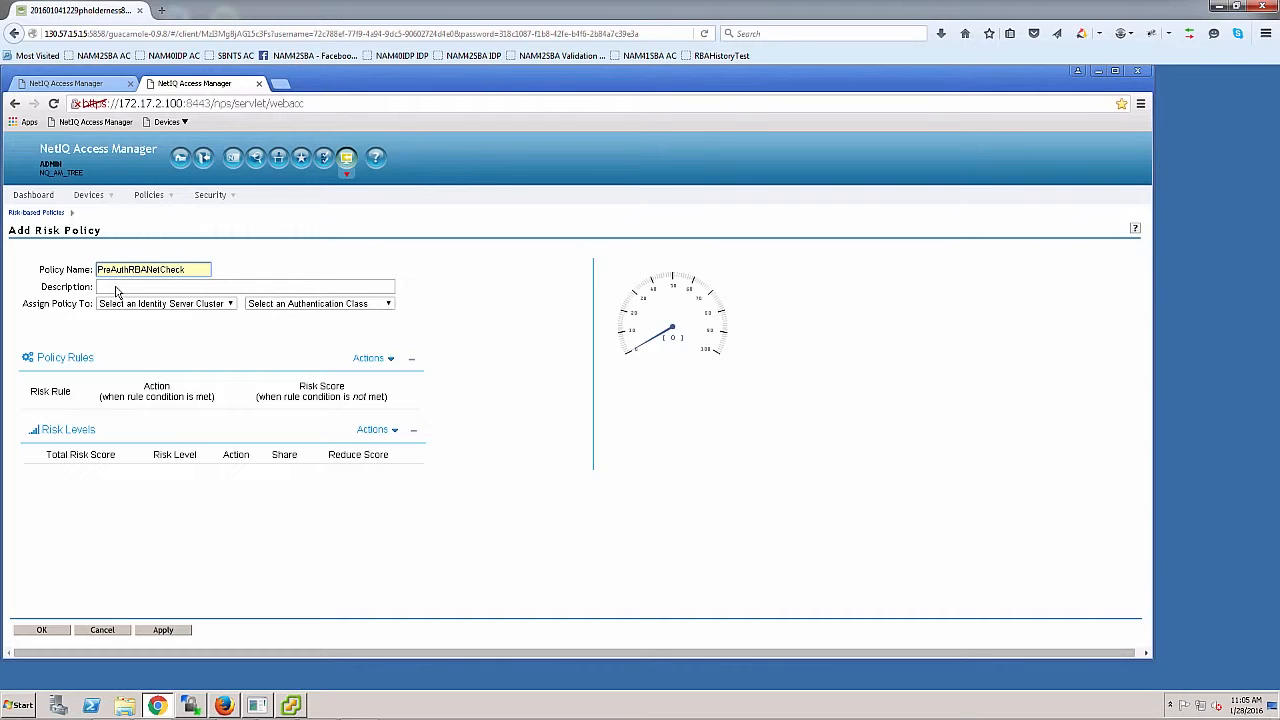
click(185, 269)
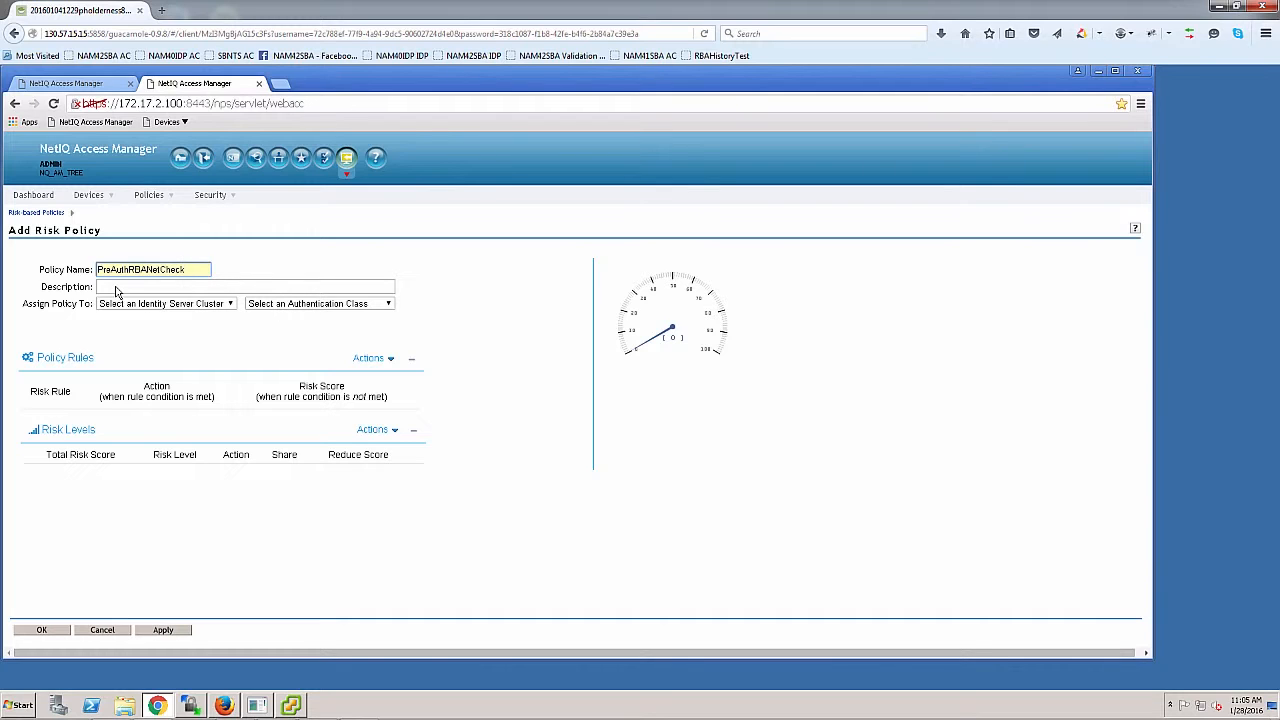
text(Checking network parameters to decideAuth type)
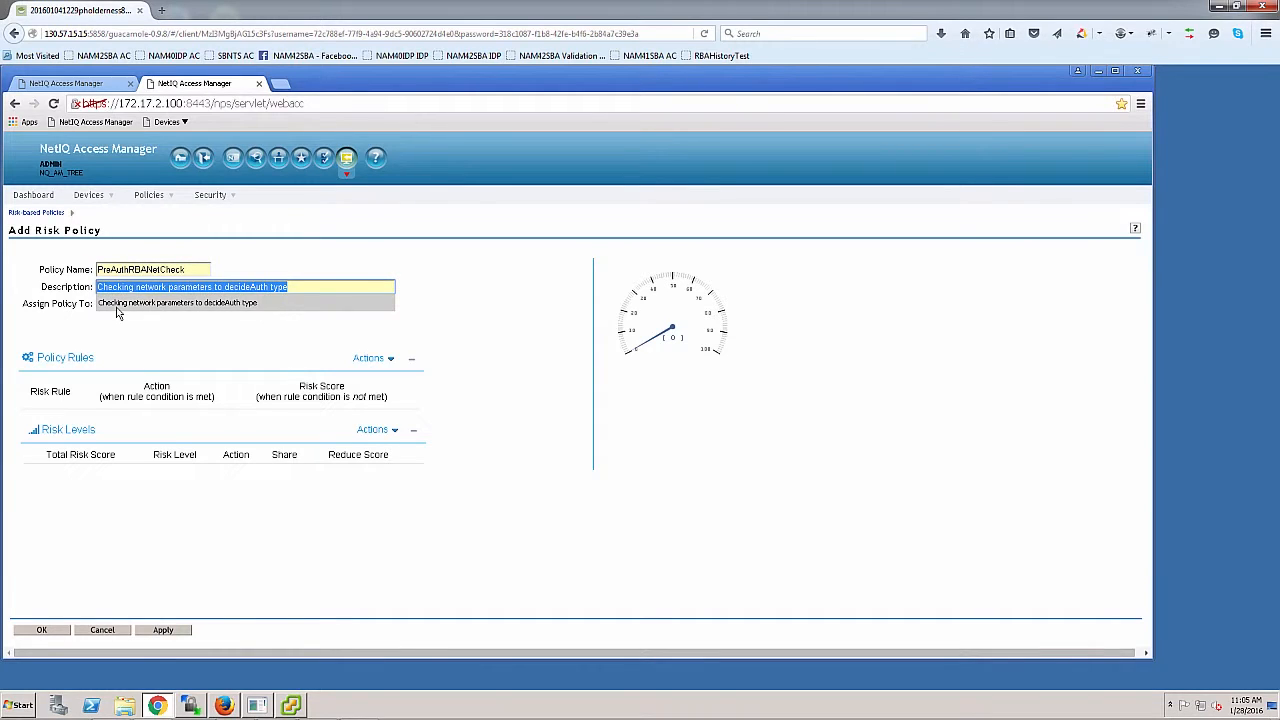
click(165, 303)
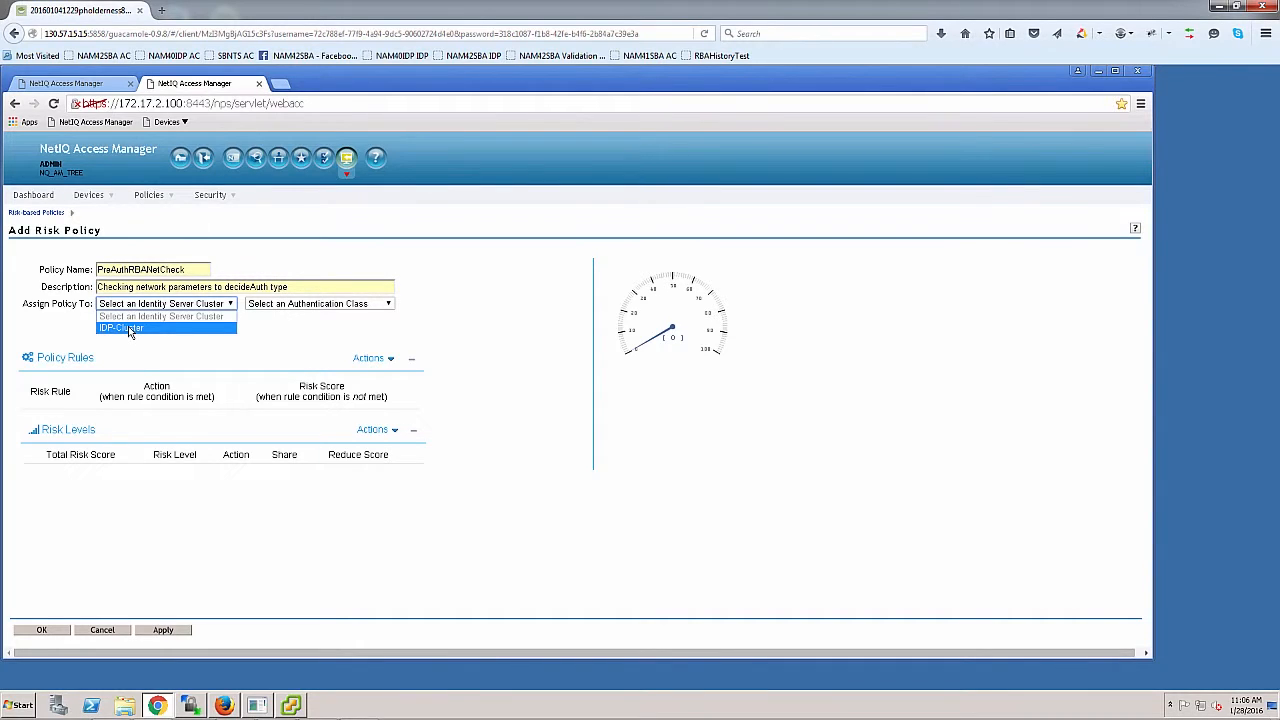
click(120, 328)
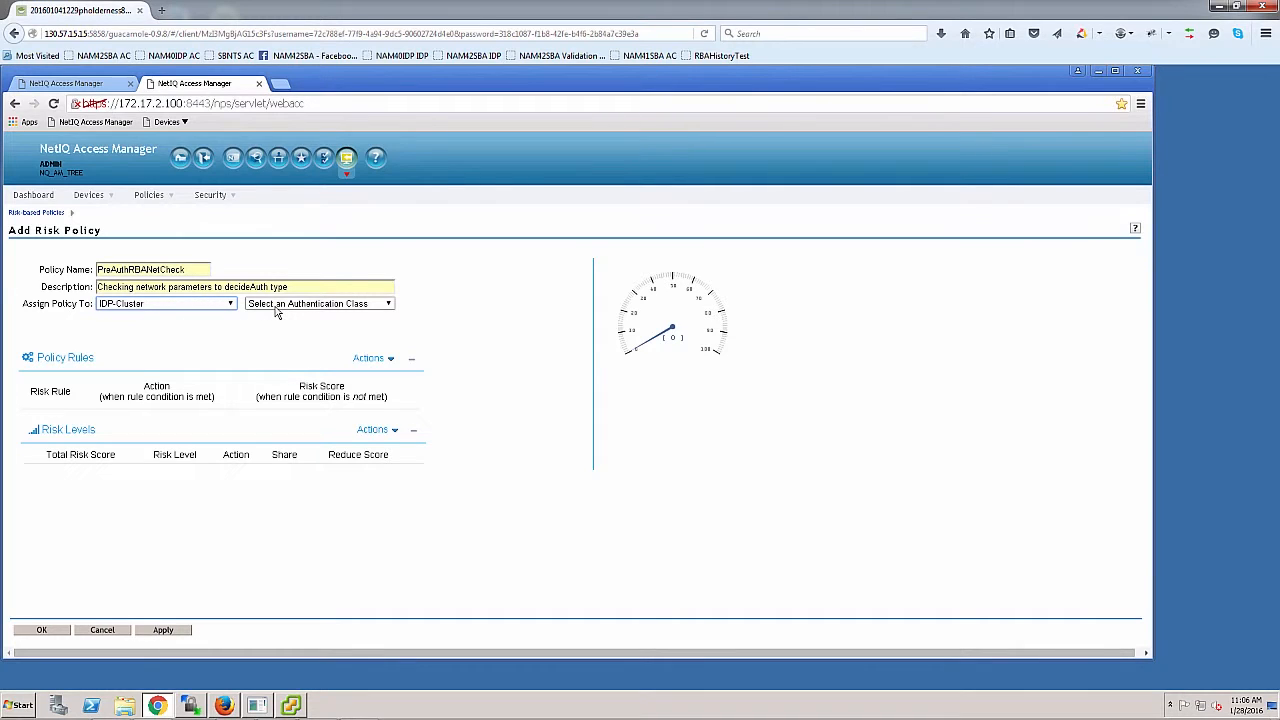
click(318, 303)
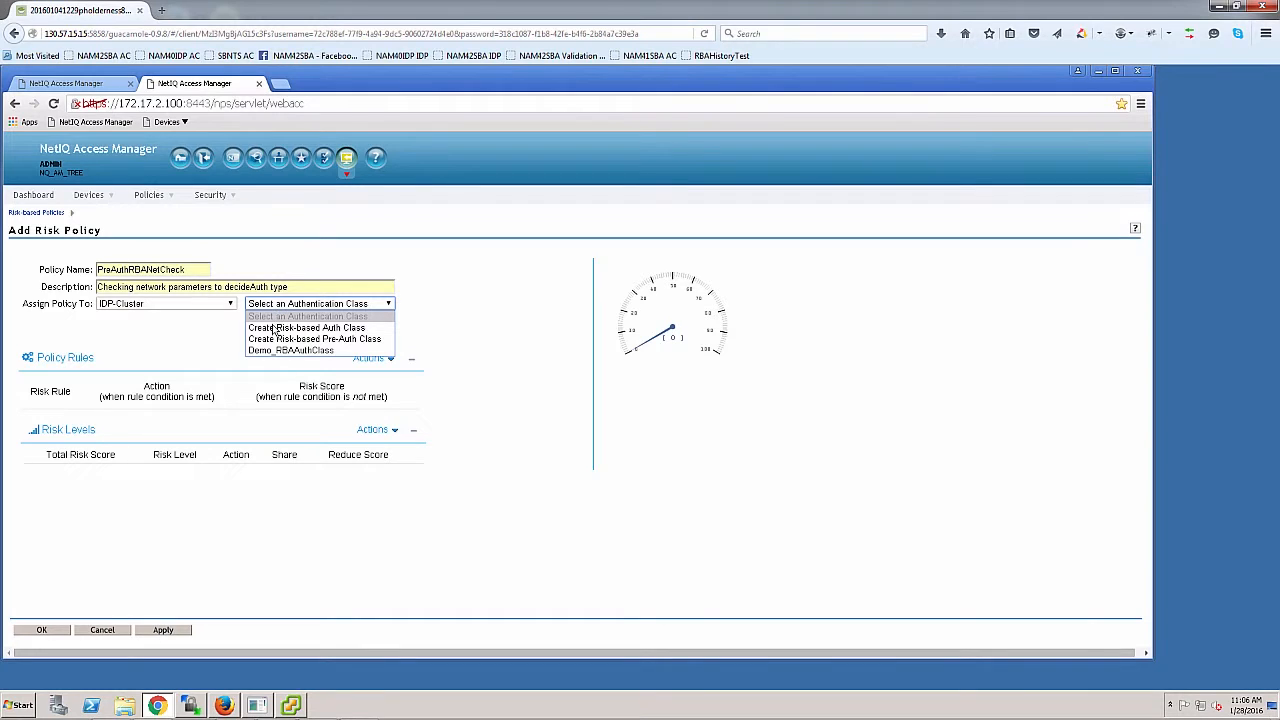
mouse_move(314, 339)
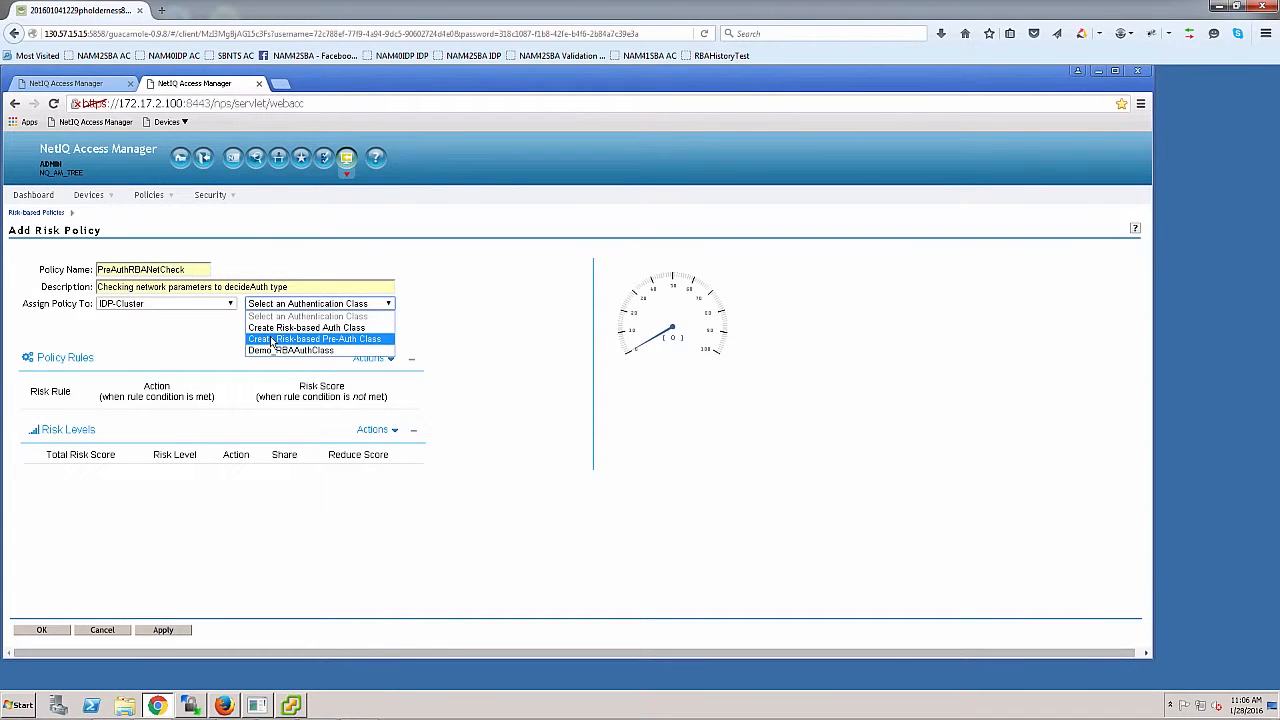
- Create and save the risk-based pre-auth class PreAuthRiskCheckClass
click(315, 339)
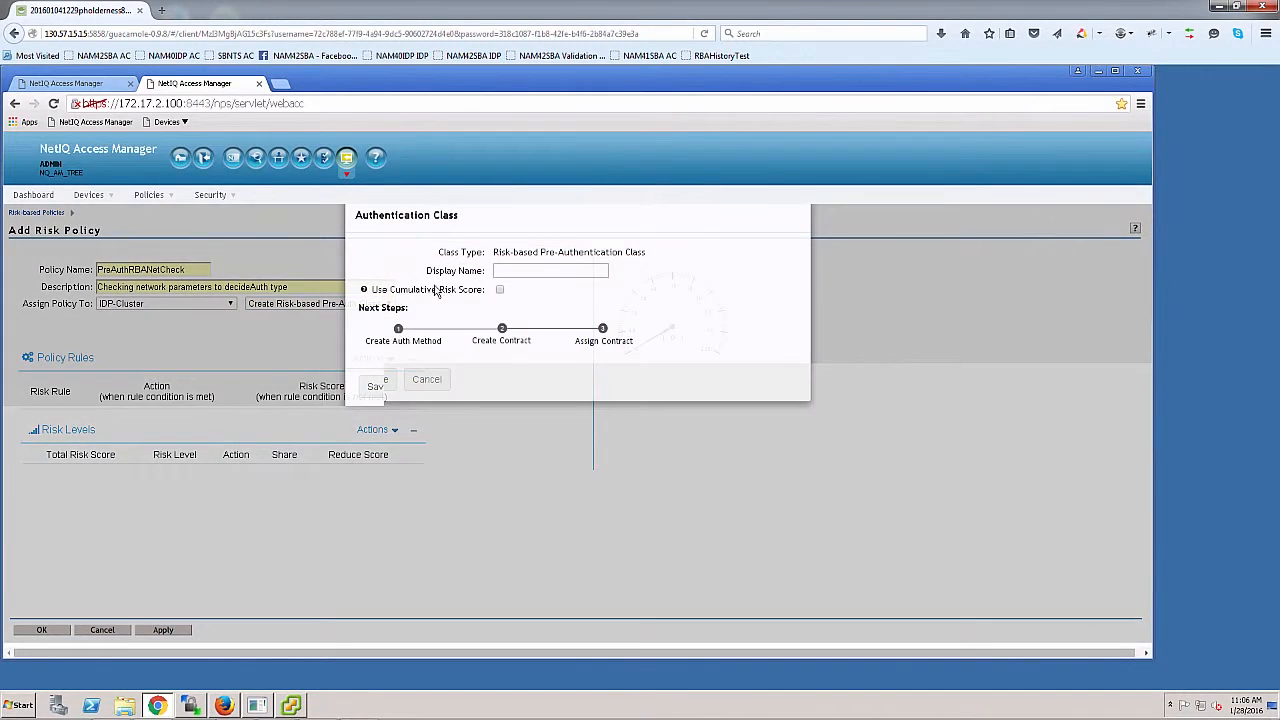
click(550, 298)
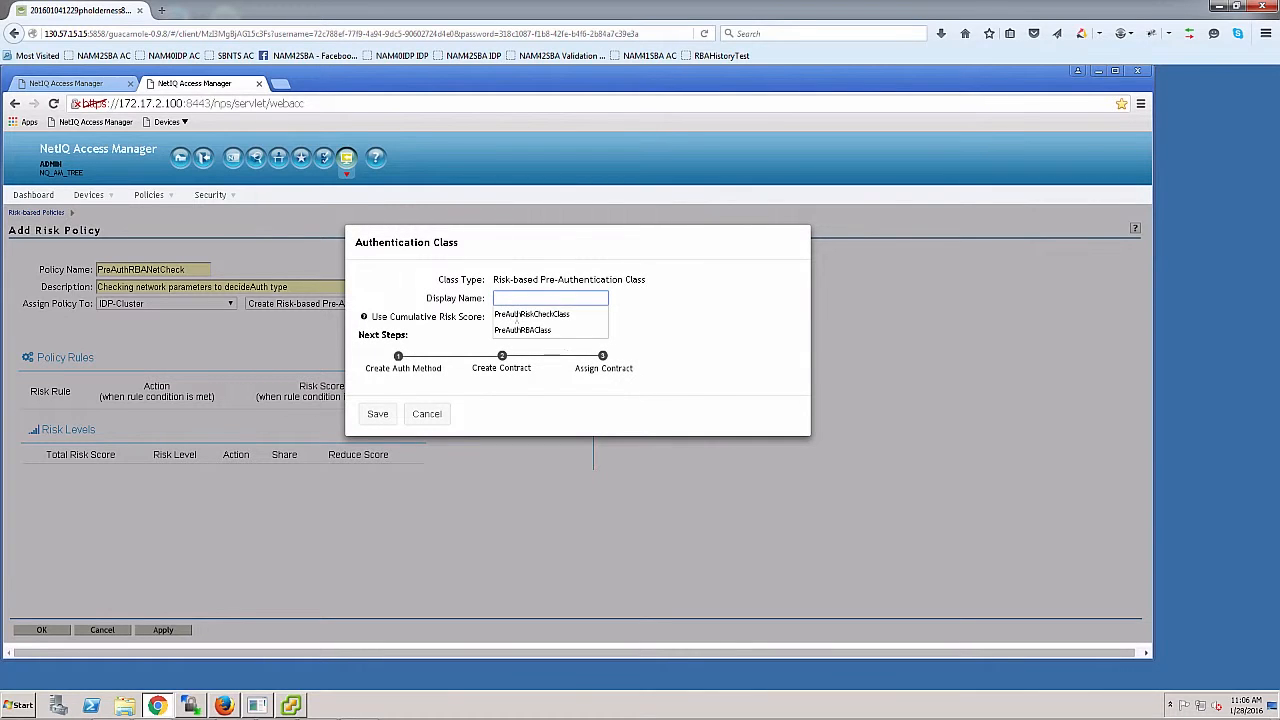
click(531, 314)
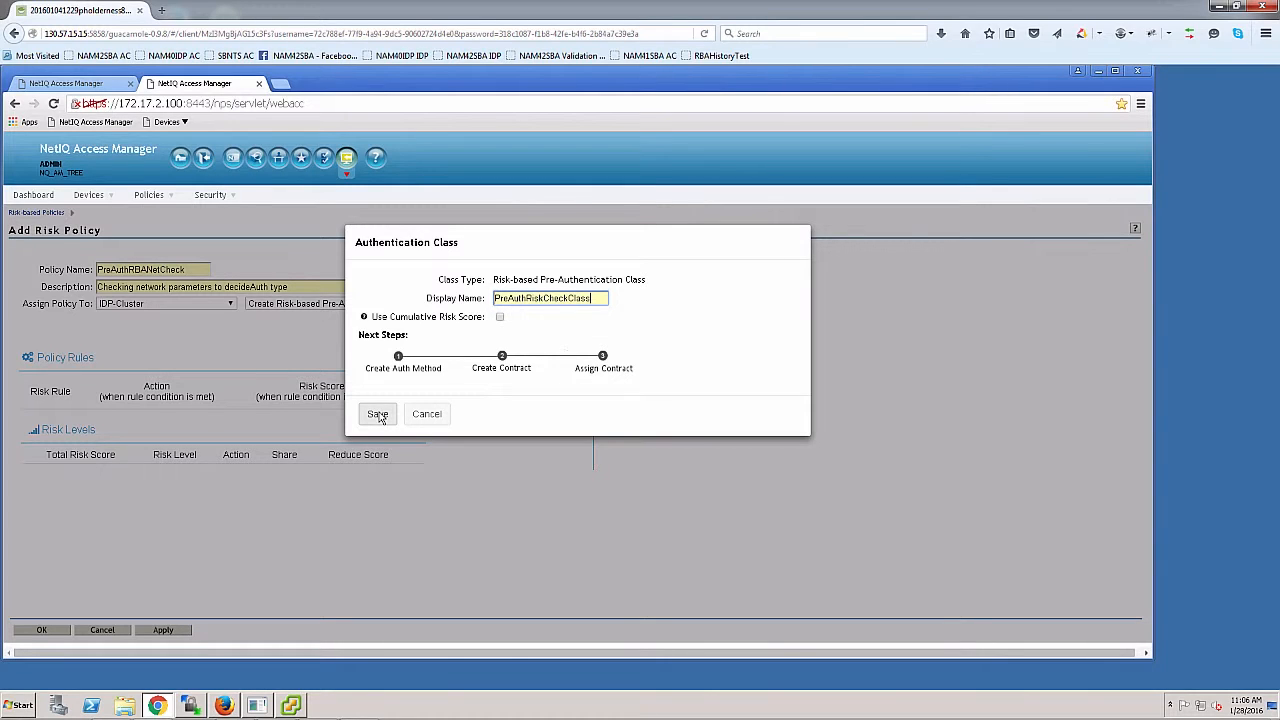
click(377, 414)
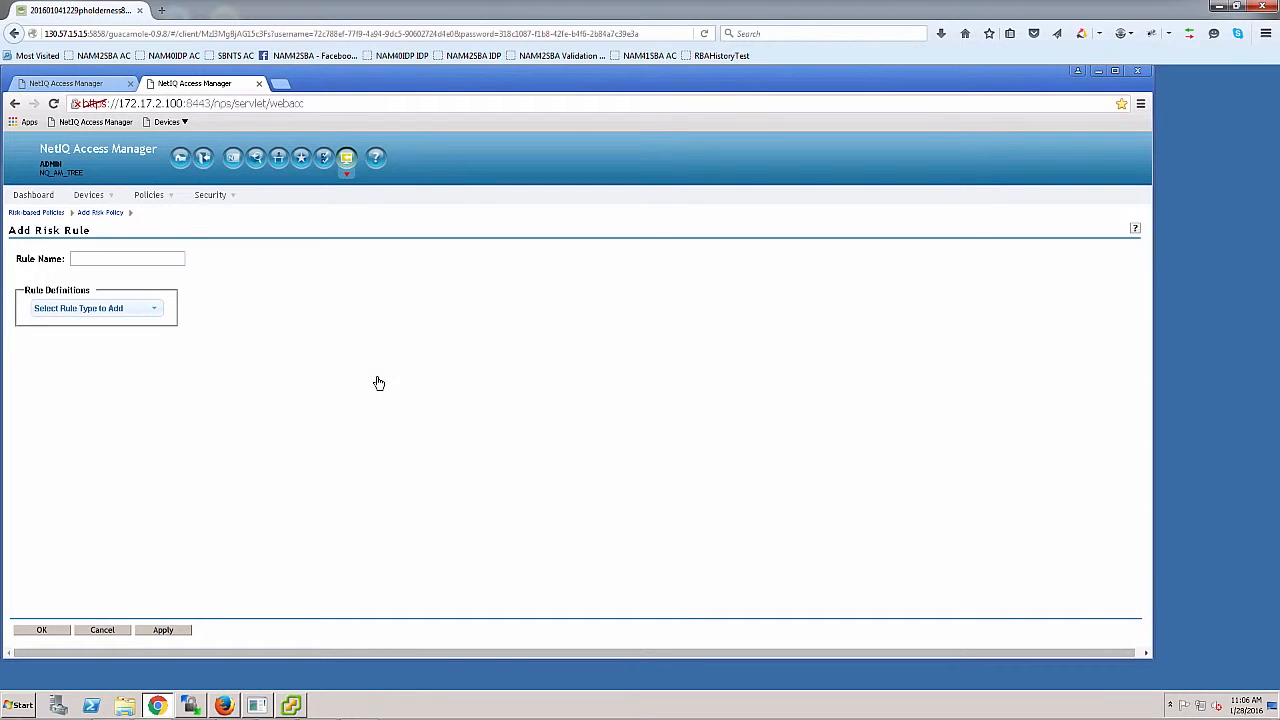
- Add rule XFF-Network-Check-Rule with HTTP header condition X-Forwarded-For equals 2.2.2.2
click(127, 258)
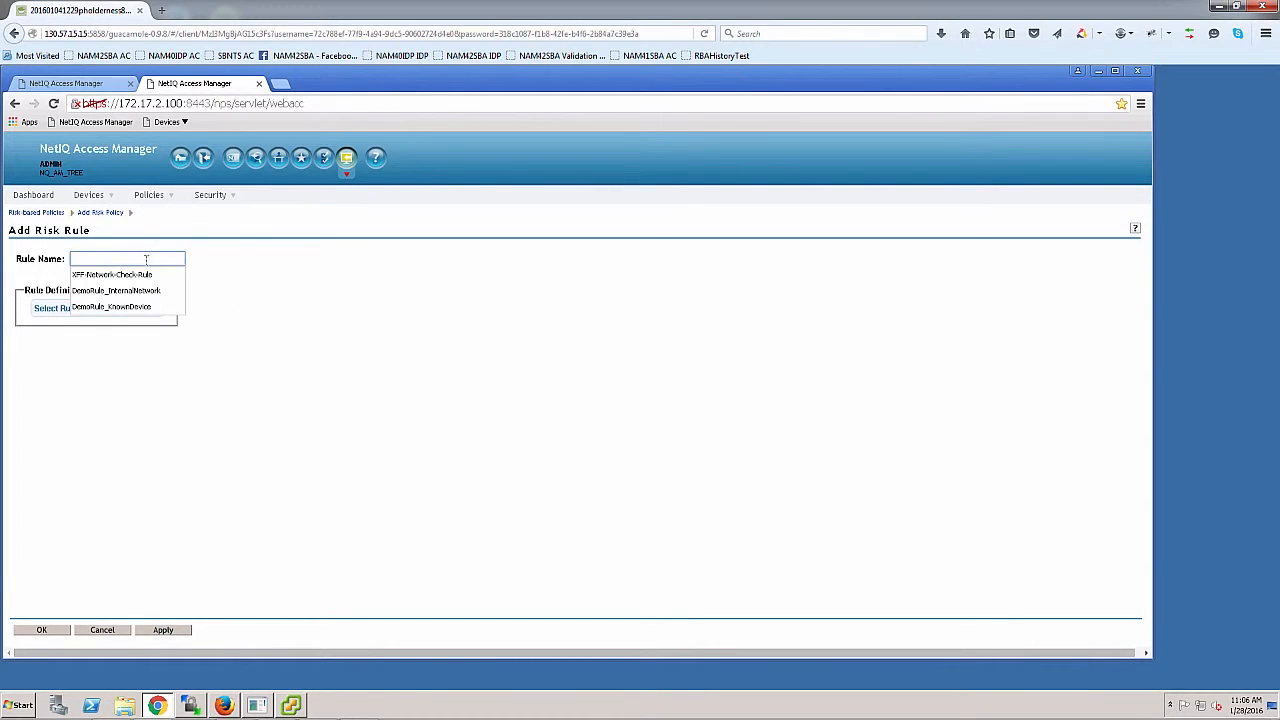
click(113, 274)
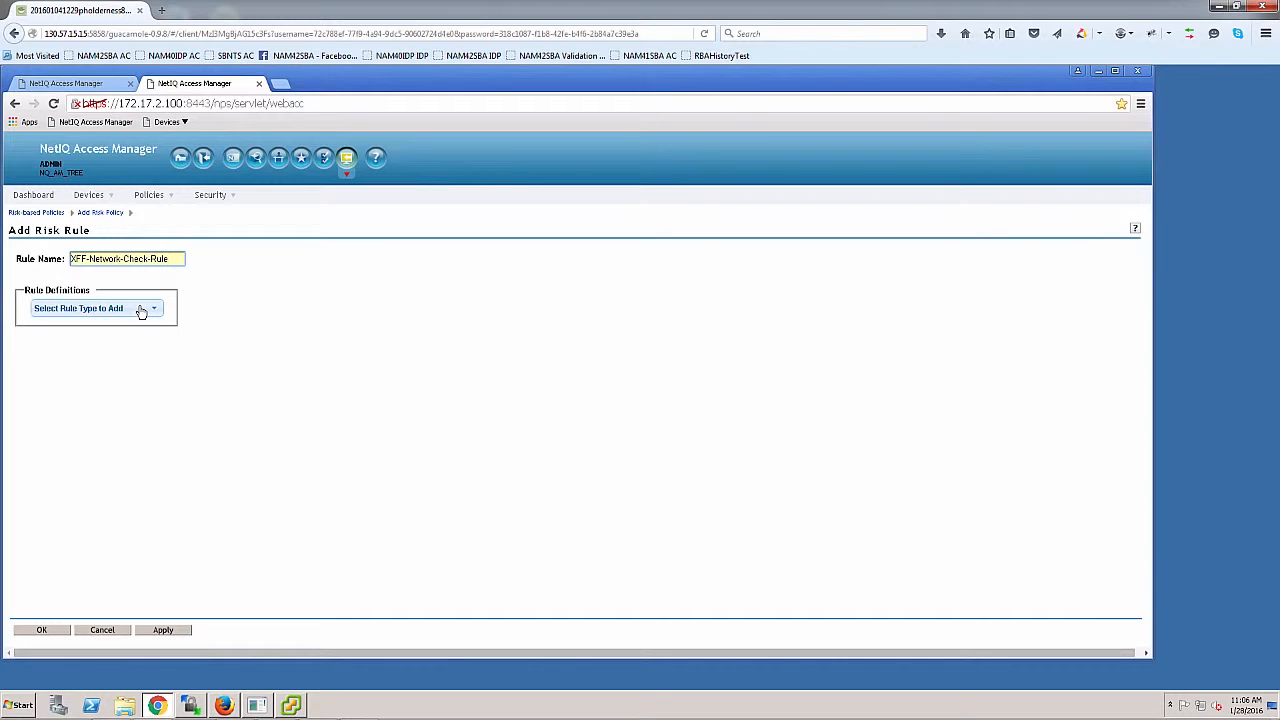
click(95, 308)
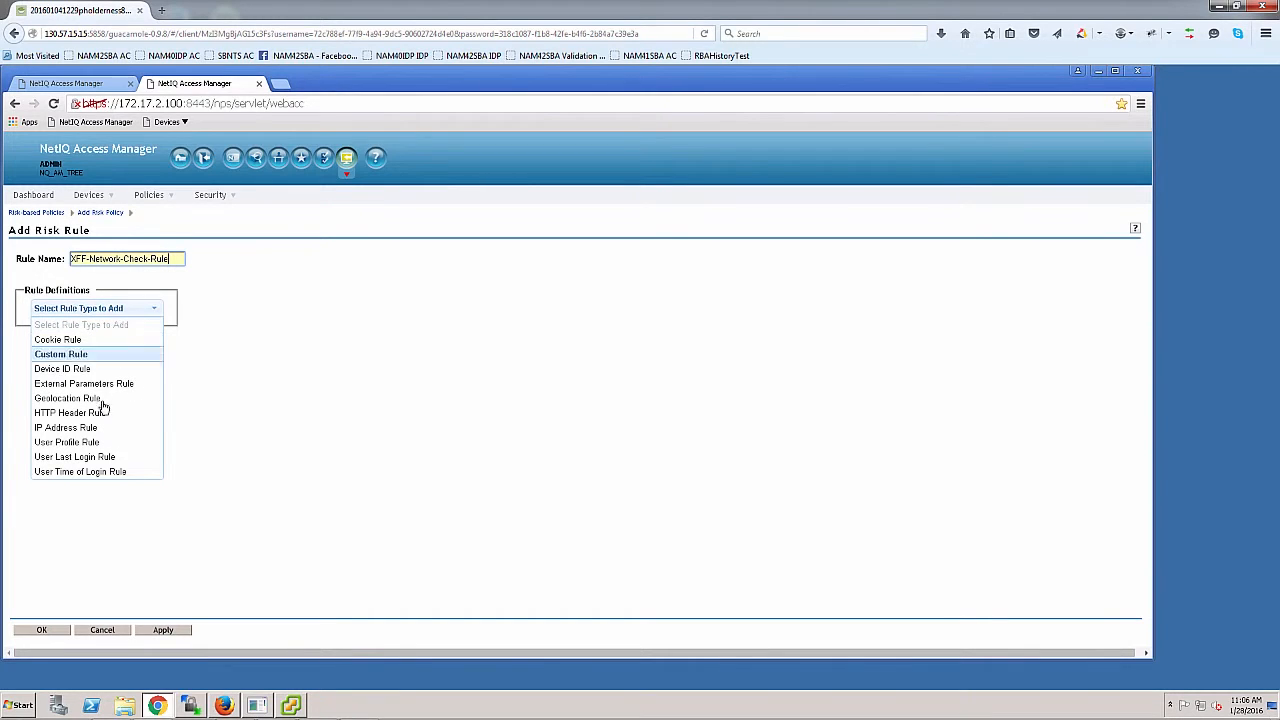
mouse_move(97, 412)
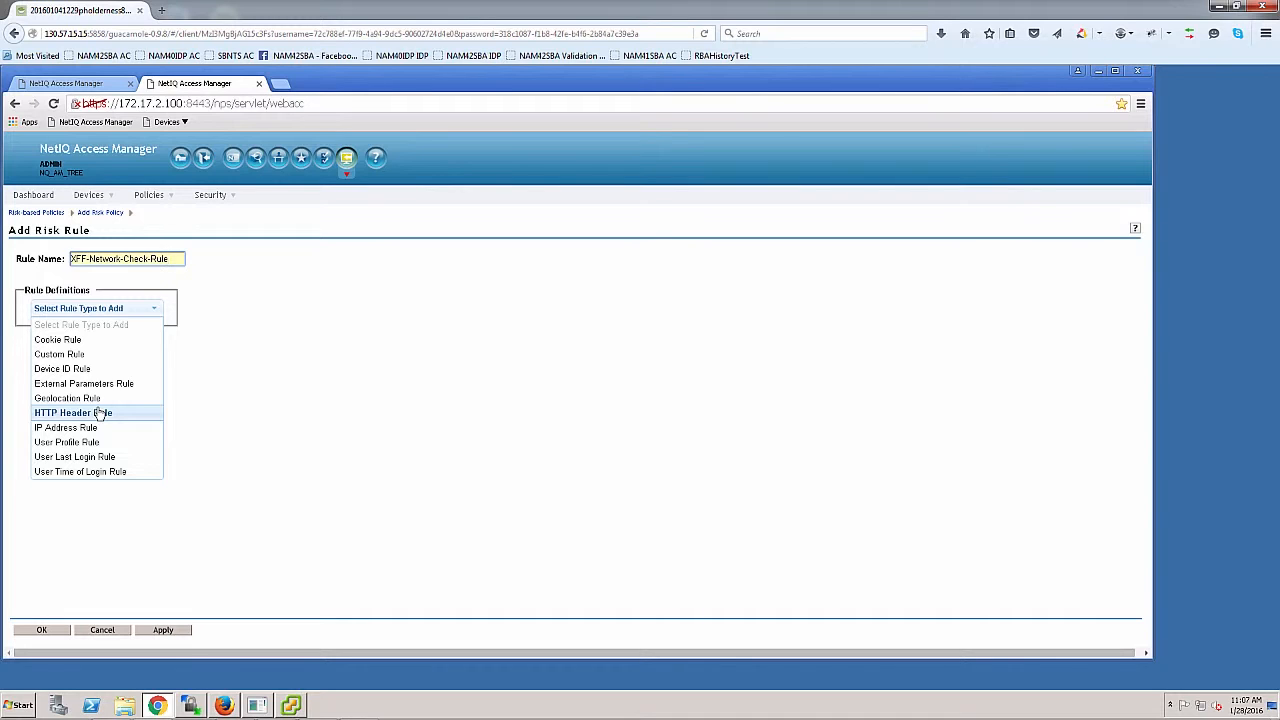
click(73, 412)
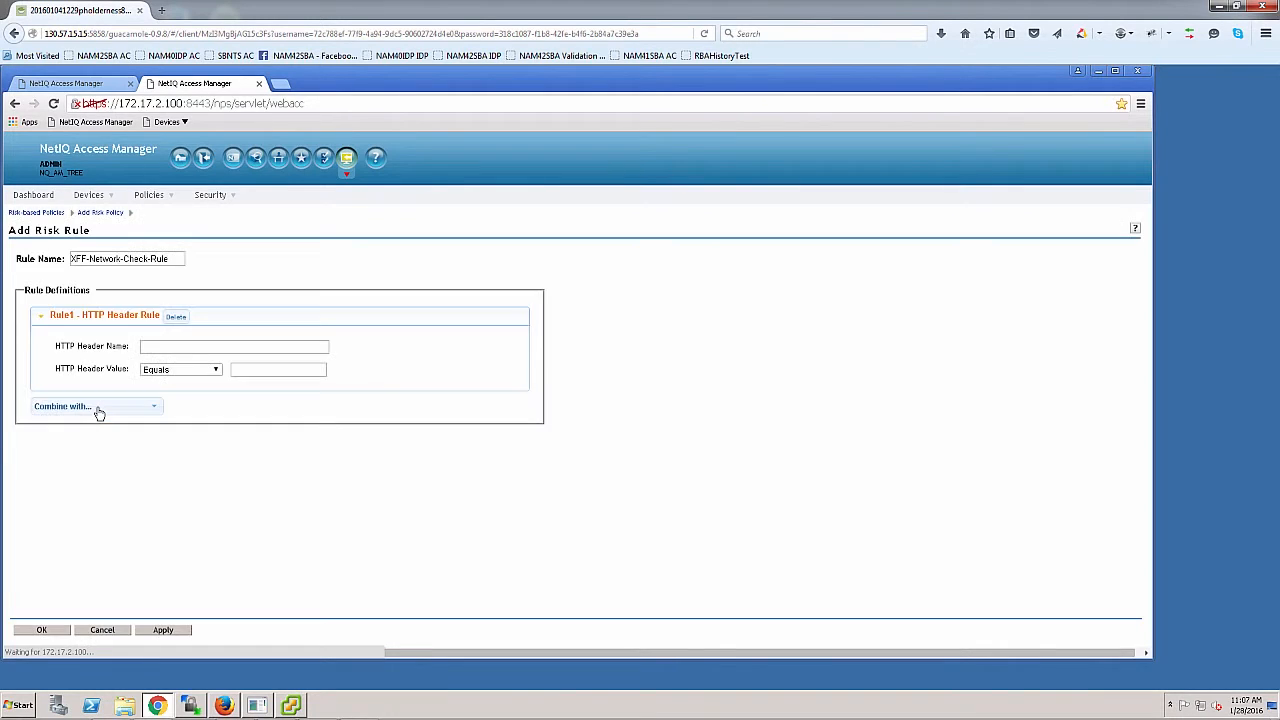
click(235, 346)
text(X-Forwarded-For)
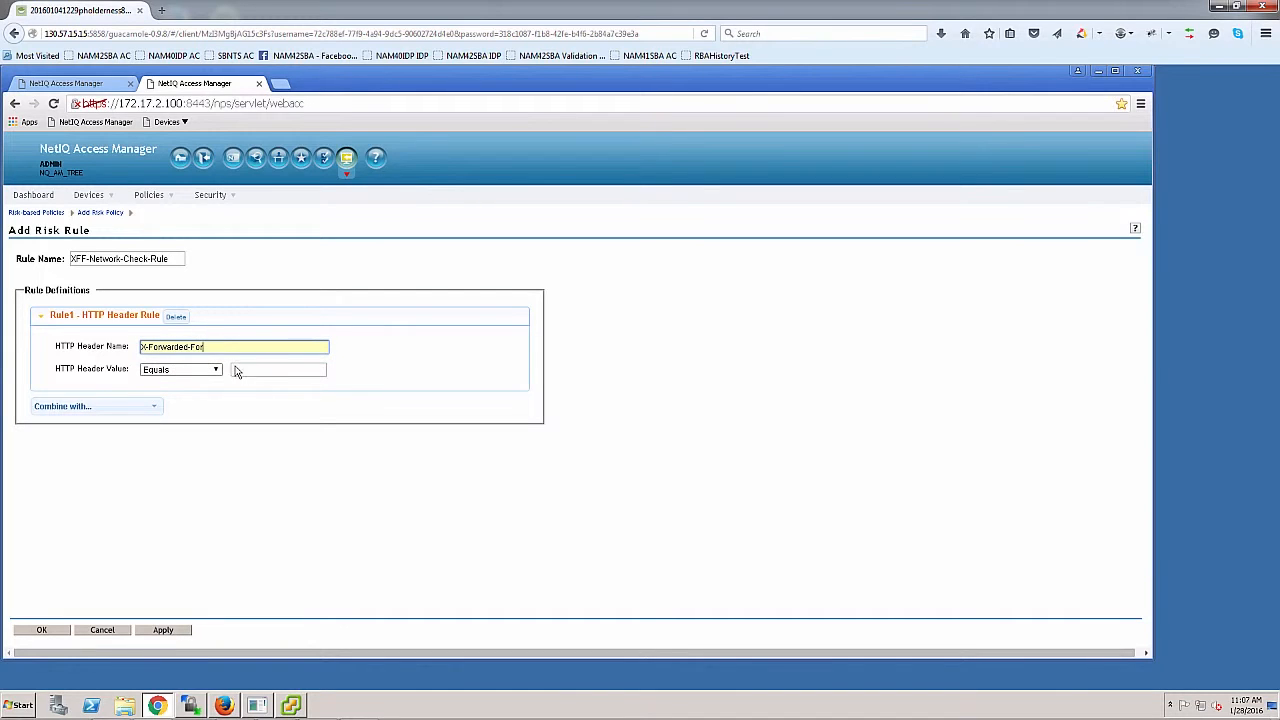
click(278, 369)
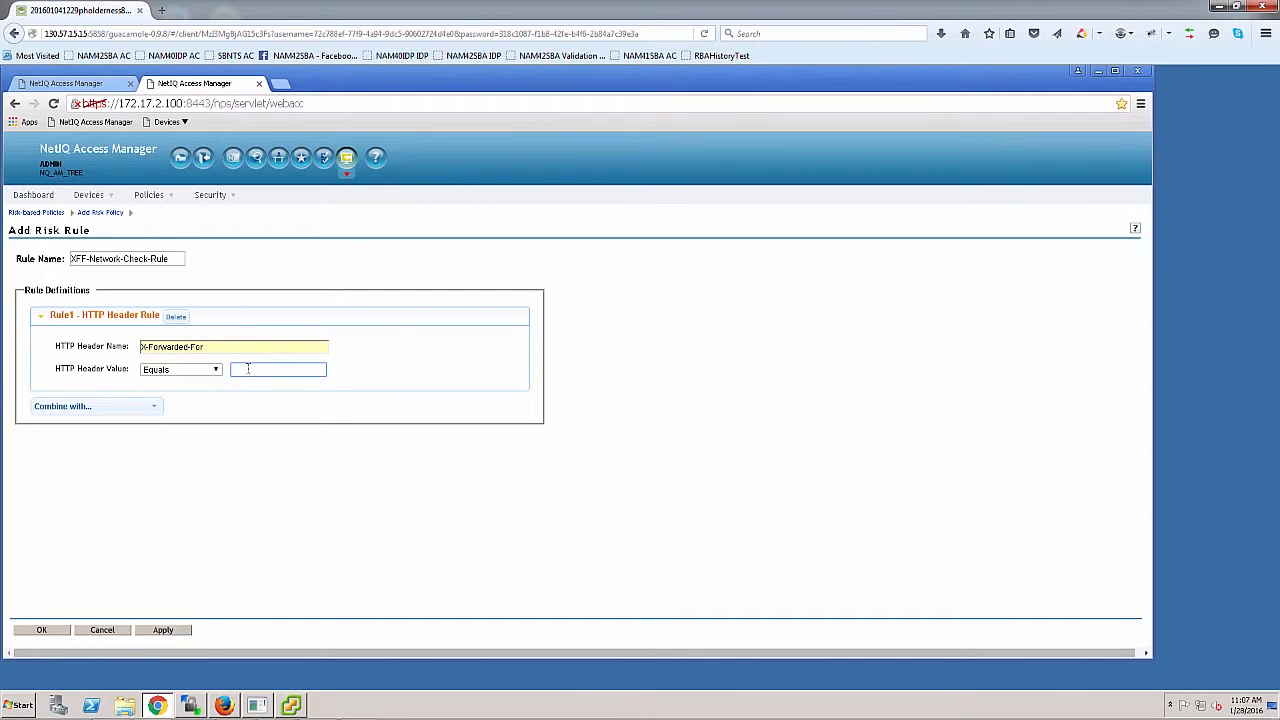
text(2.2.2.2)
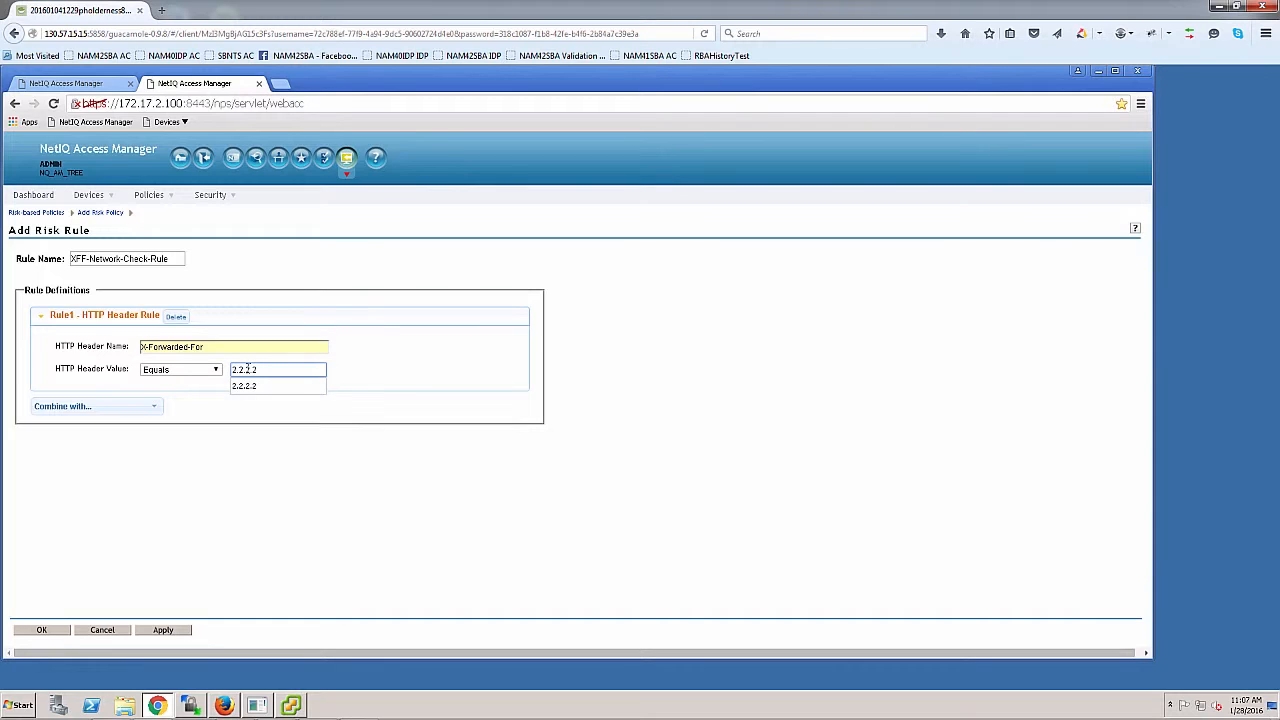
click(170, 465)
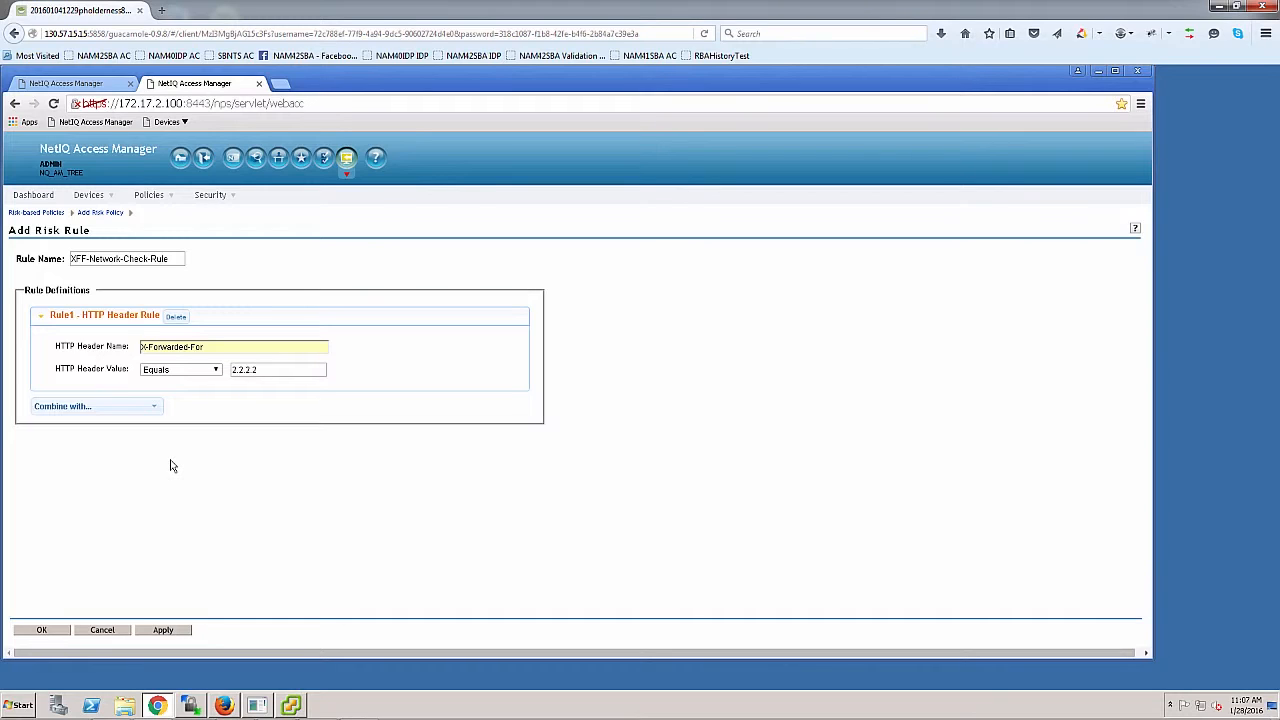
mouse_move(167, 526)
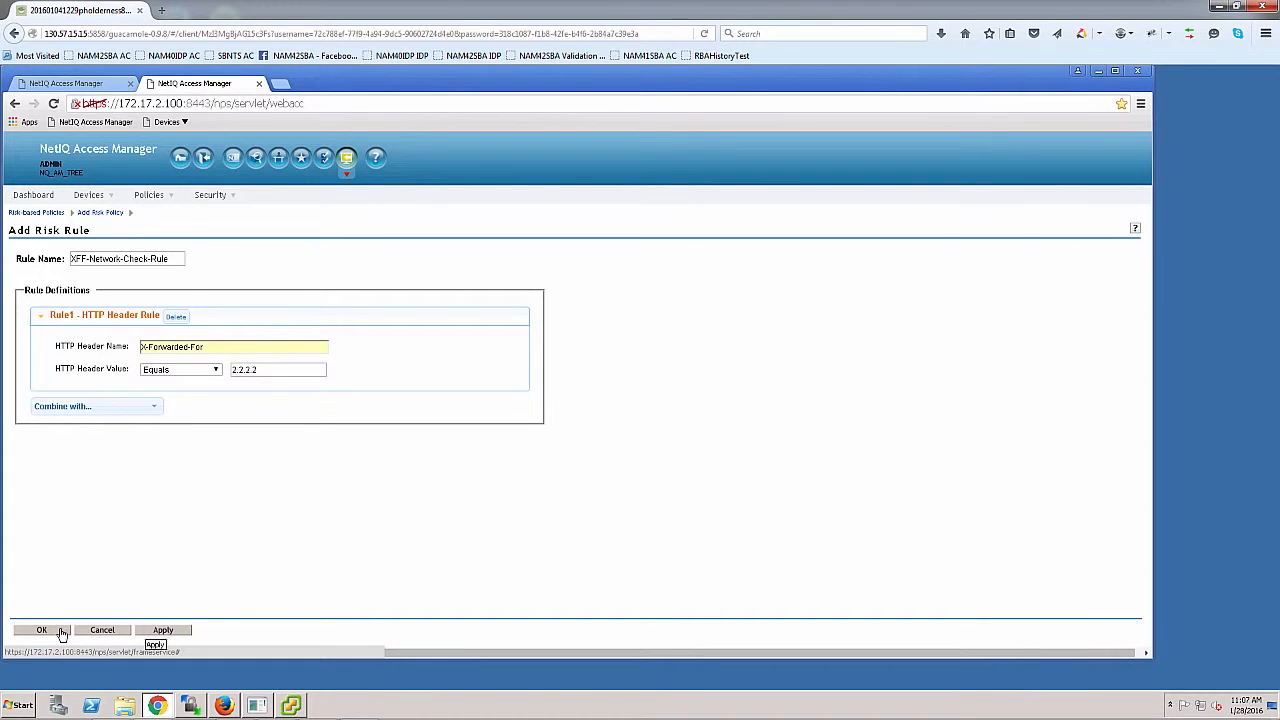
- Save XFF-Network-Check-Rule into the policy and discard an empty risk level form
click(42, 629)
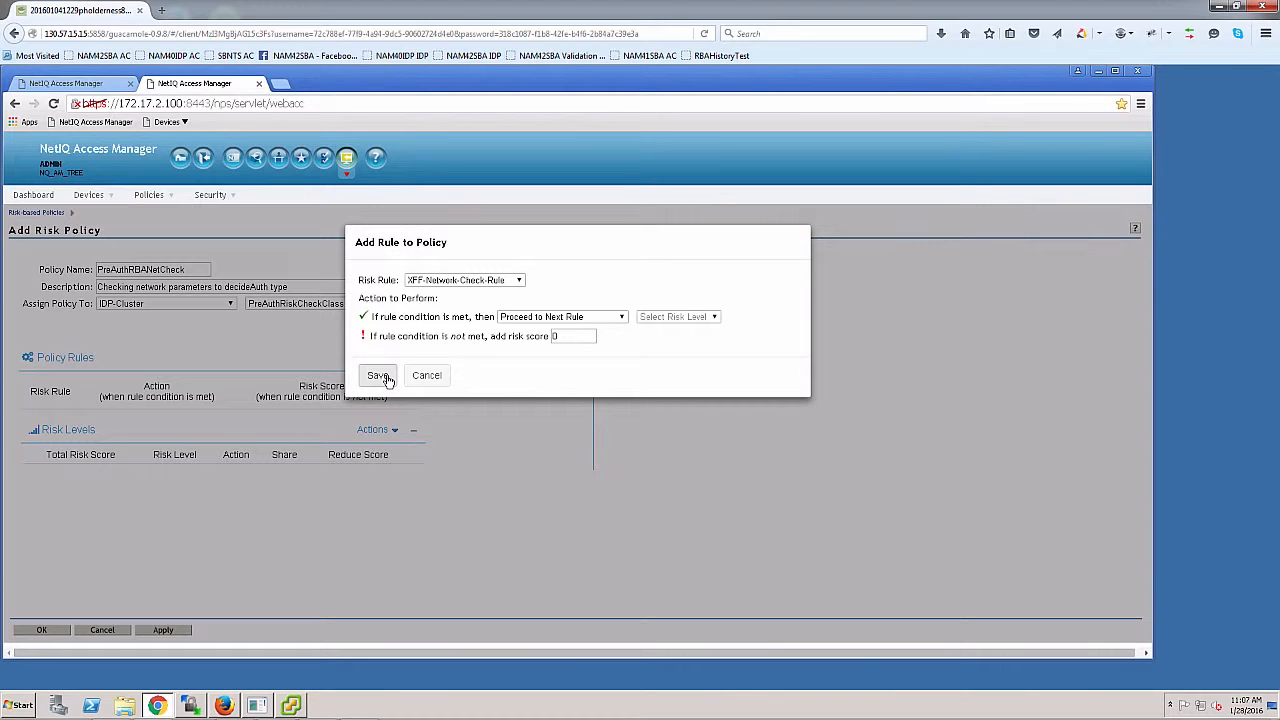
click(378, 375)
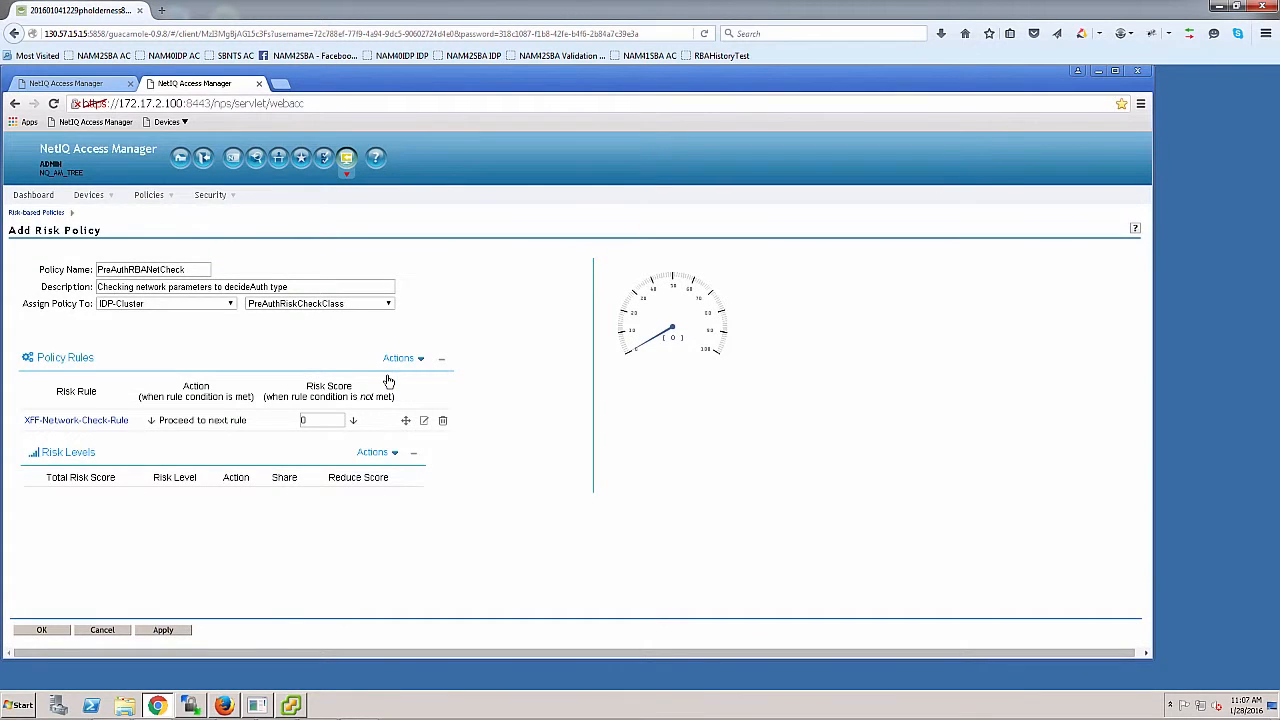
mouse_move(160, 470)
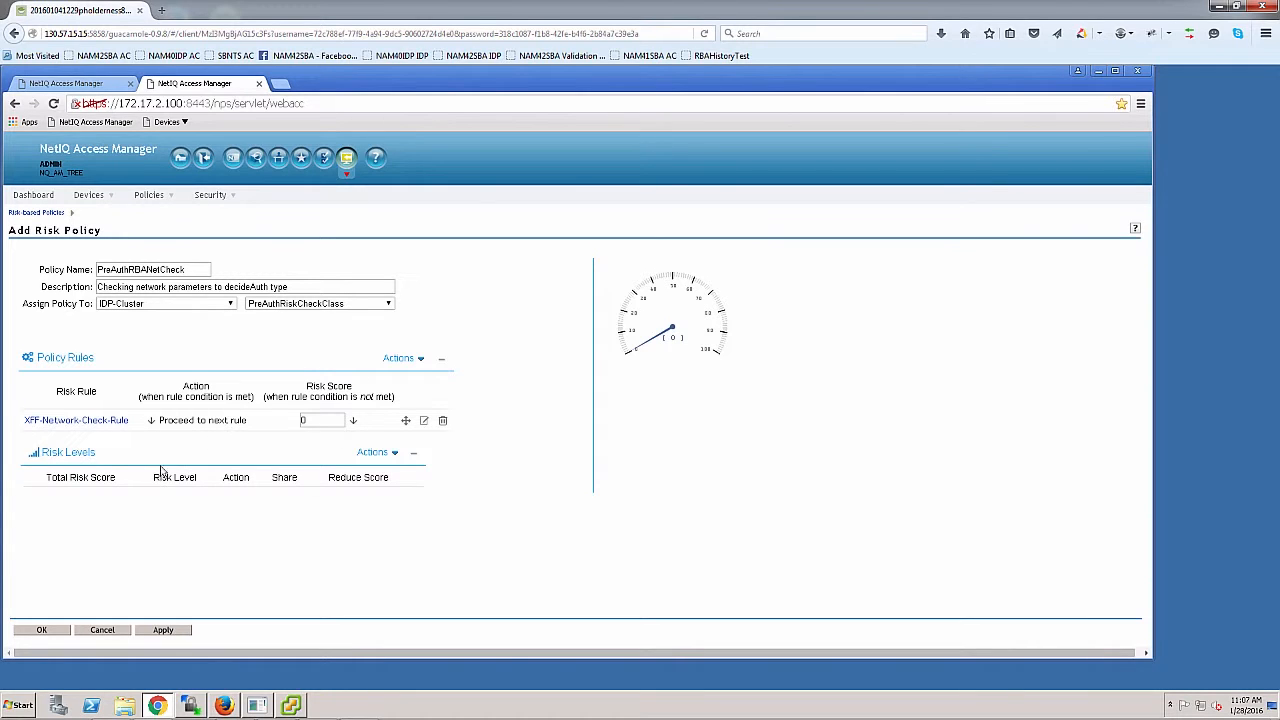
click(372, 452)
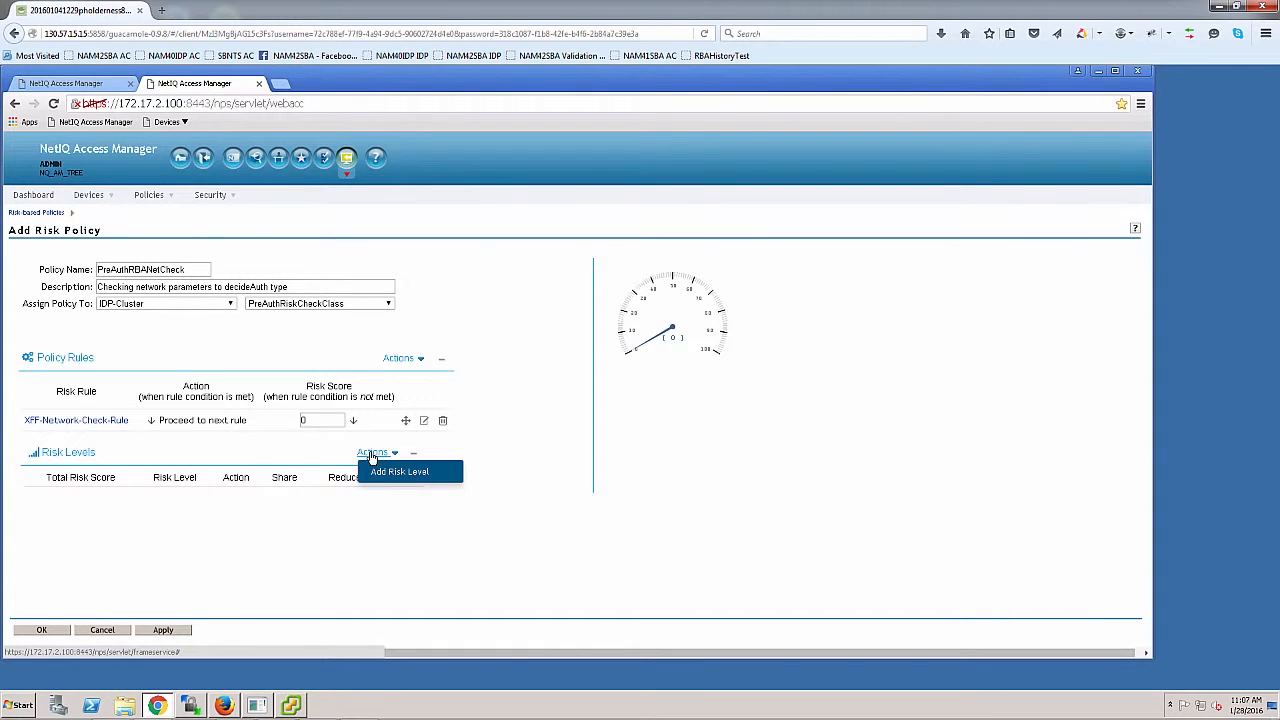
click(398, 471)
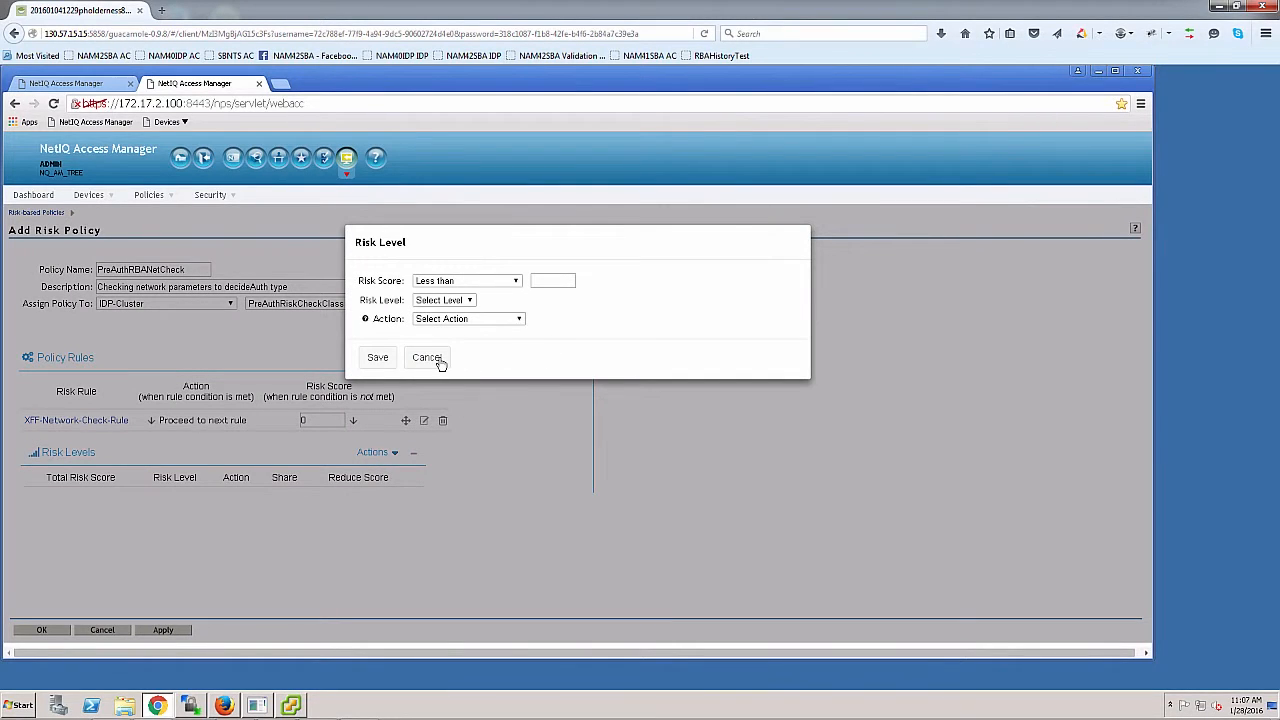
click(427, 357)
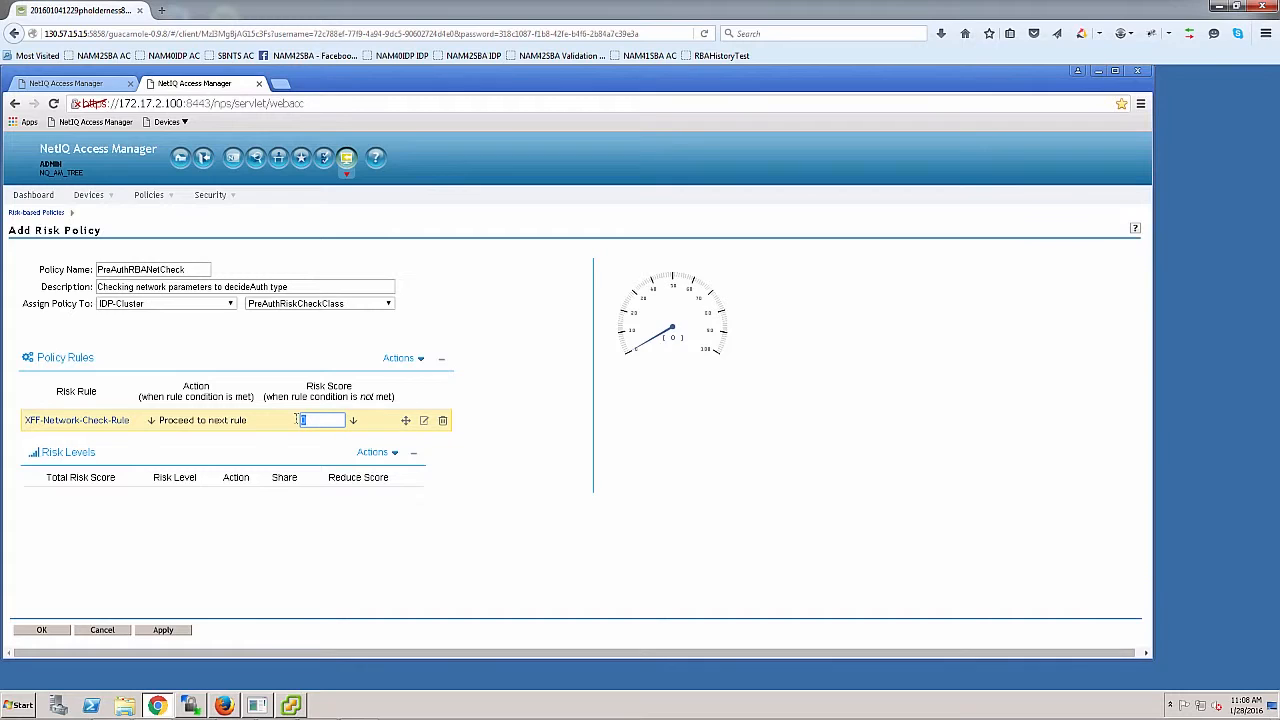
- Give XFF-Network-Check-Rule a not-met risk score of 100
text(100)
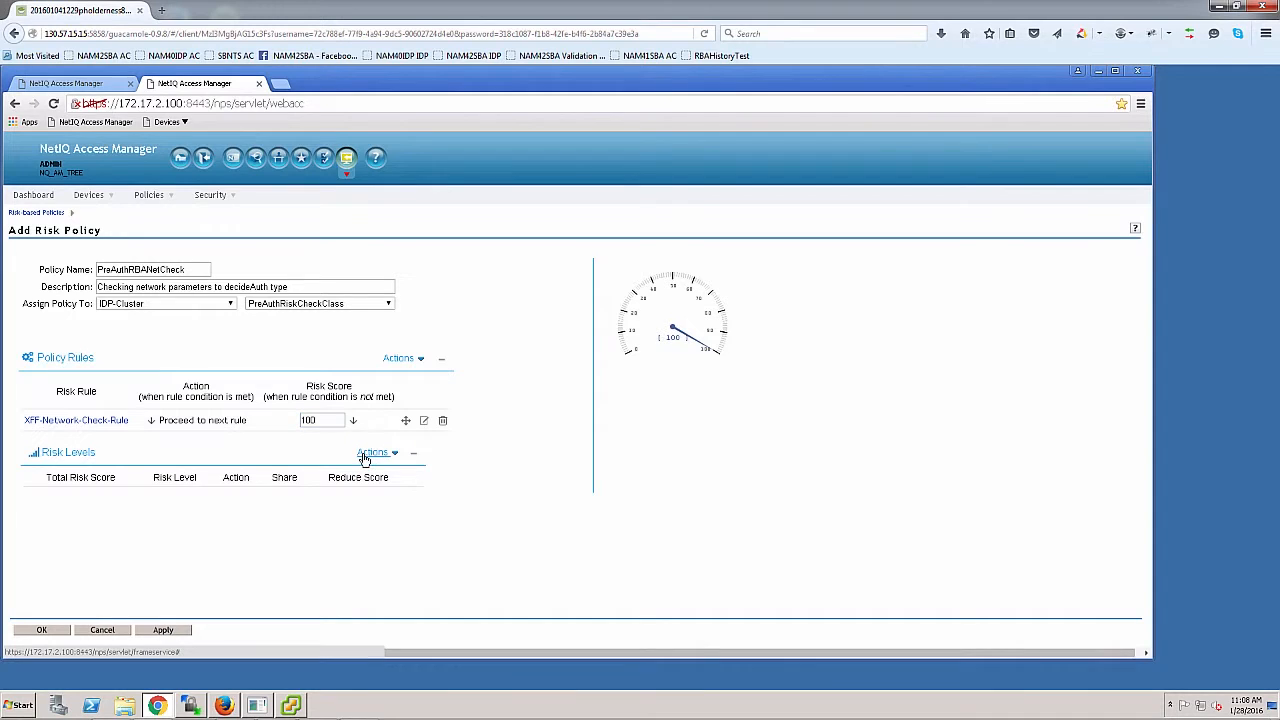
click(375, 452)
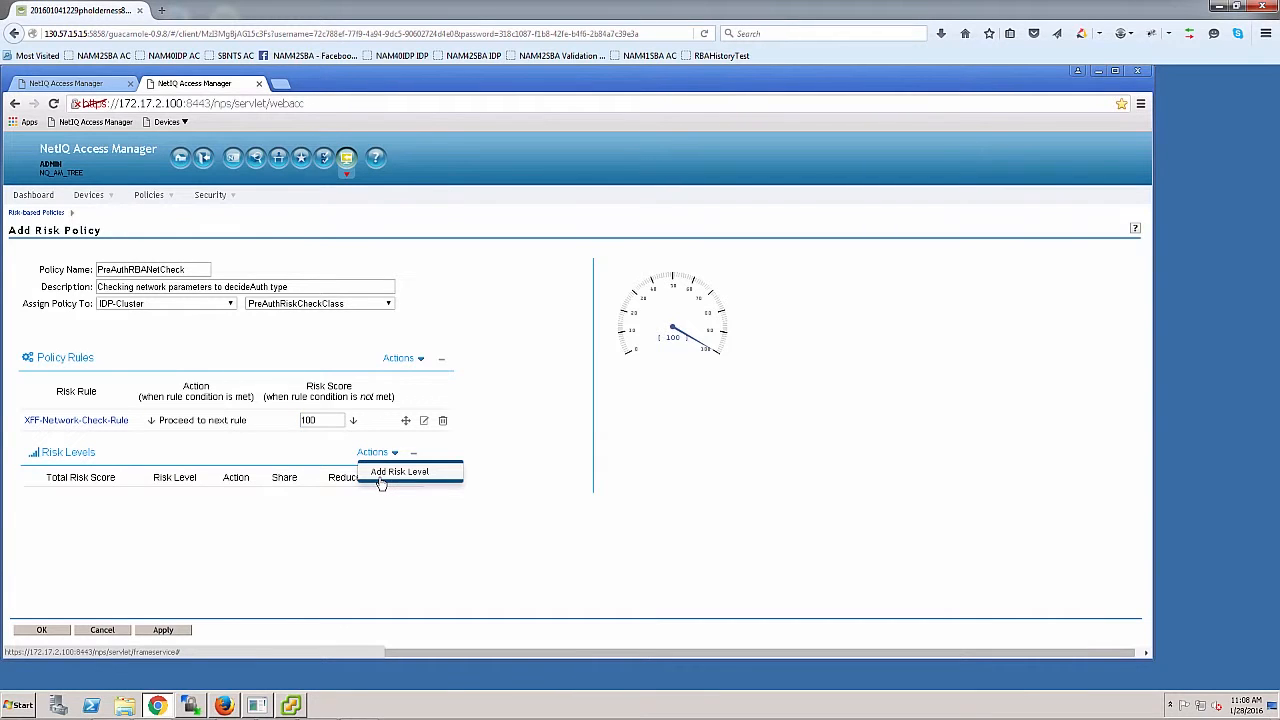
- Add a Low risk level below 100 requiring Secure Name/Password - Form authentication
click(399, 471)
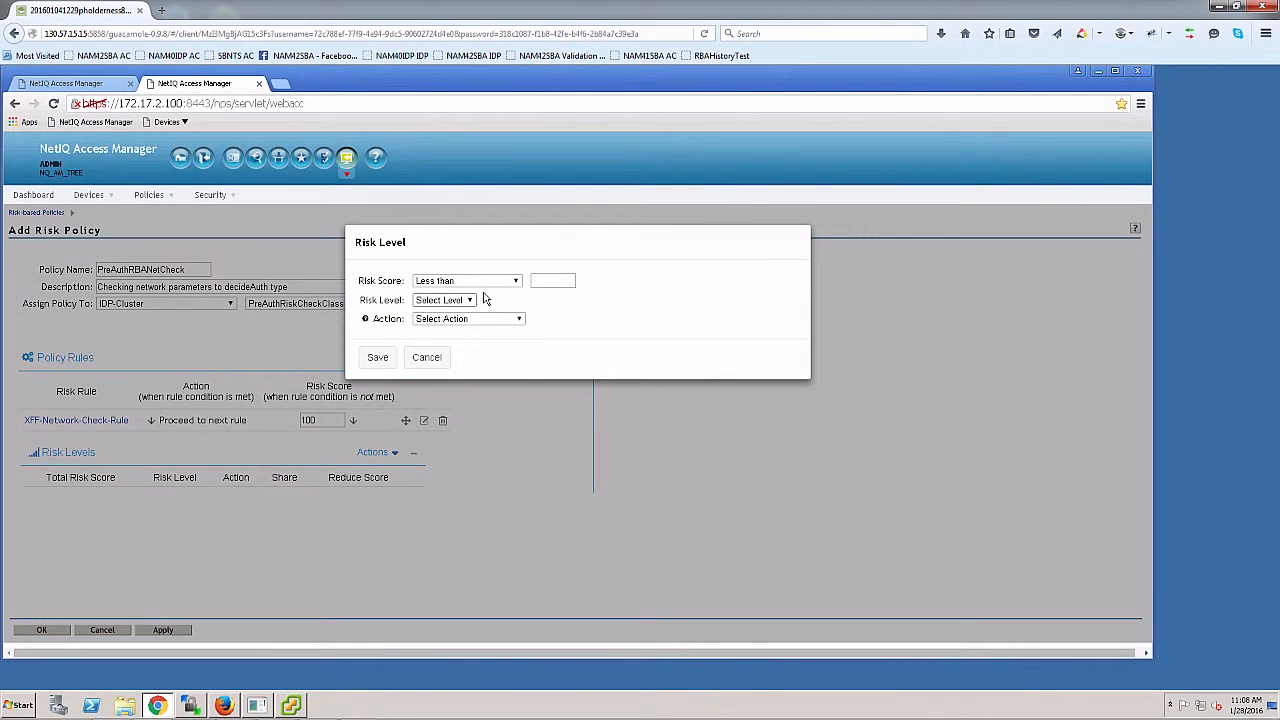
click(552, 280)
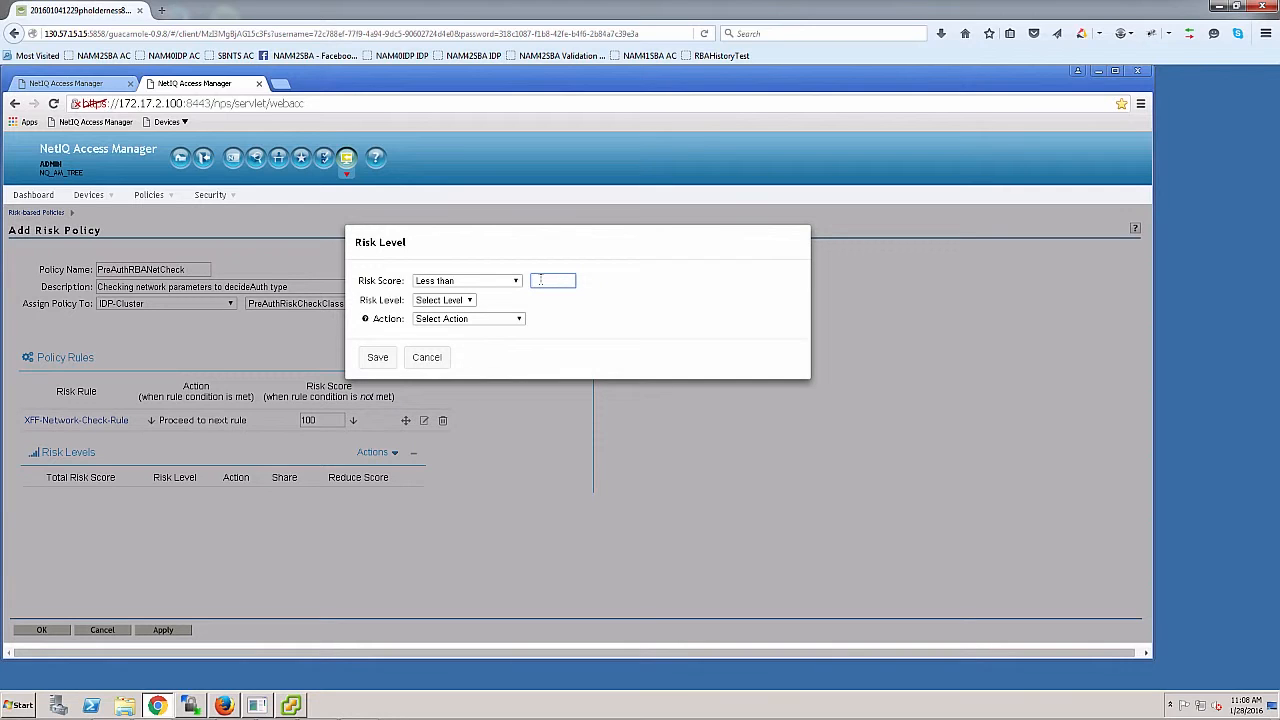
text(100)
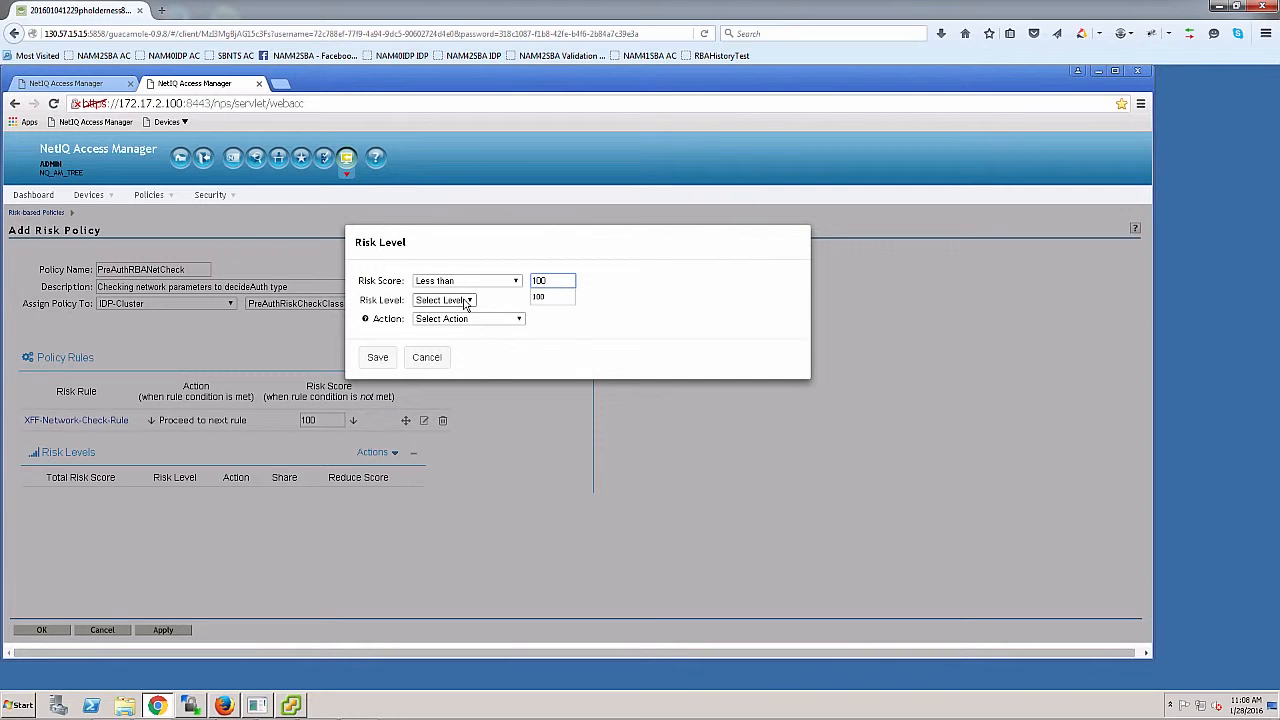
click(443, 300)
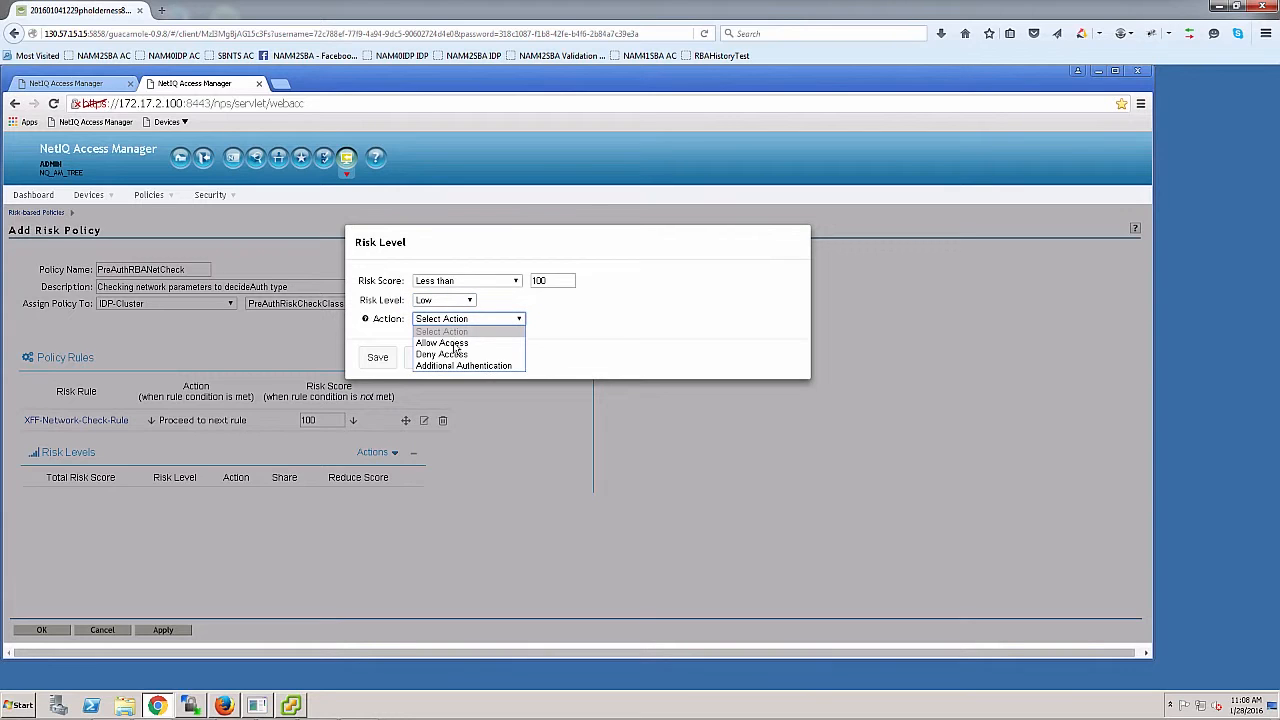
click(464, 365)
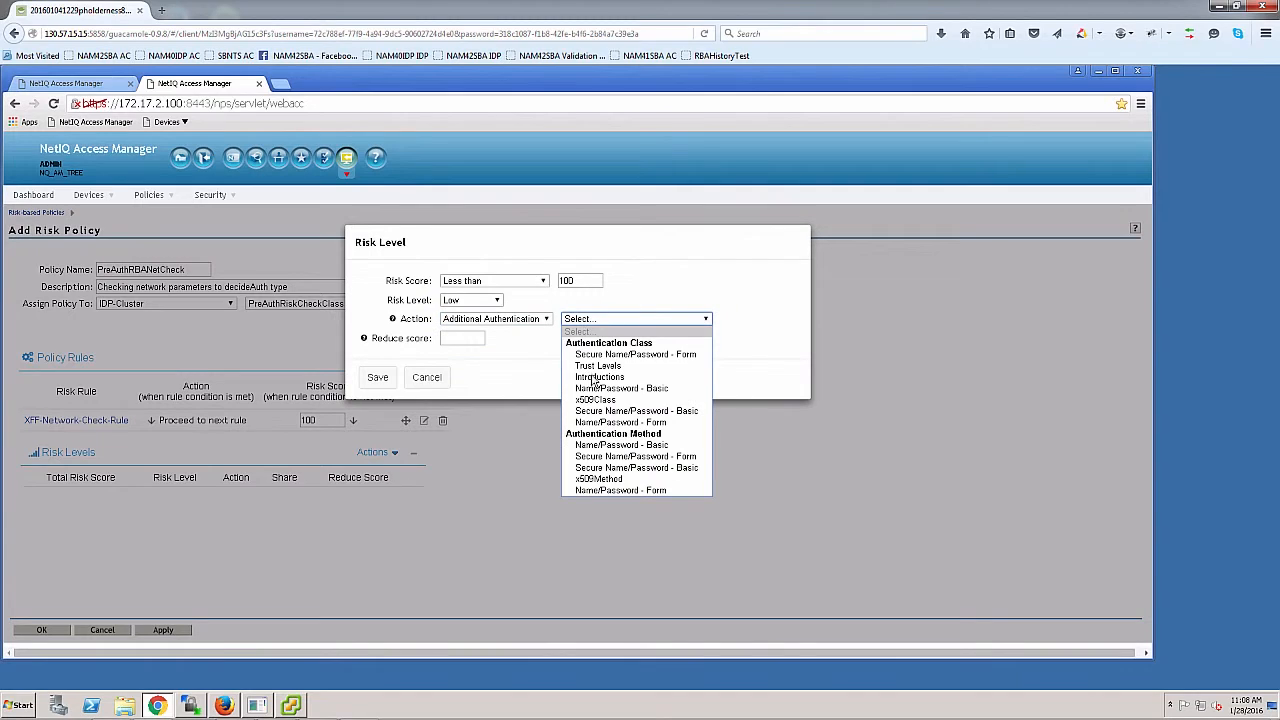
mouse_move(636, 456)
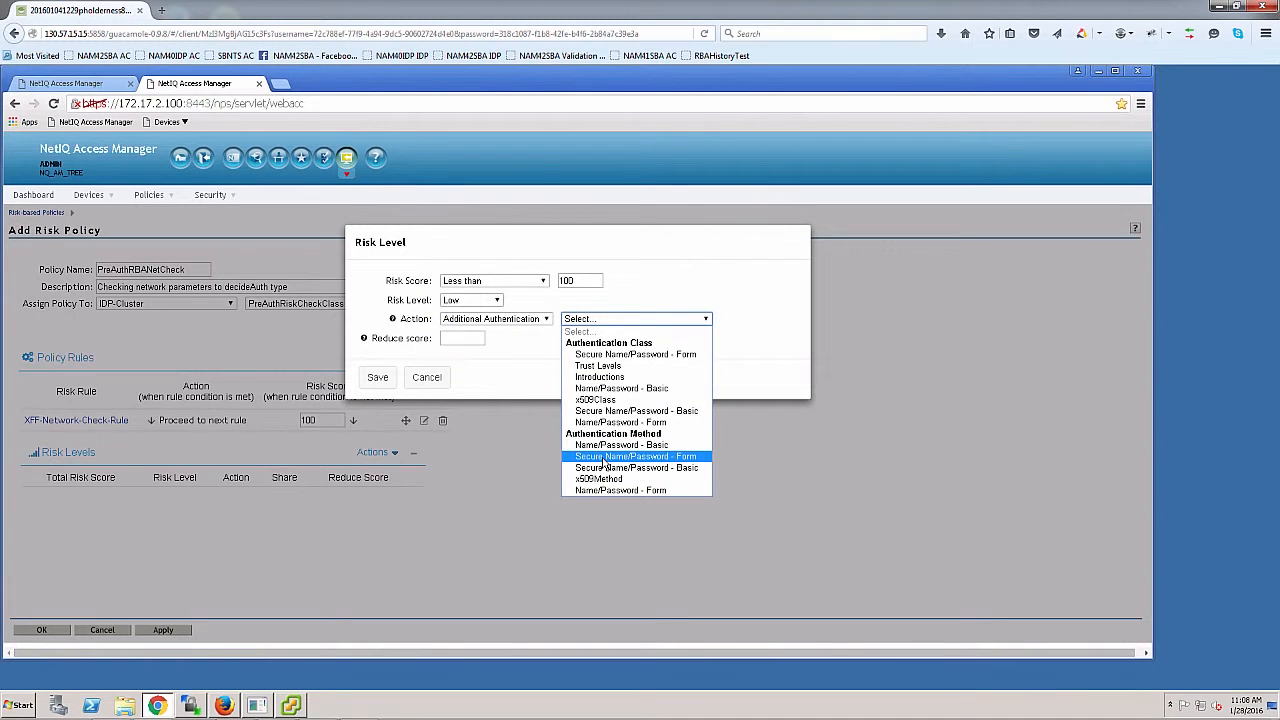
click(636, 456)
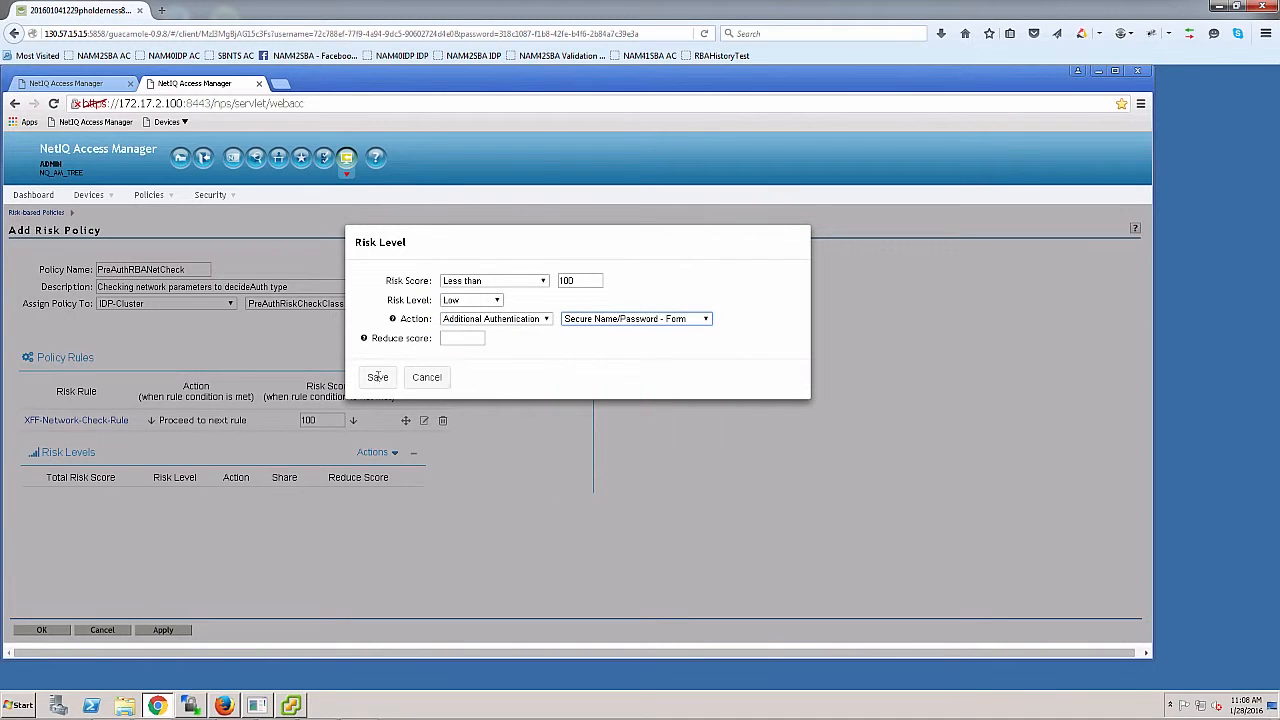
- Save the Low level and start a second level for scores greater than or equal to 100
click(377, 377)
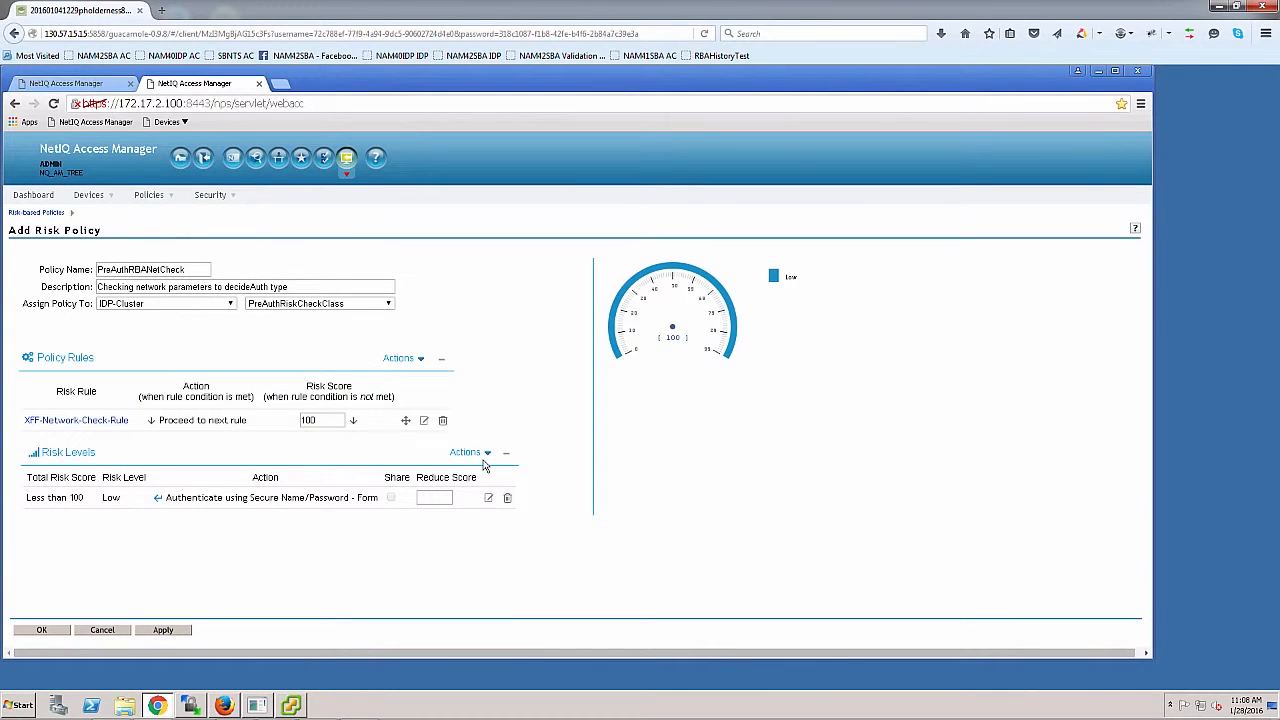
click(466, 452)
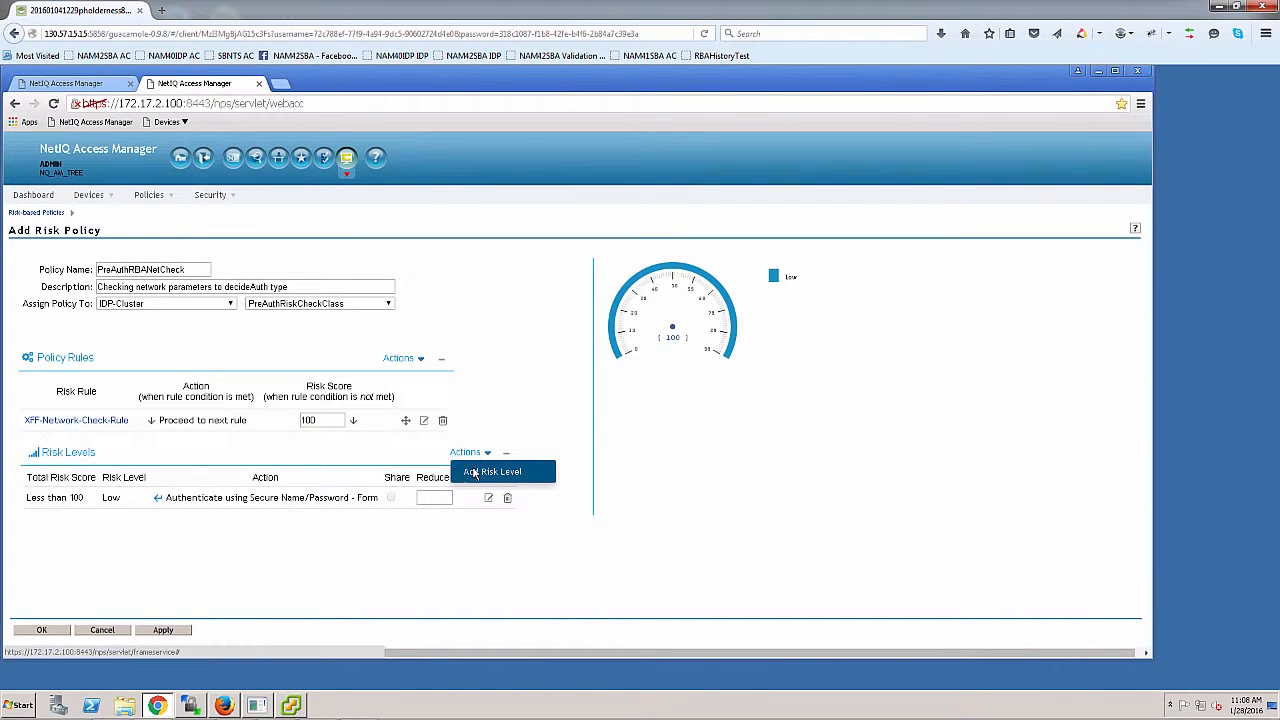
click(492, 471)
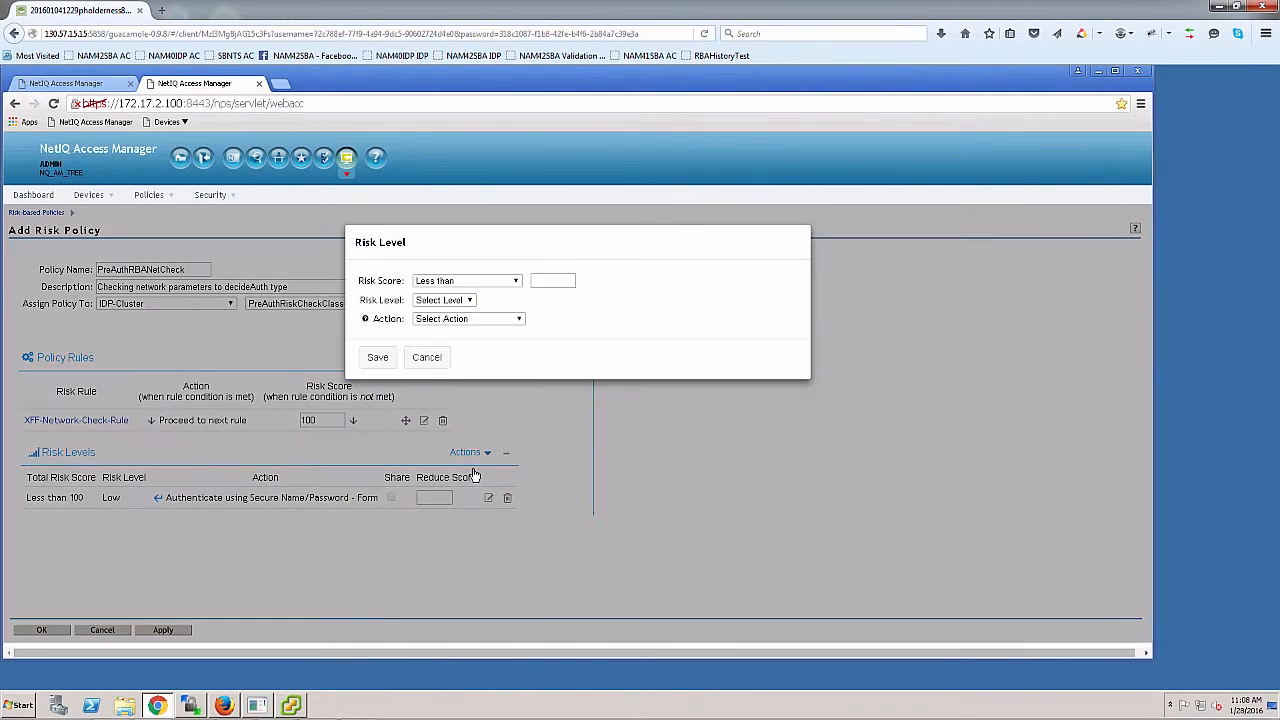
click(465, 280)
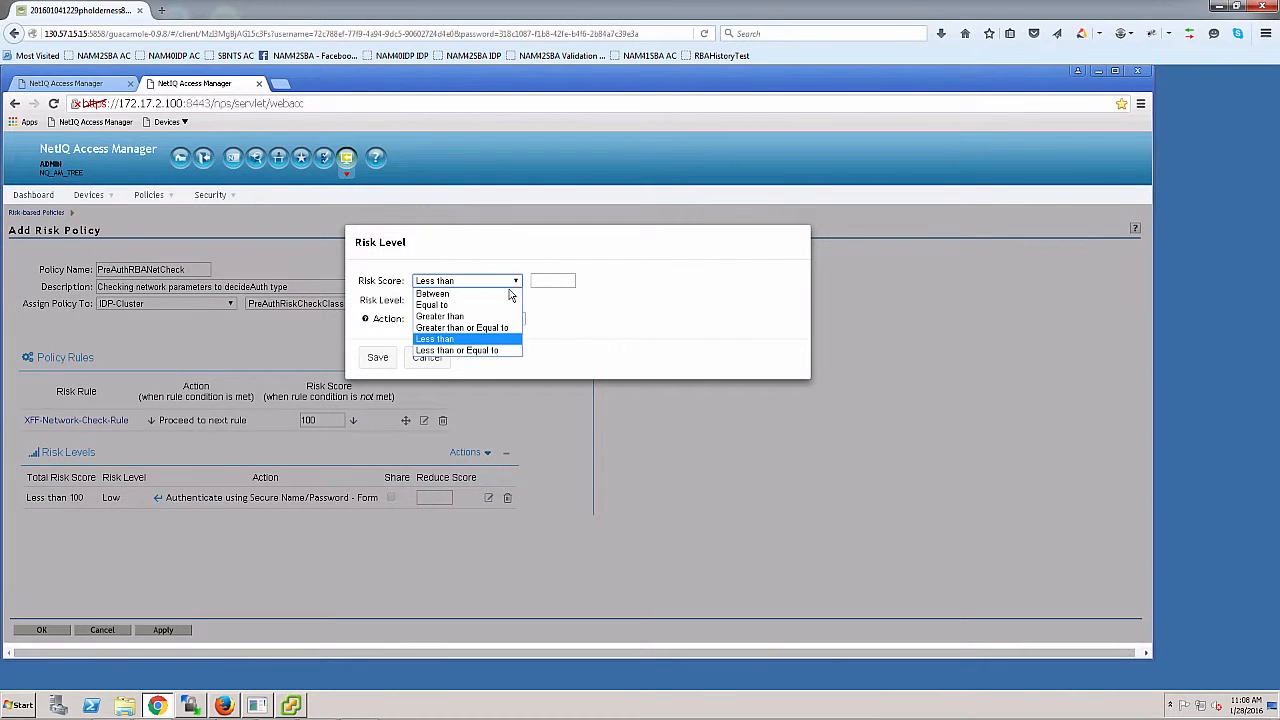
click(462, 328)
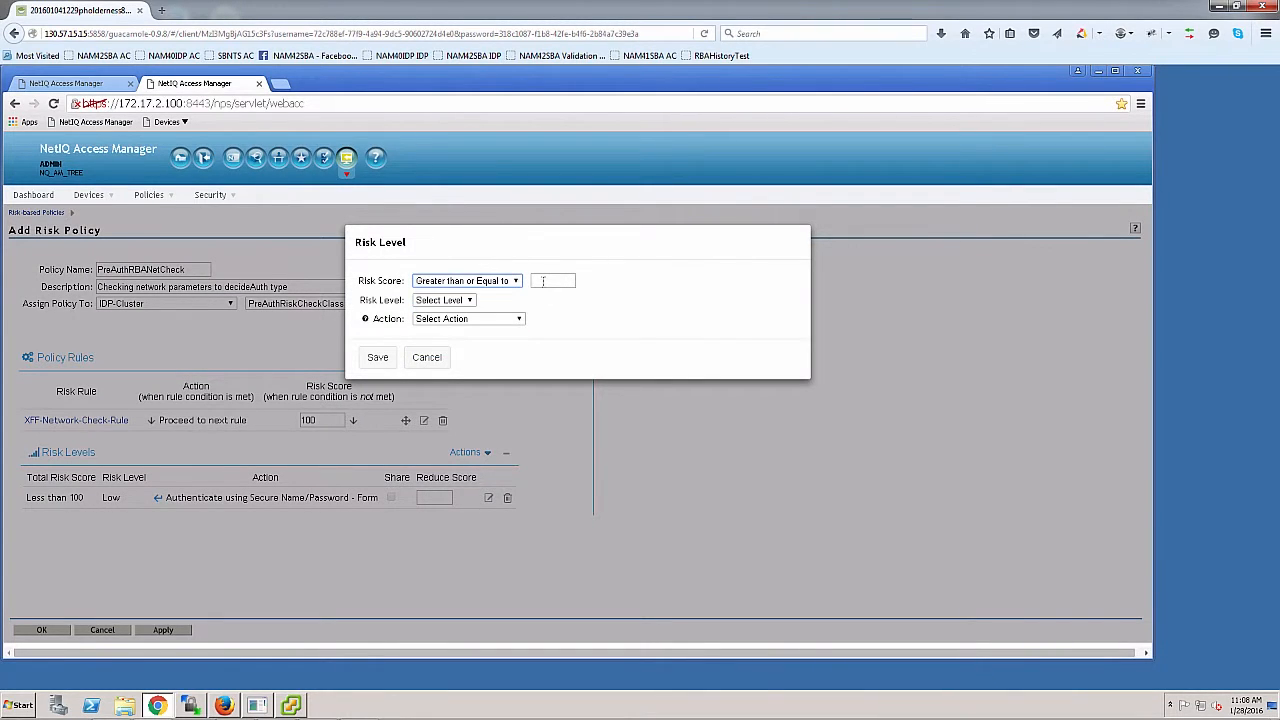
text(100)
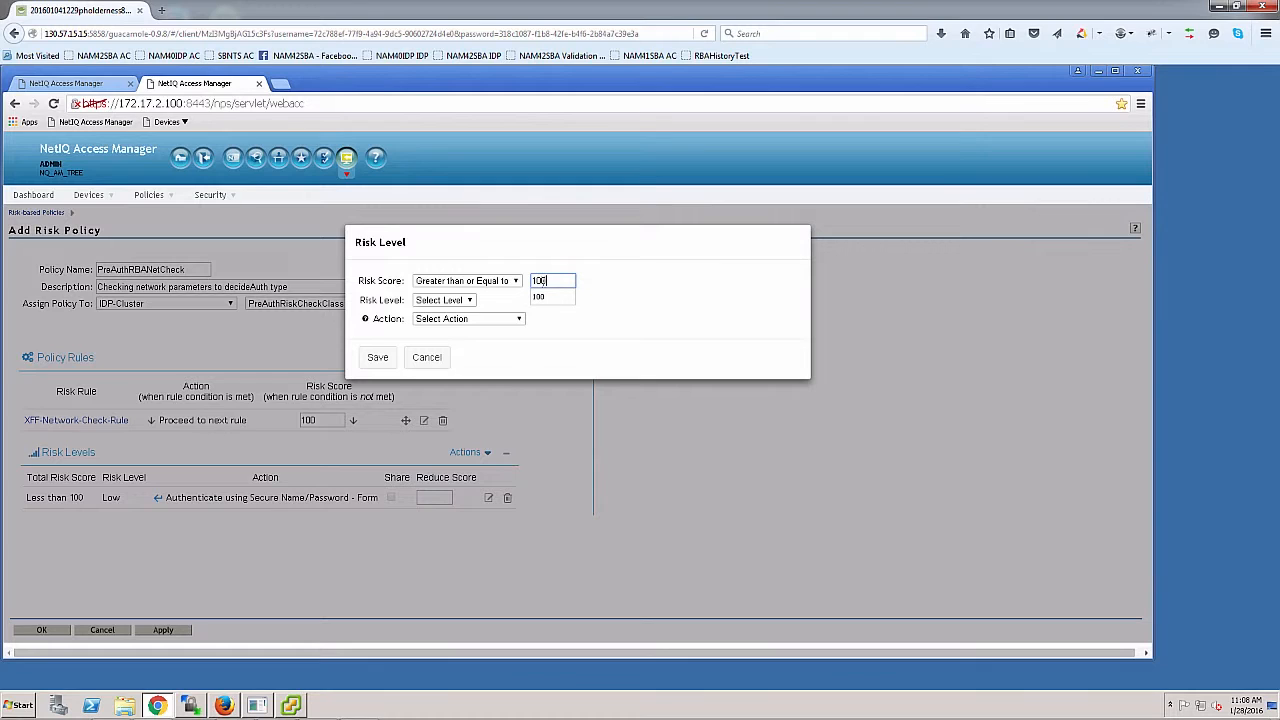
- Make the second level Medium with additional x509Method authentication and save it
click(443, 300)
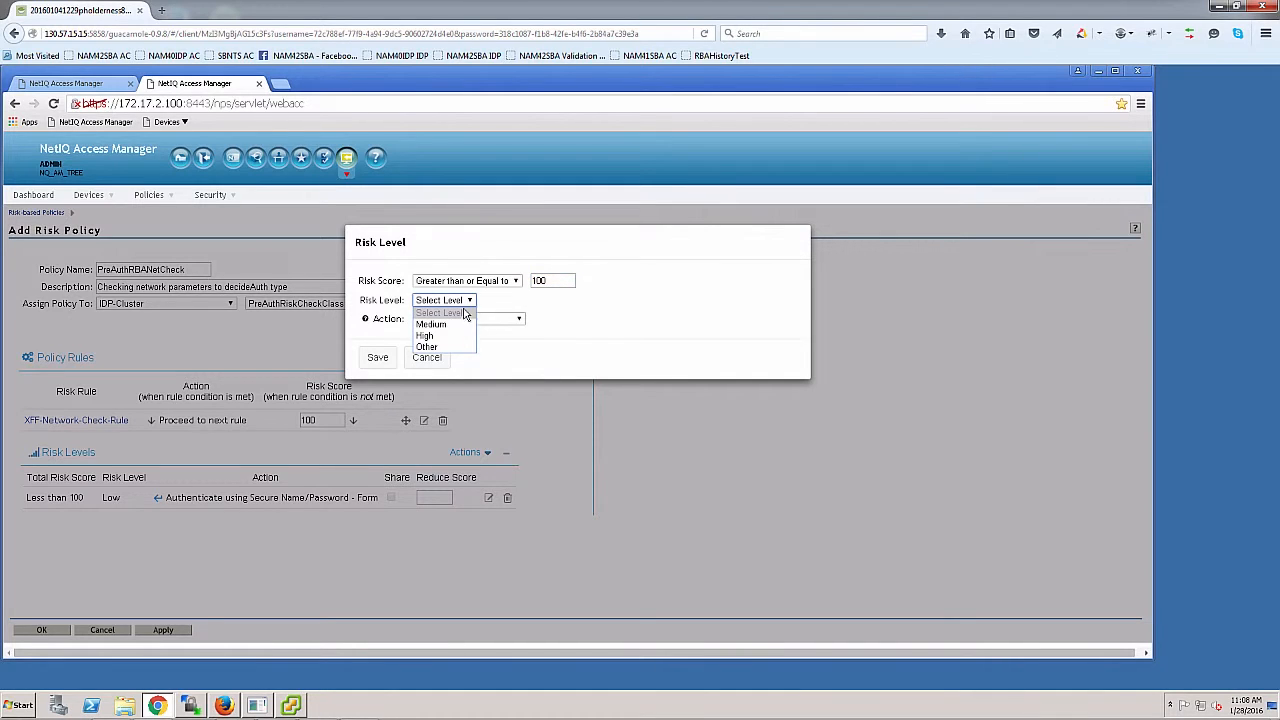
click(431, 324)
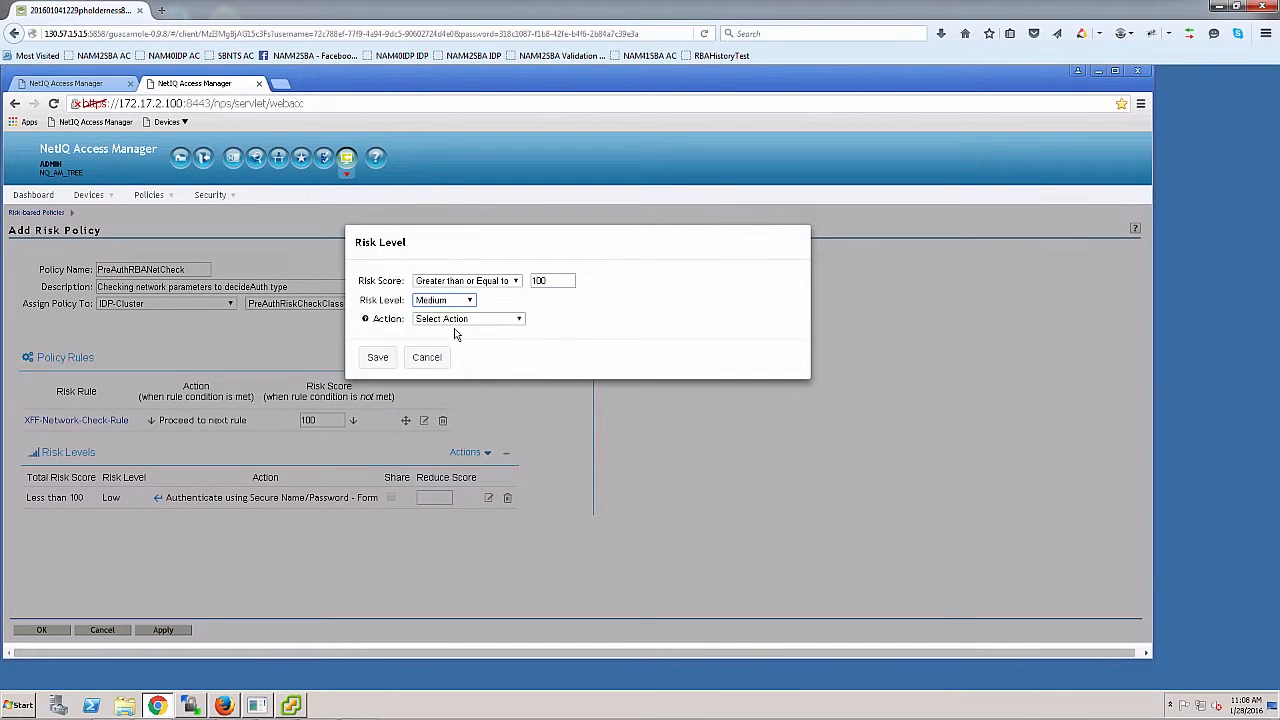
click(467, 318)
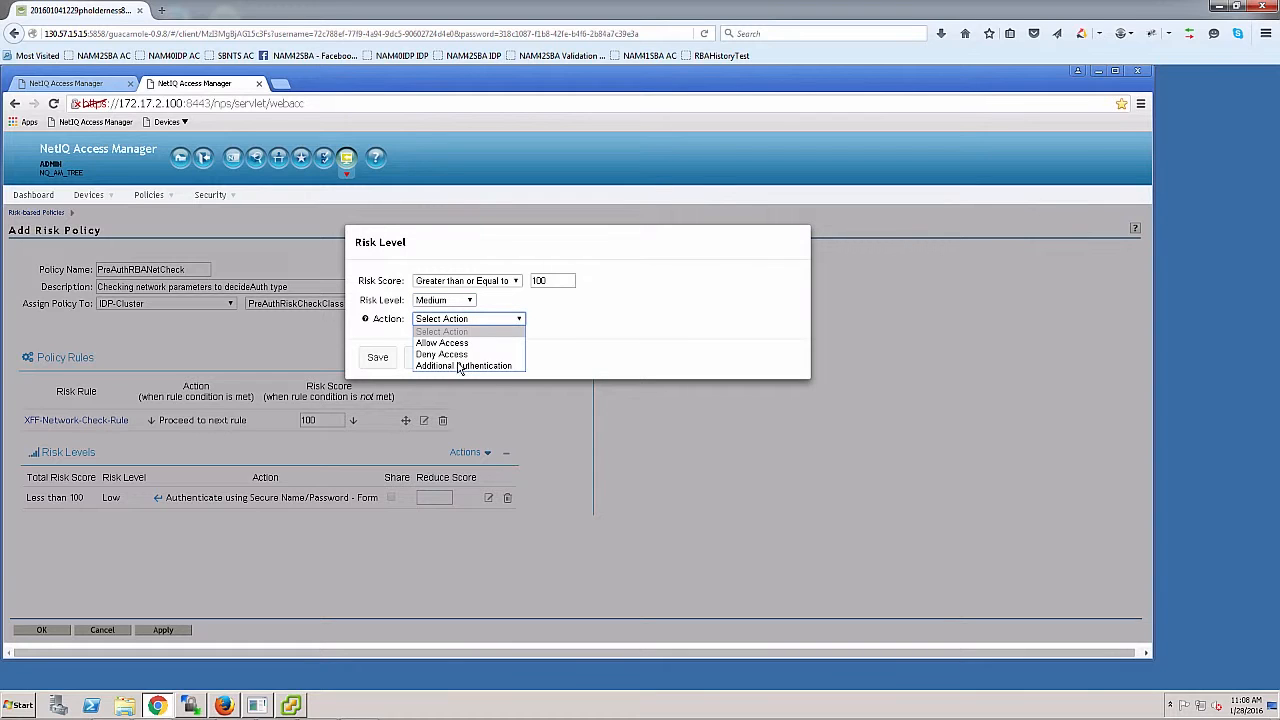
click(464, 365)
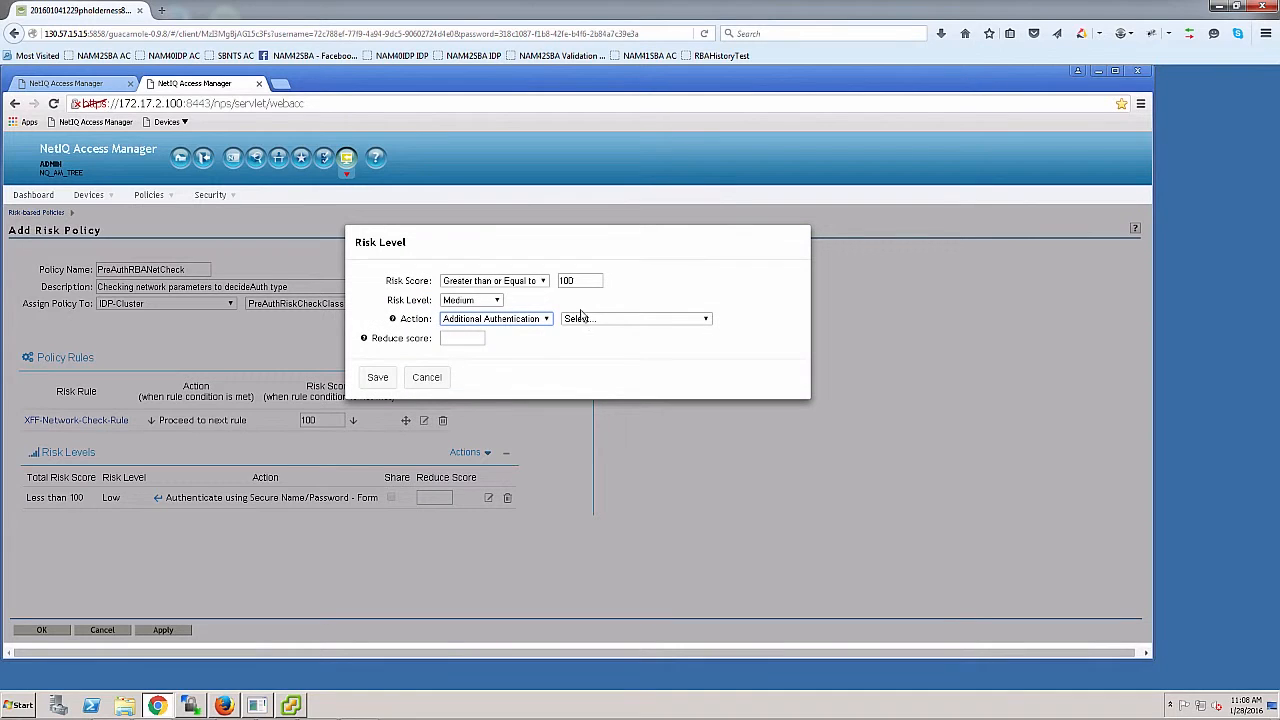
click(635, 318)
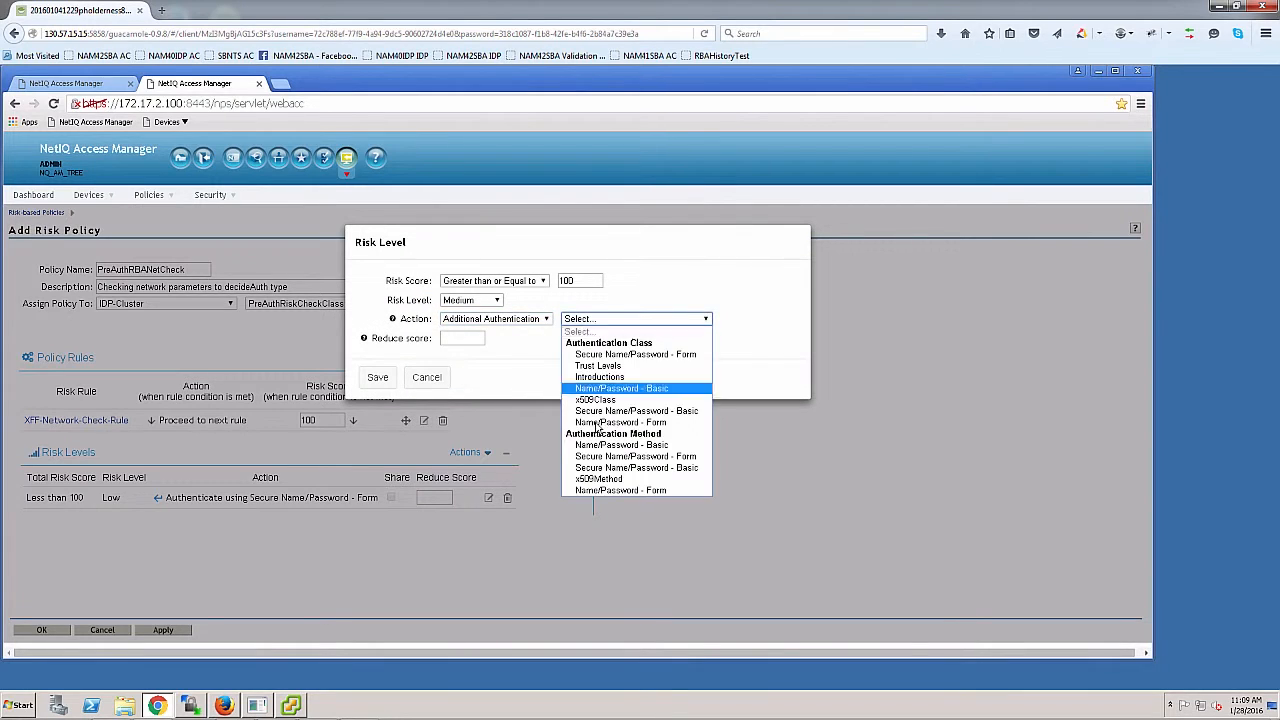
click(598, 478)
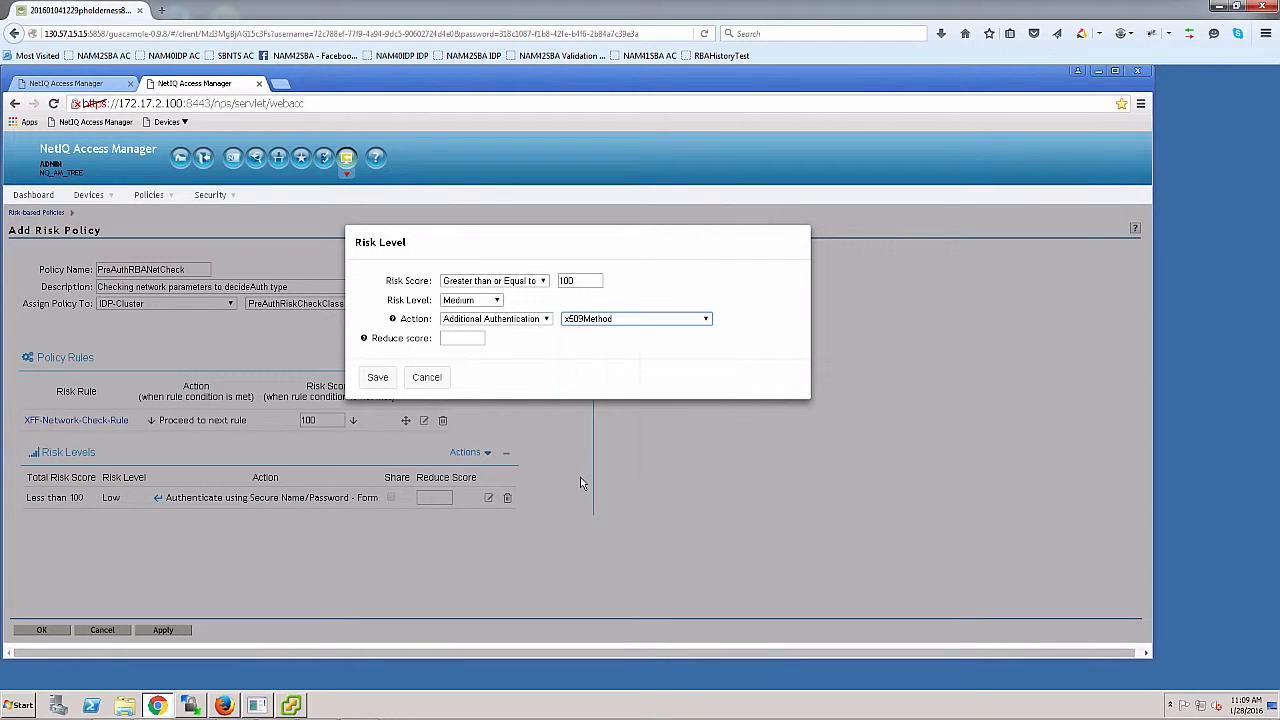
click(377, 377)
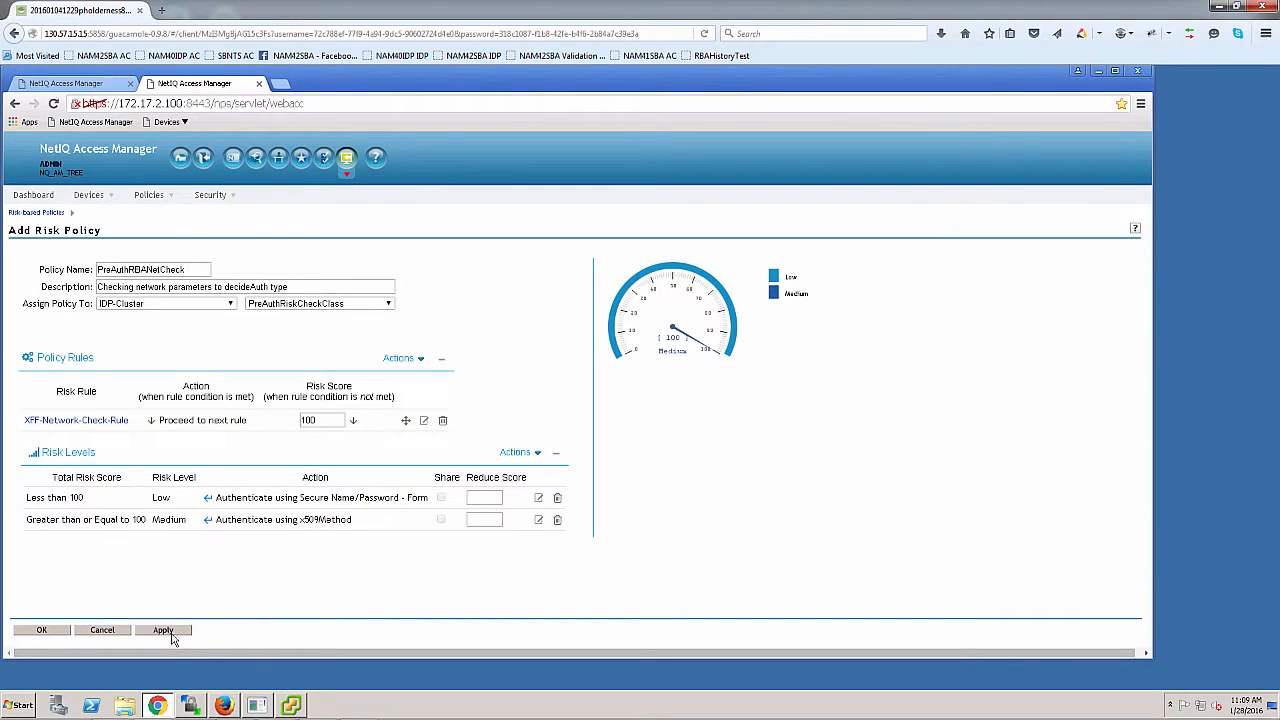
- Apply and save PreAuthRBANetCheck, then go to the Identity Servers list
click(162, 630)
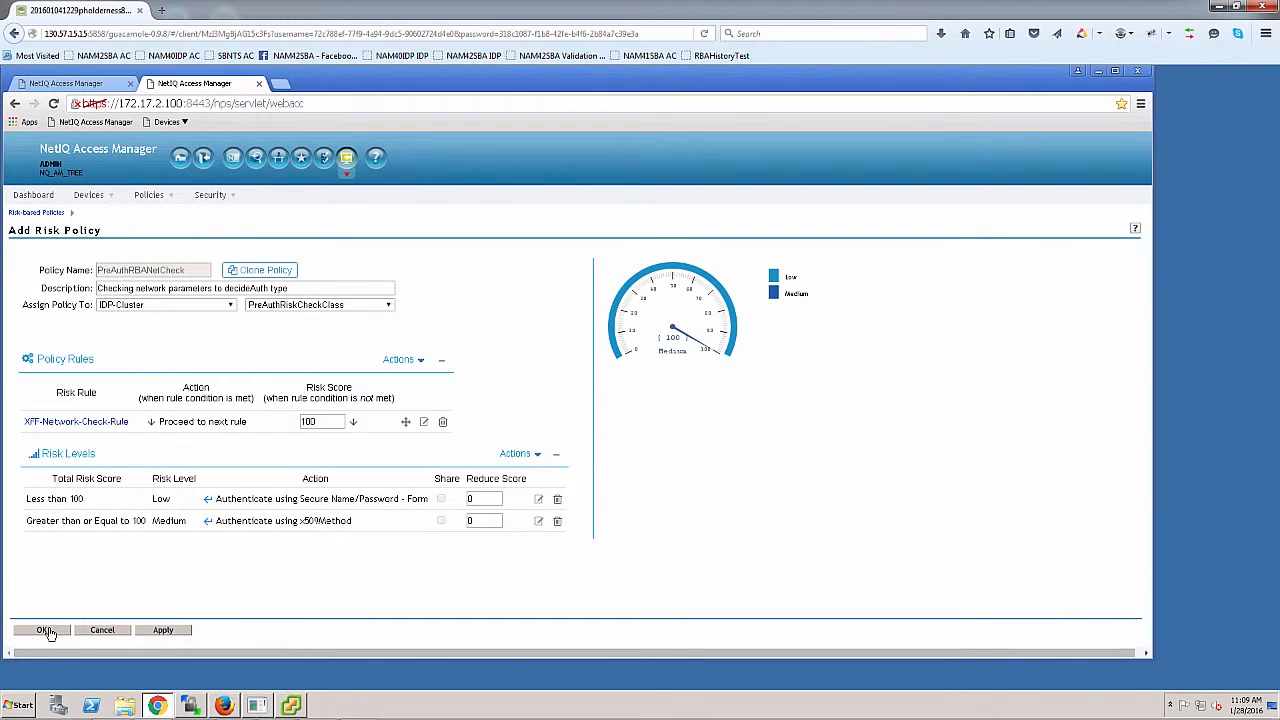
click(43, 630)
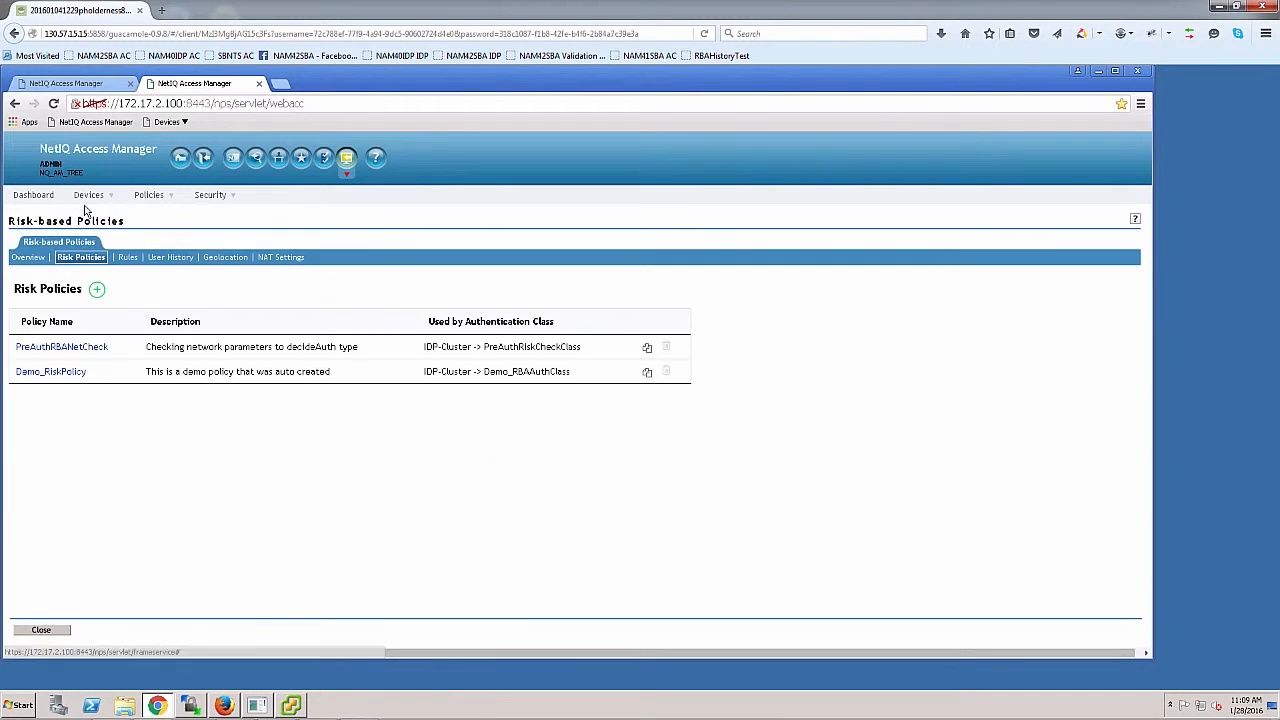
click(89, 194)
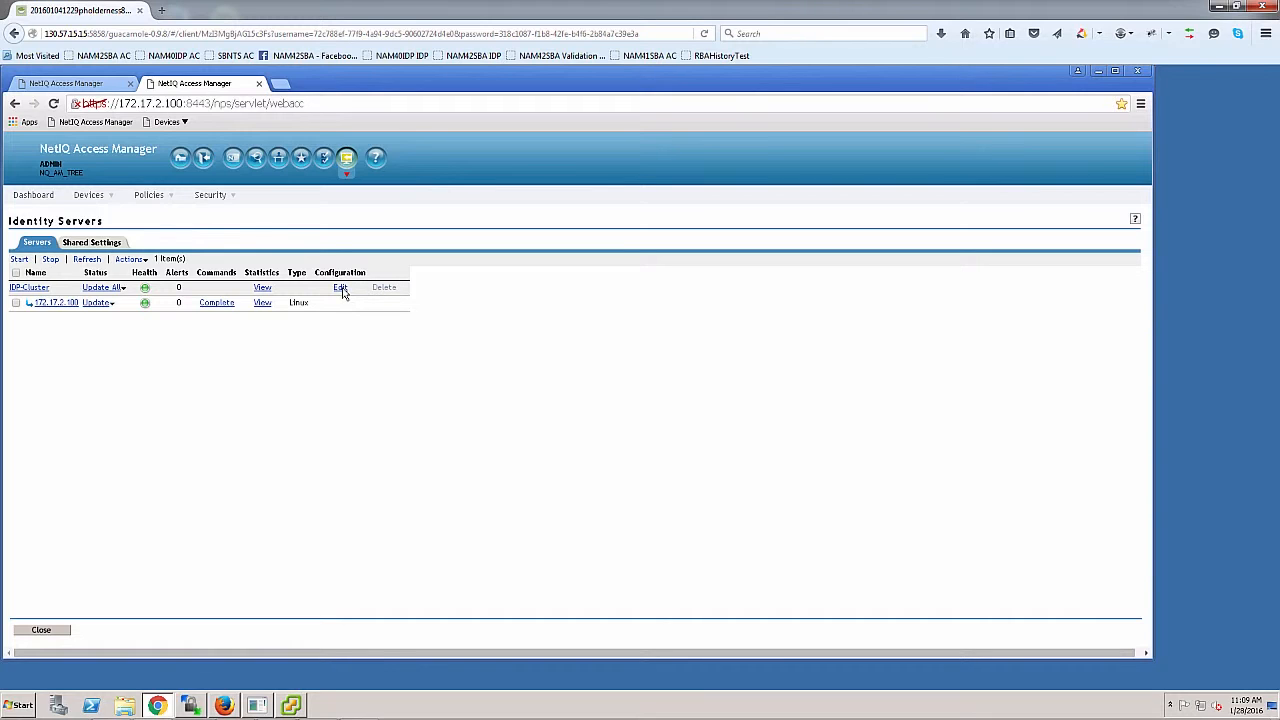
- In IDP-Cluster's Local settings, view PreAuthRiskCheckClass, then begin a new authentication method
click(340, 287)
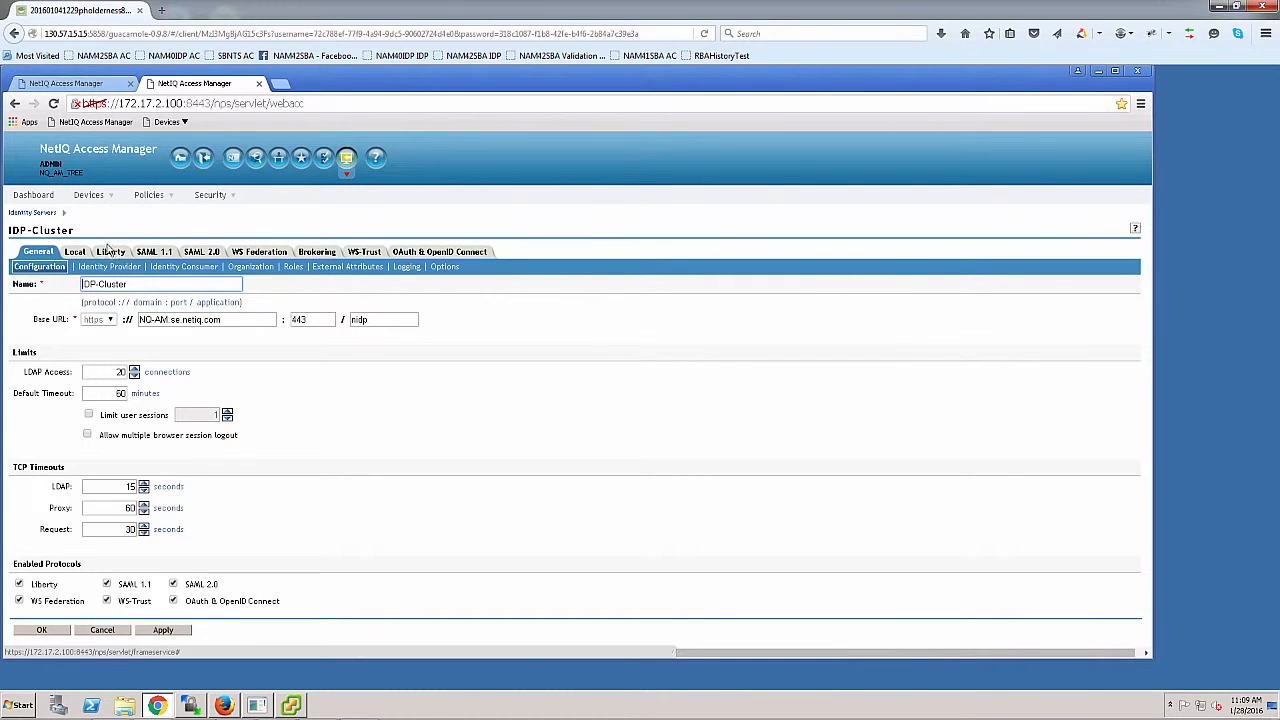
click(75, 251)
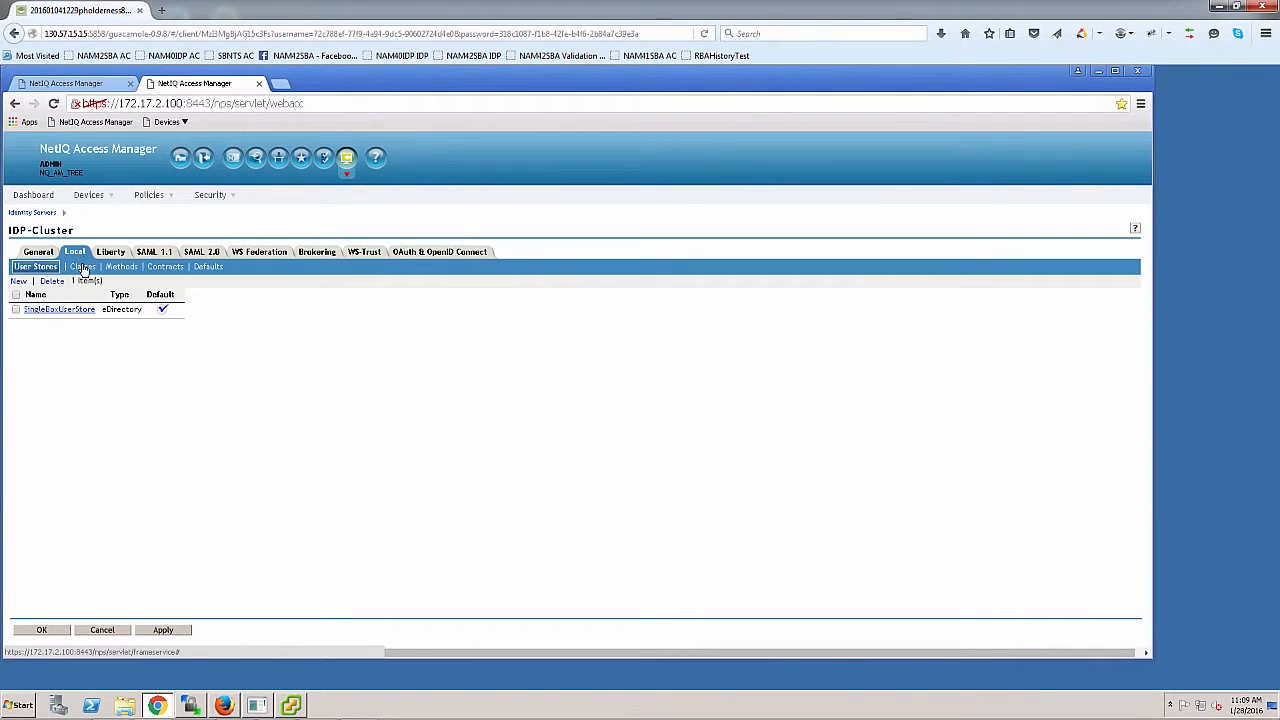
click(80, 266)
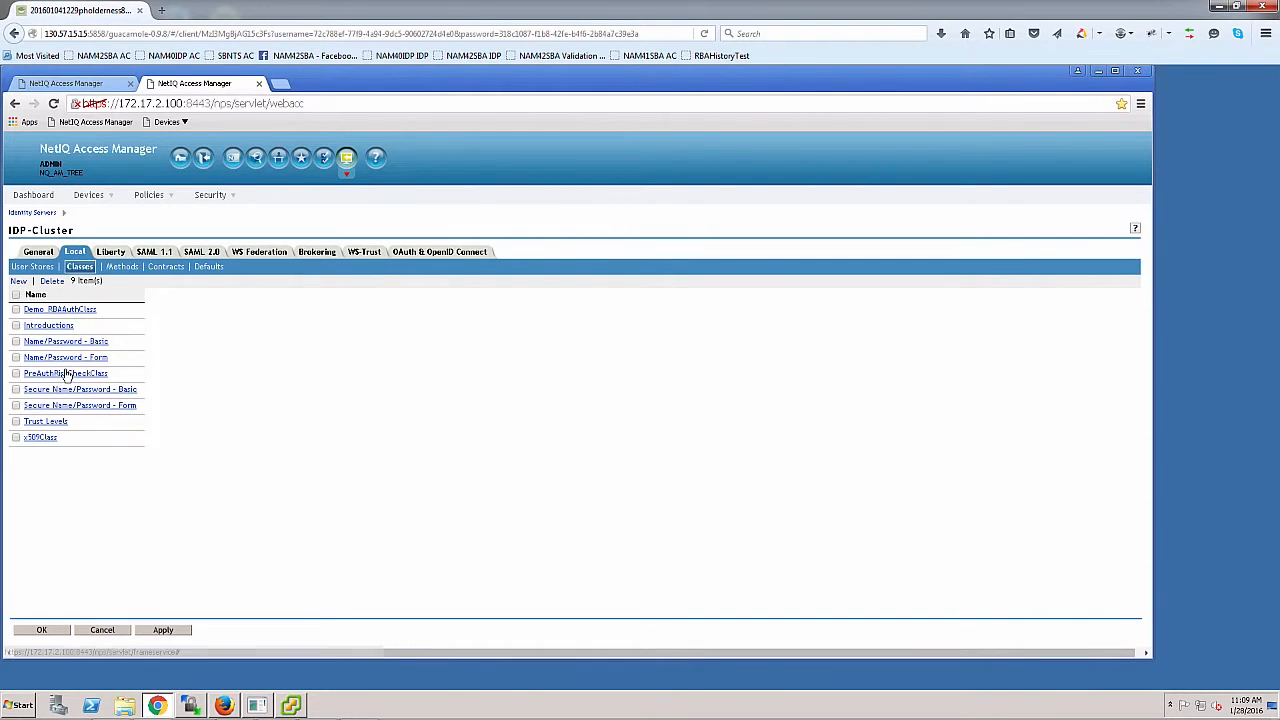
click(65, 373)
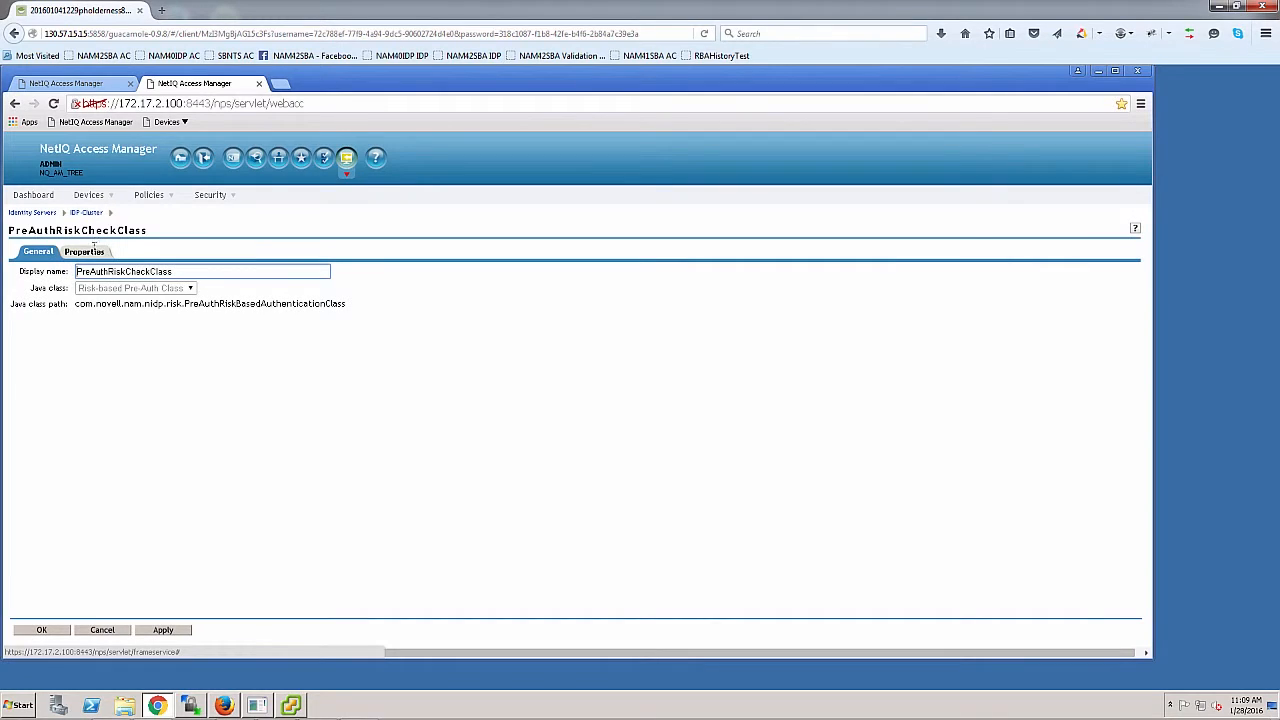
click(84, 251)
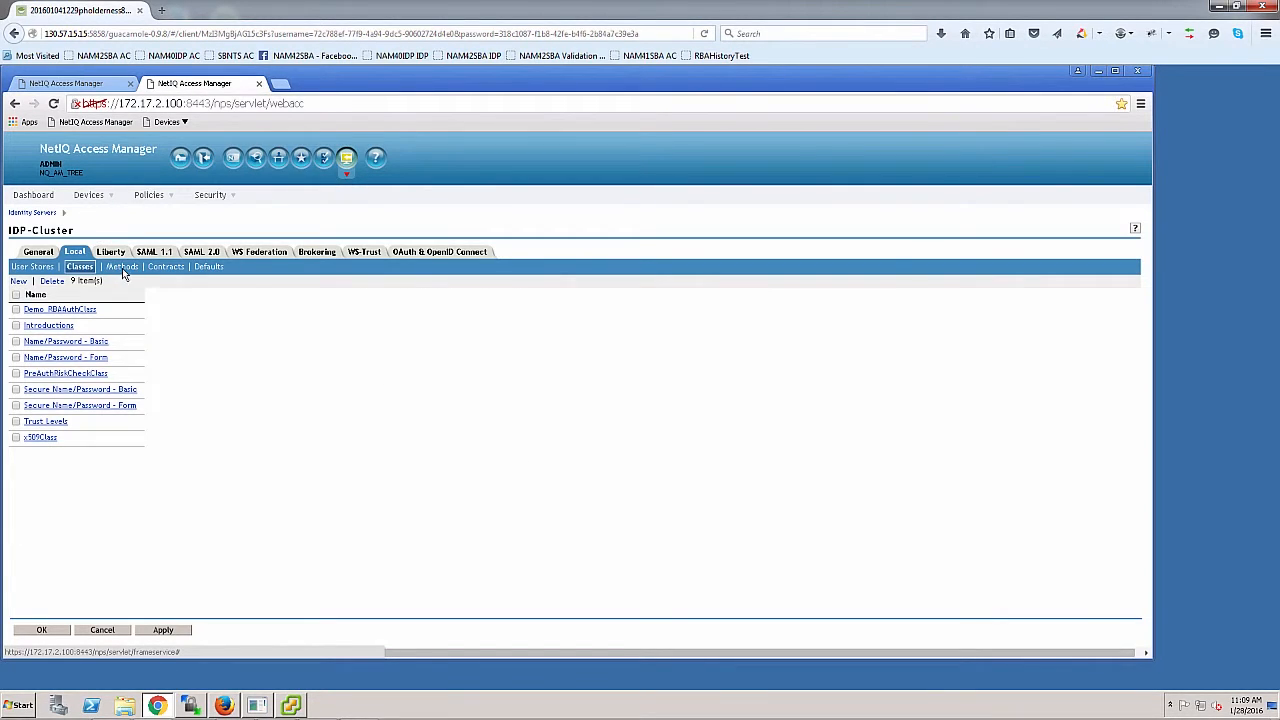
click(118, 267)
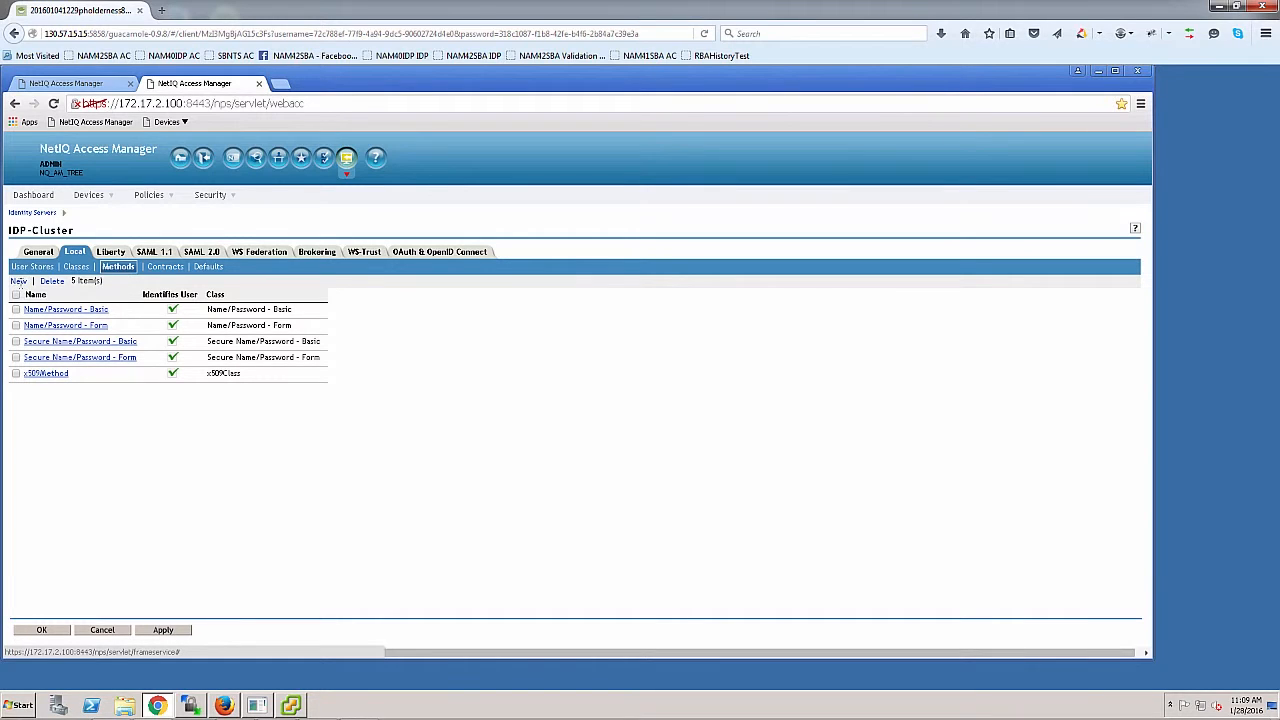
click(18, 281)
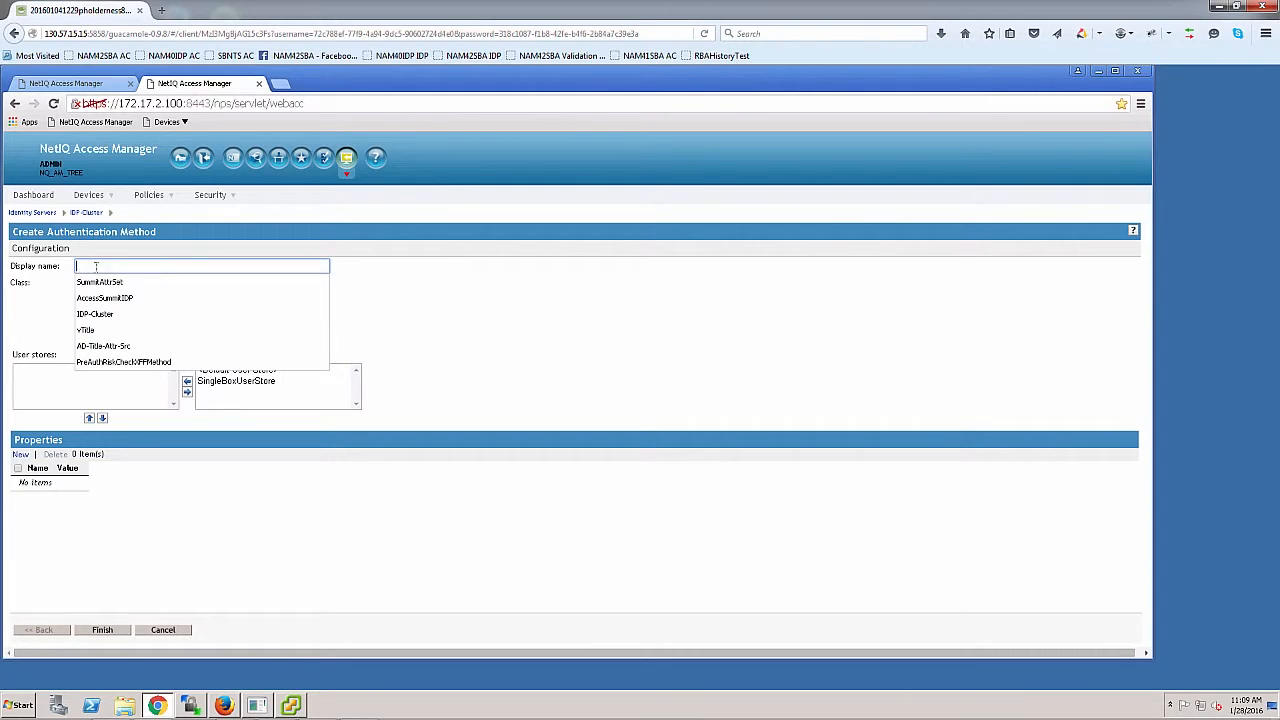
- Create method PreAuthRiskCheckXFFMethod with class PreAuthRiskCheckClass and Identifies User unchecked
click(123, 361)
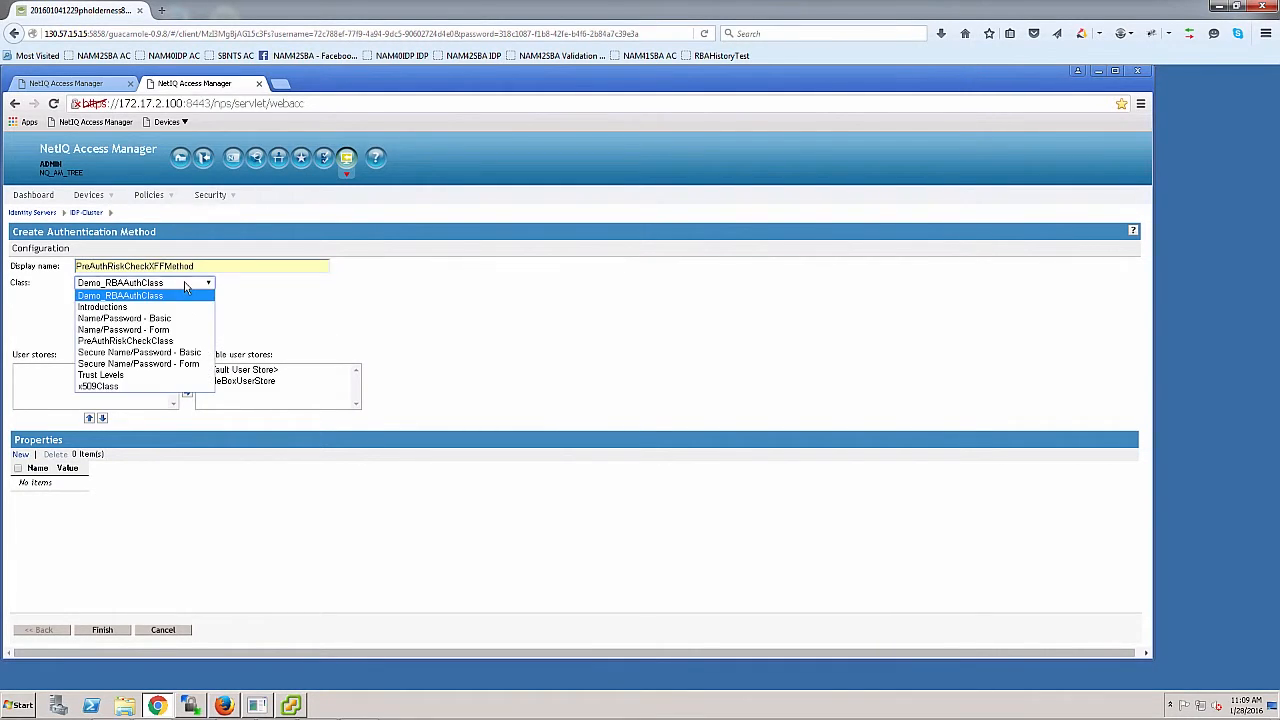
mouse_move(101, 307)
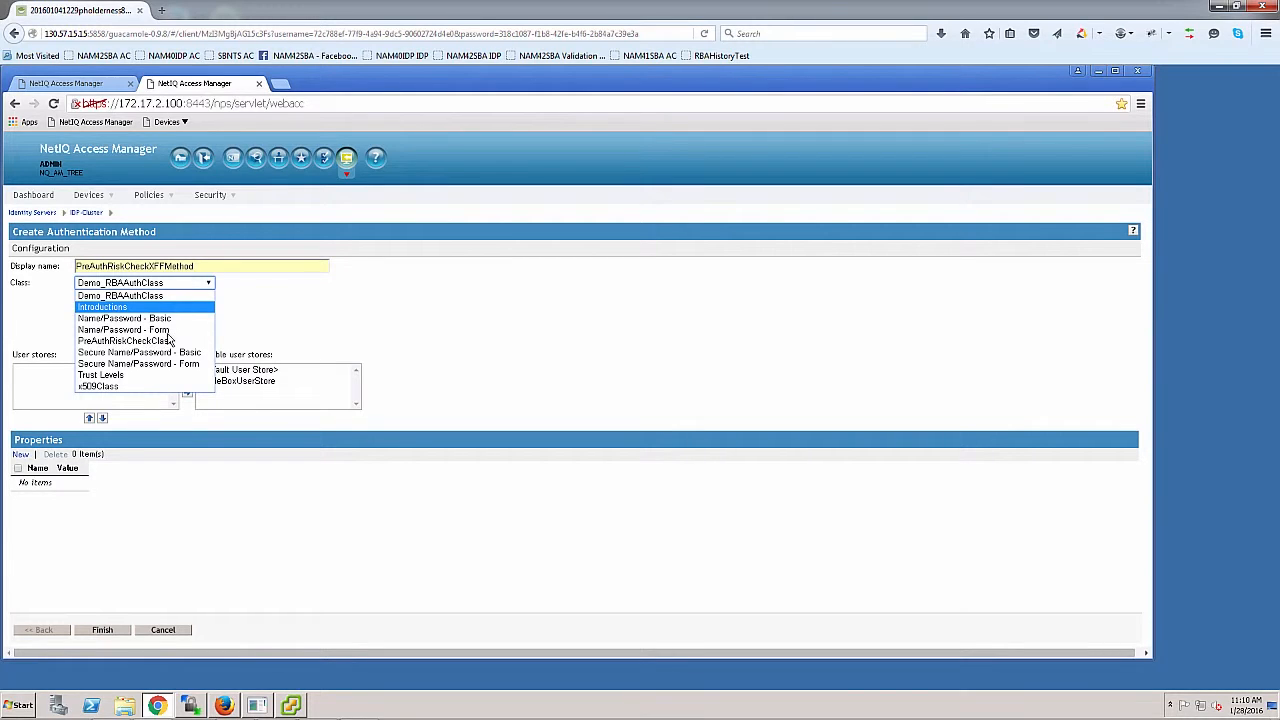
click(124, 340)
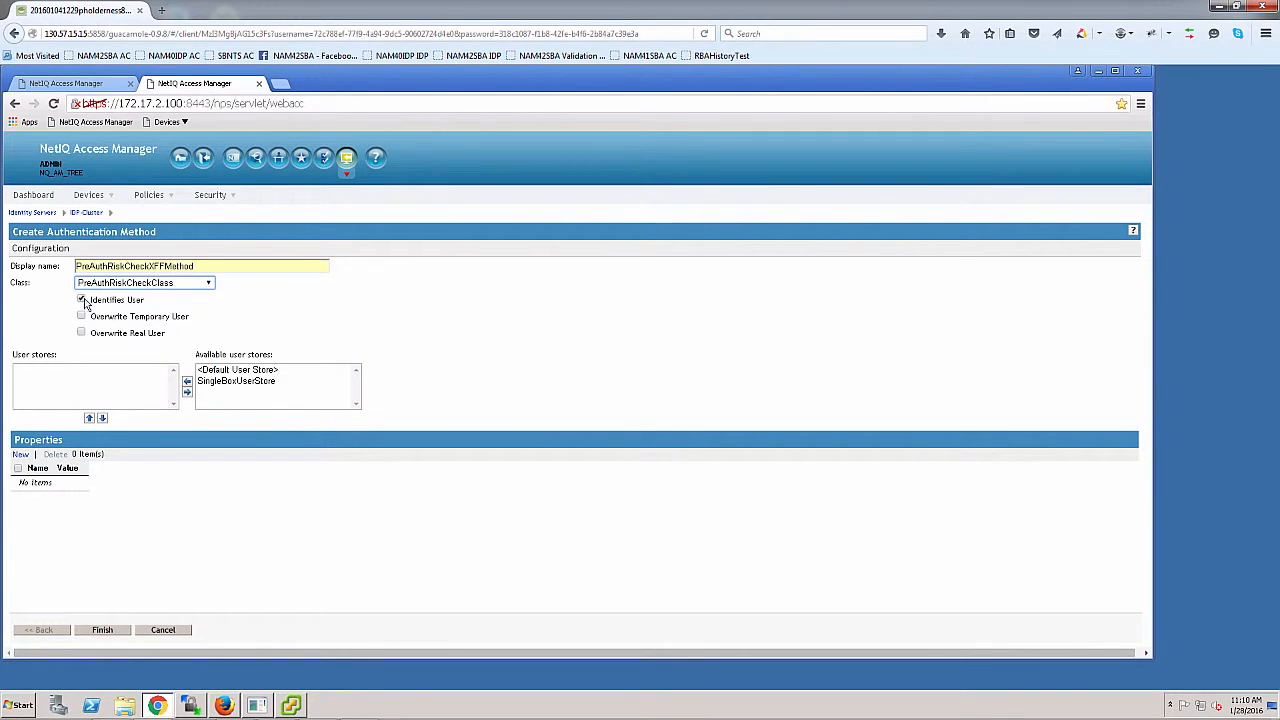
click(81, 299)
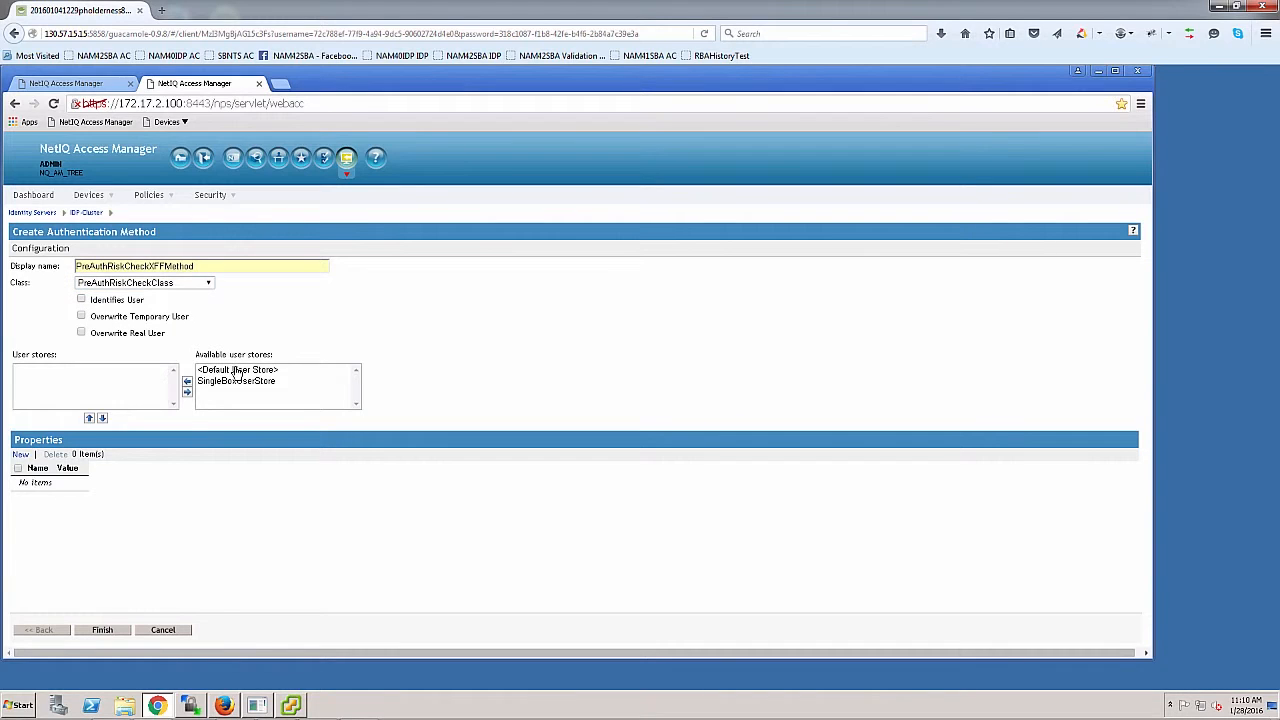
mouse_move(105, 542)
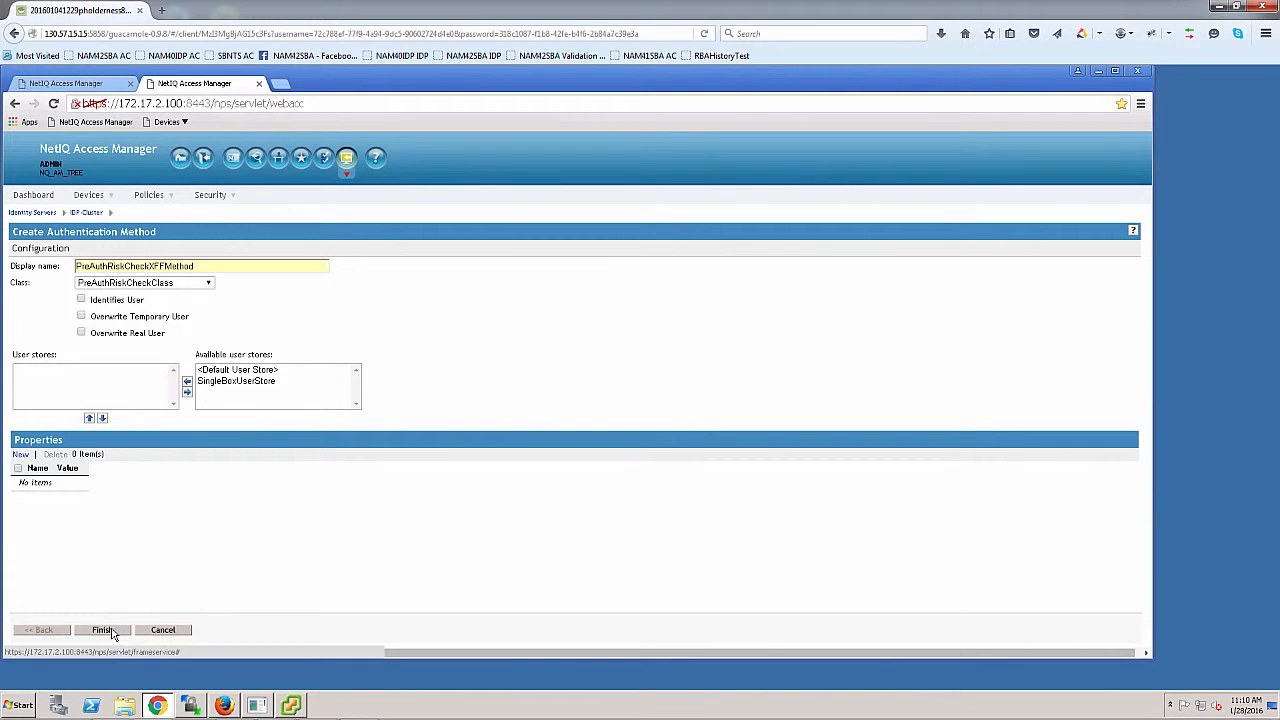
click(102, 629)
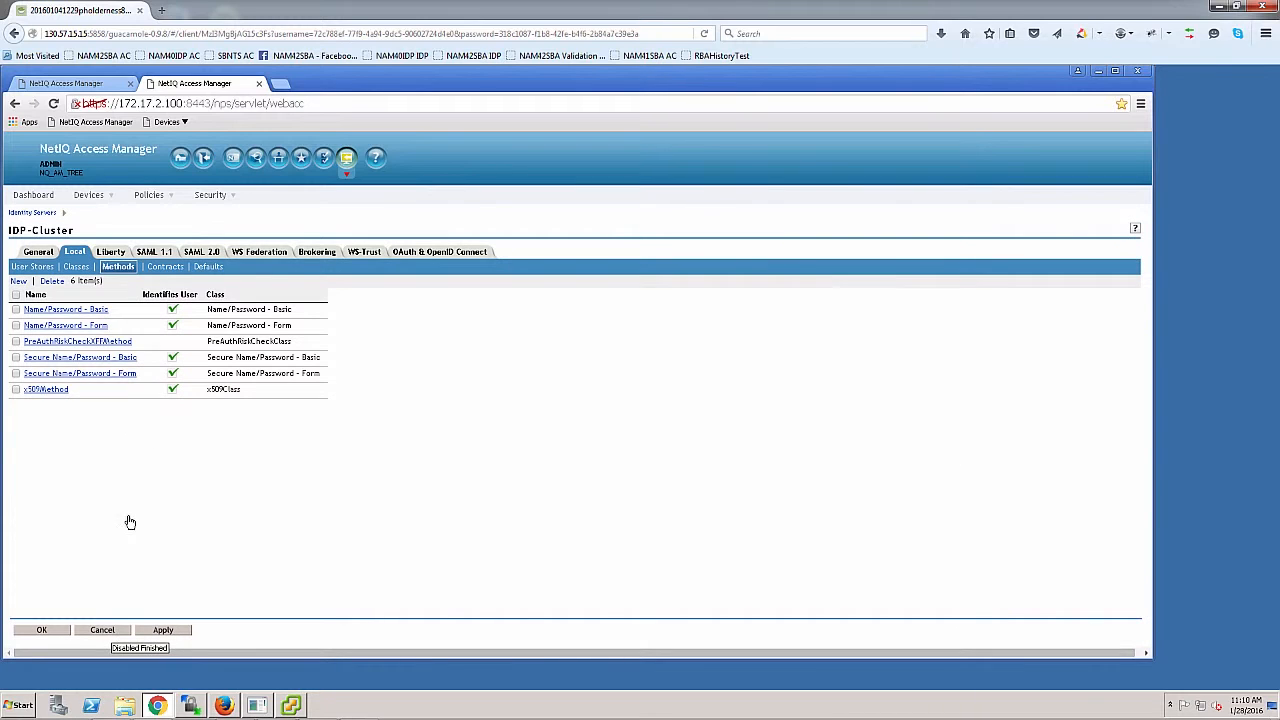
click(162, 267)
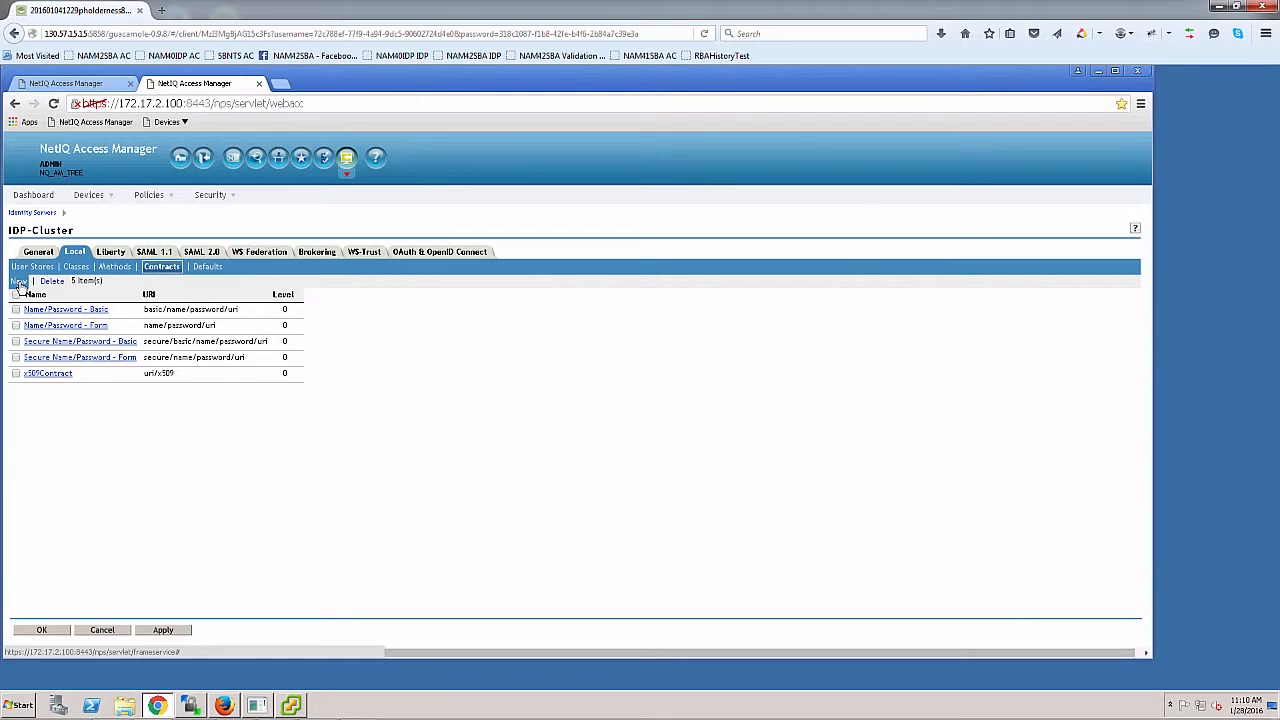
- Start a new authentication contract and enter its display name
click(19, 281)
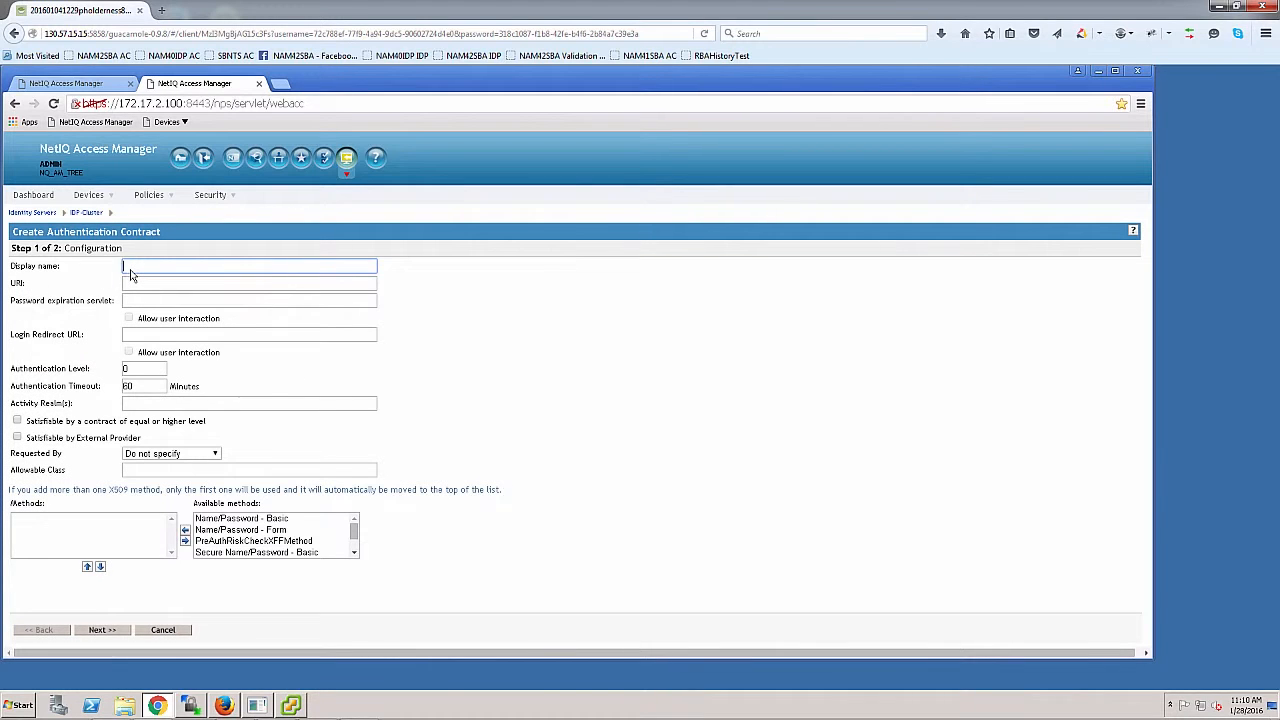
text(PreAuthRiskCheckXFFMethod)
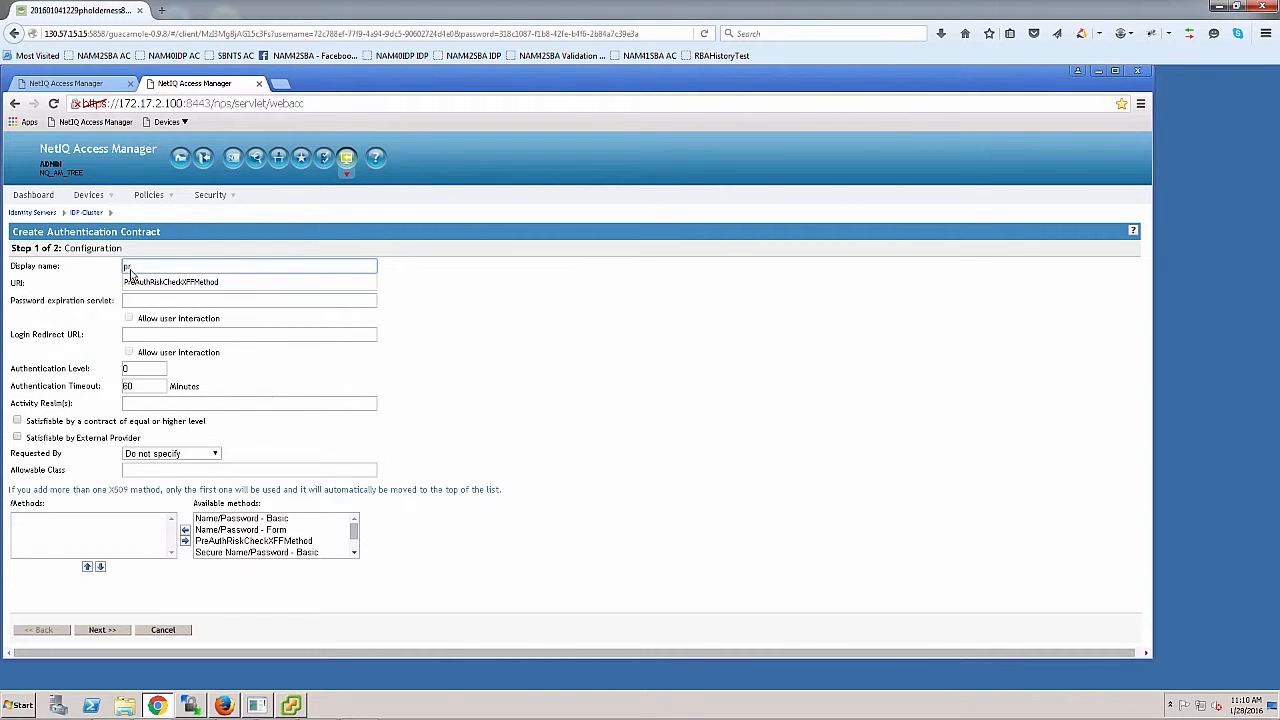
text(Pr)
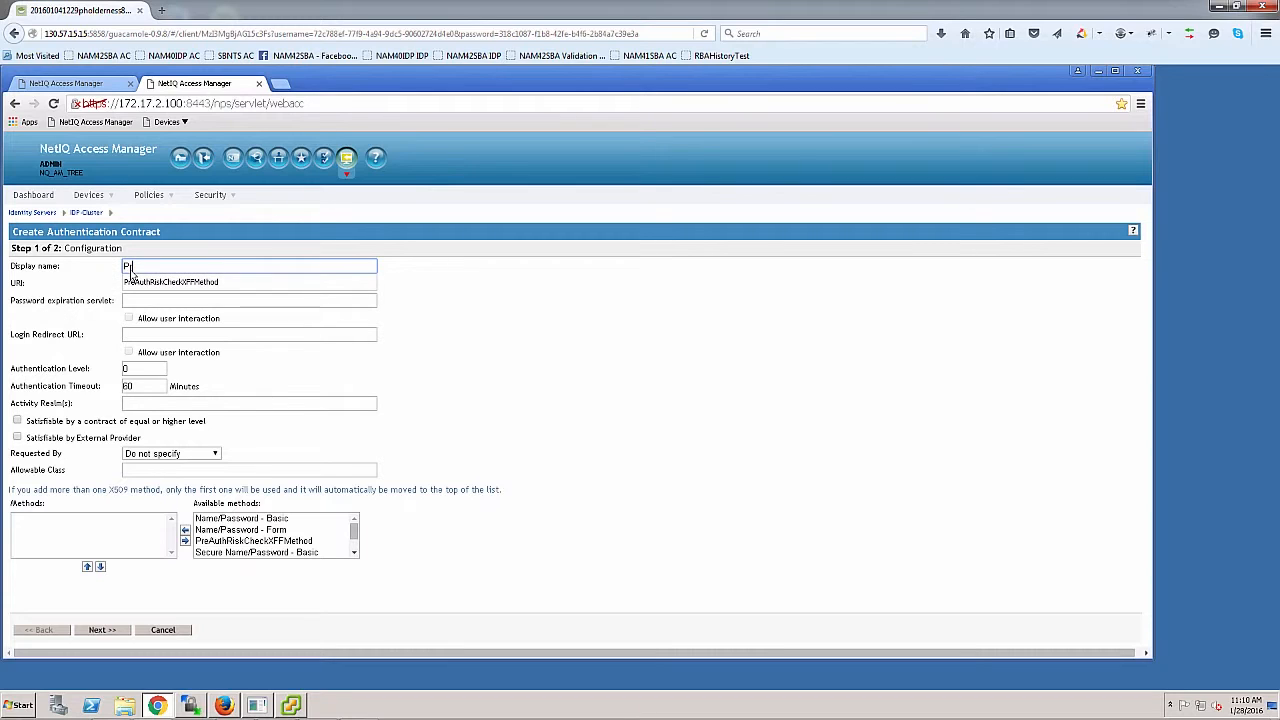
text(reAuthRiskCheckXFFContract)
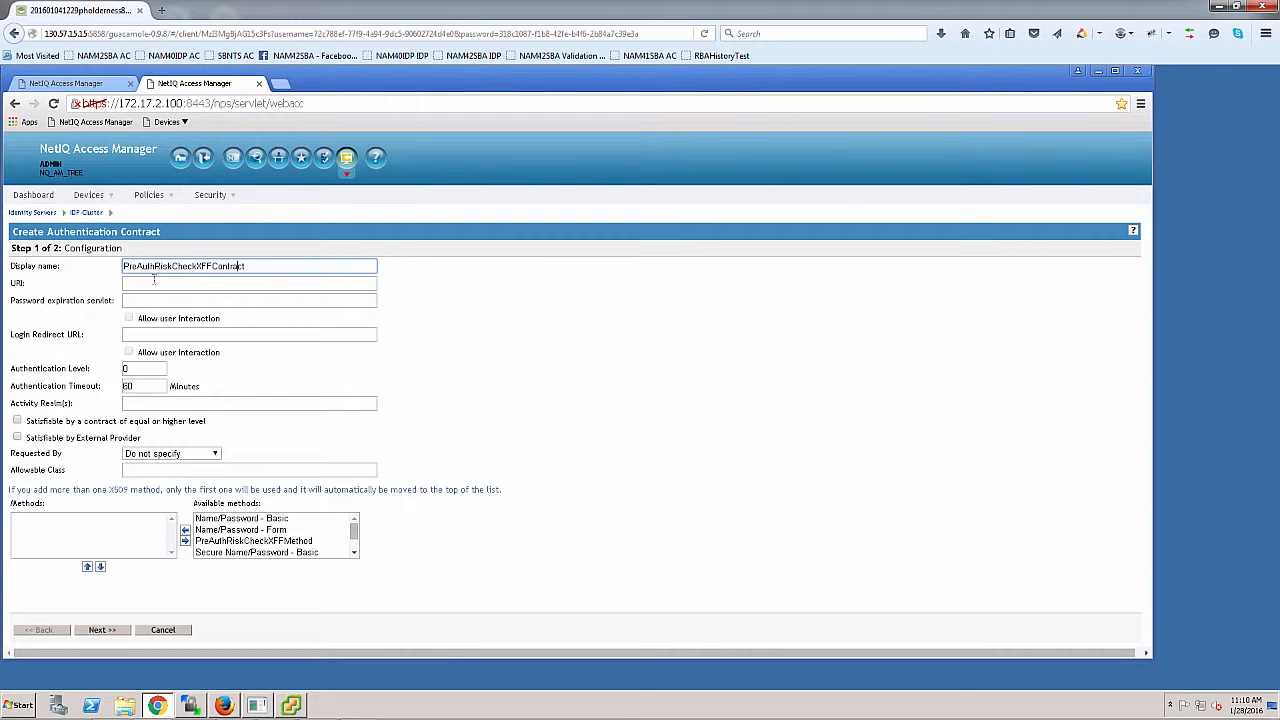
- Set the contract URI to uri/preauthxff and add PreAuthRiskCheckXFFMethod as its method
click(249, 283)
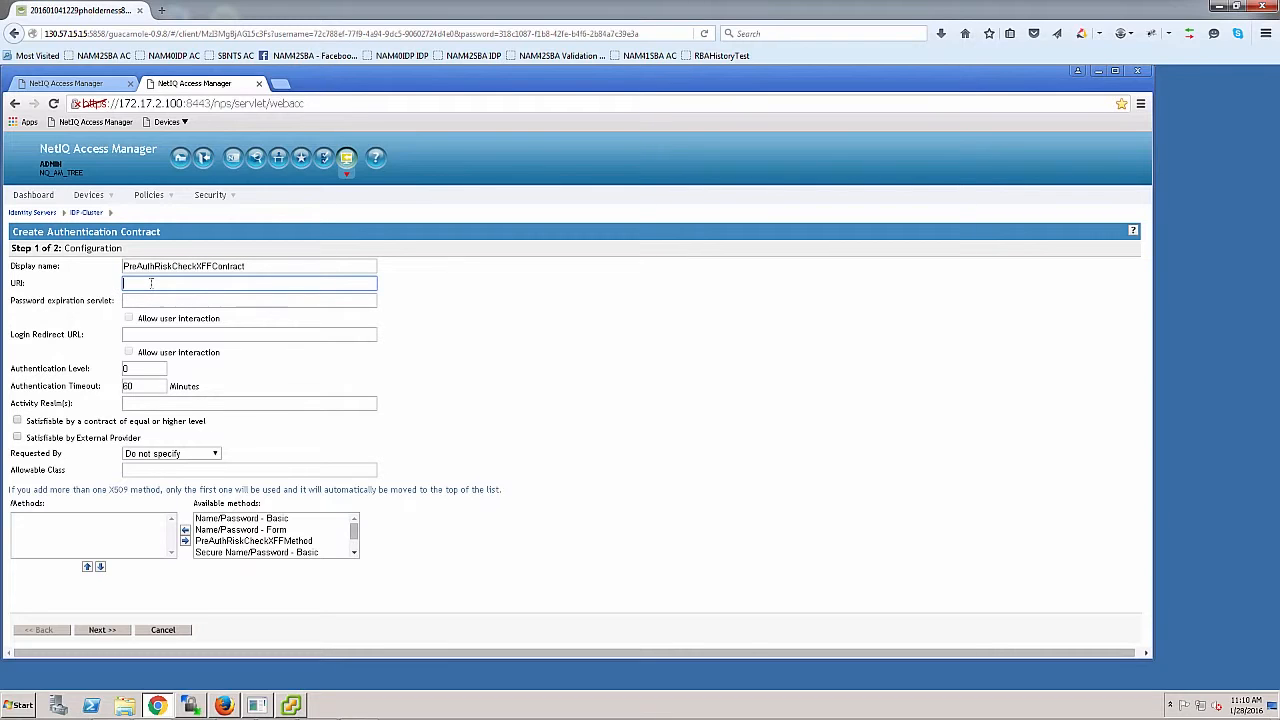
text(url/pawUT)
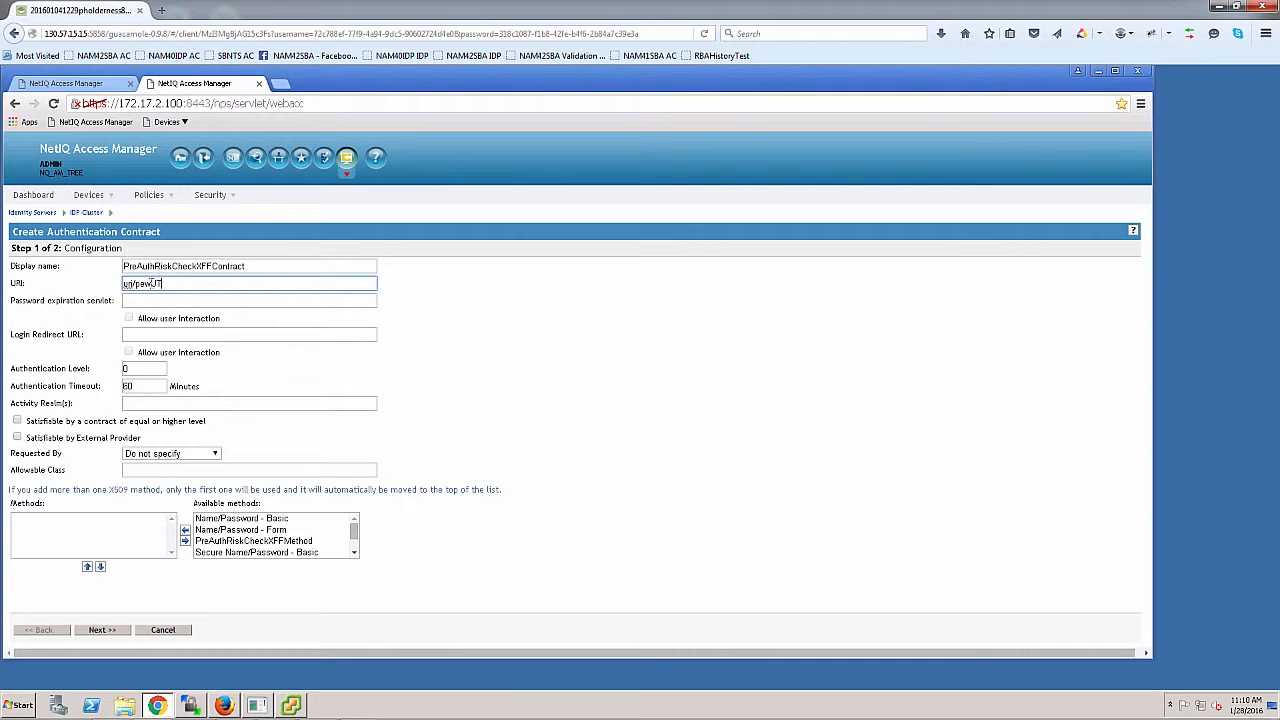
text(HXFF)
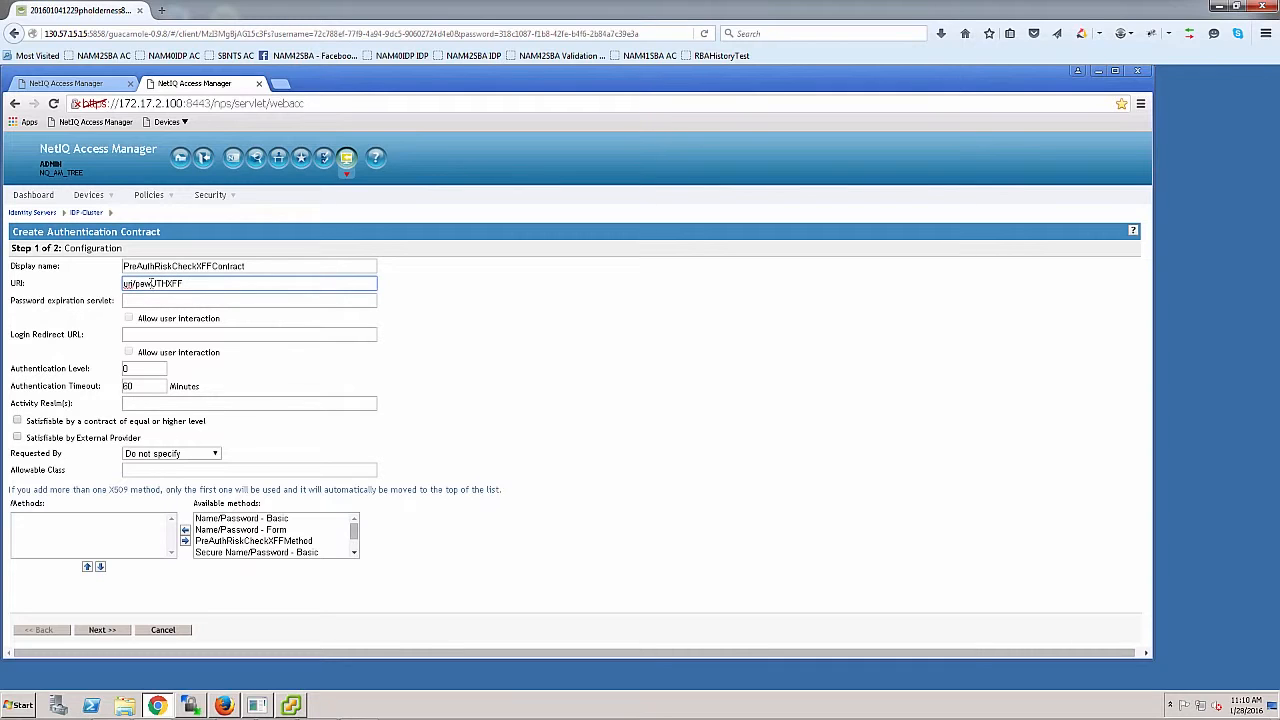
key(BackSpace)
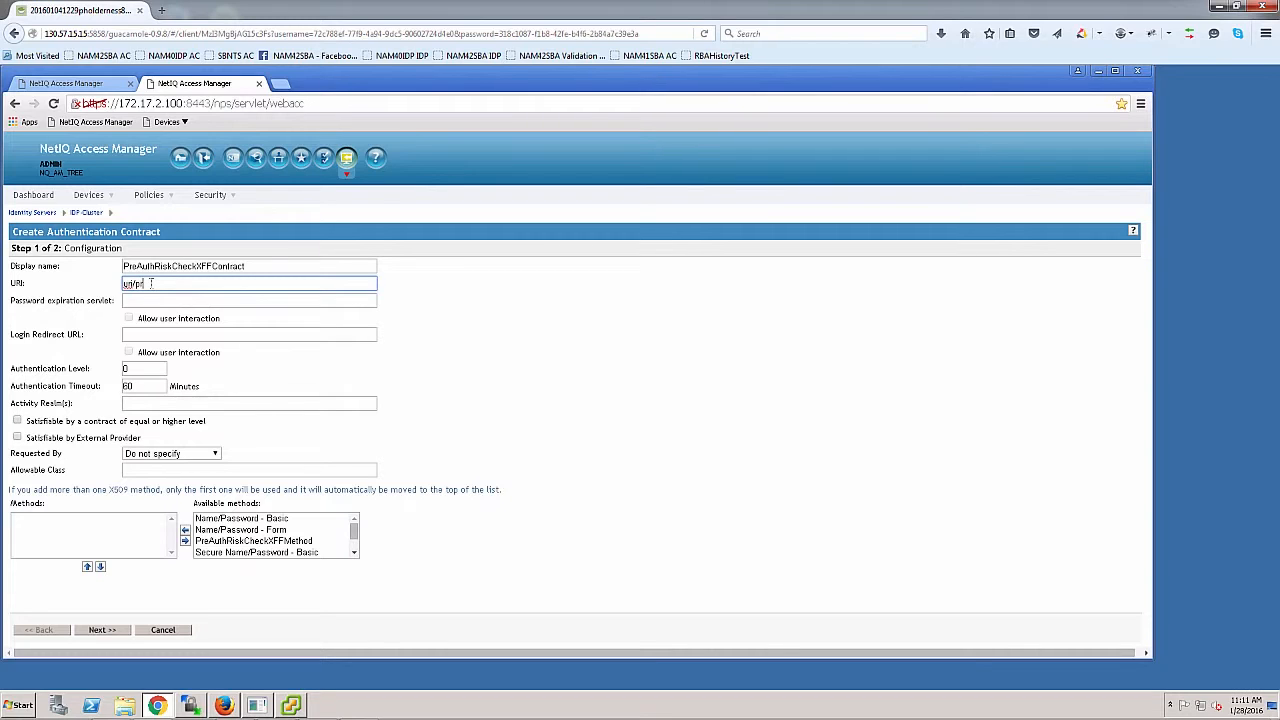
text(reauthxff)
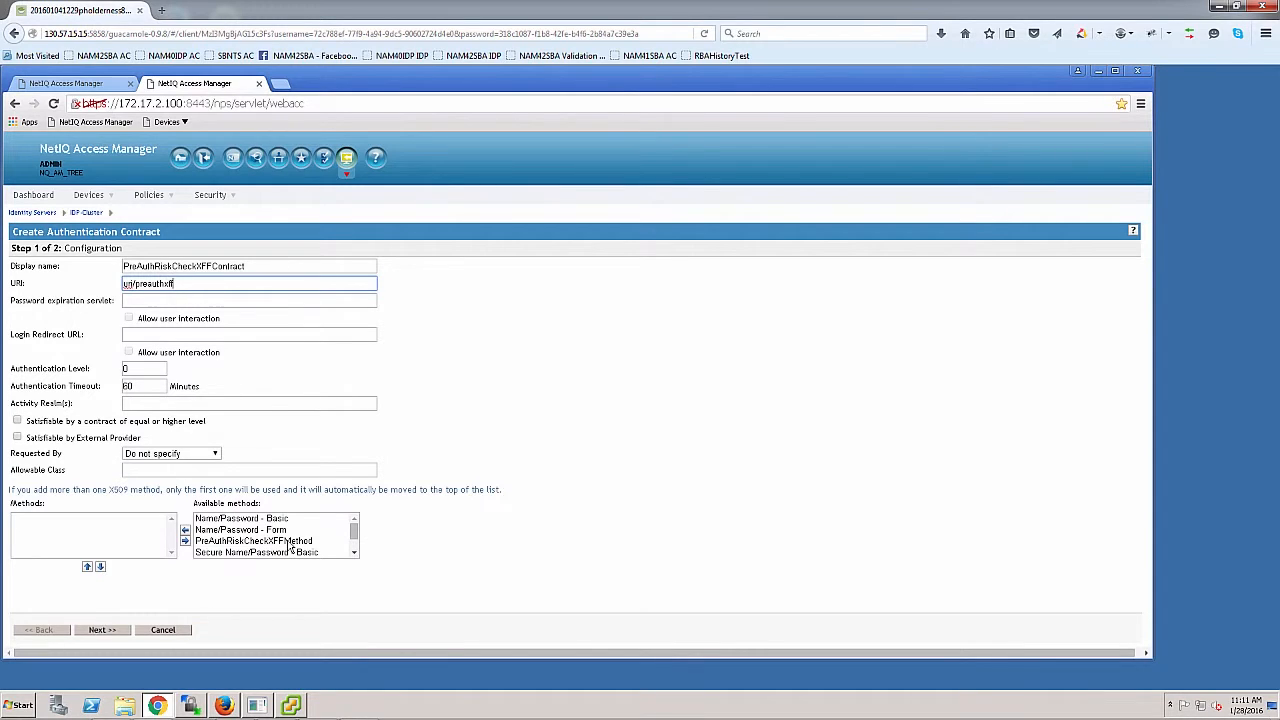
click(253, 541)
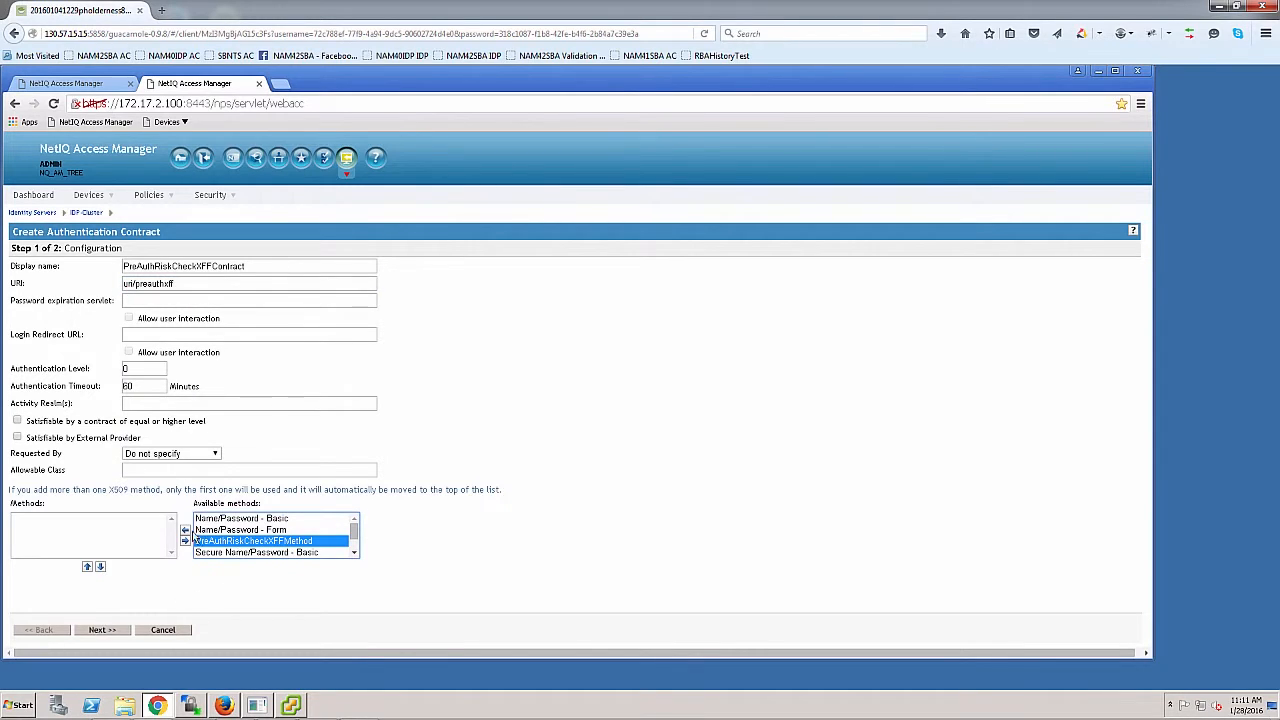
click(185, 518)
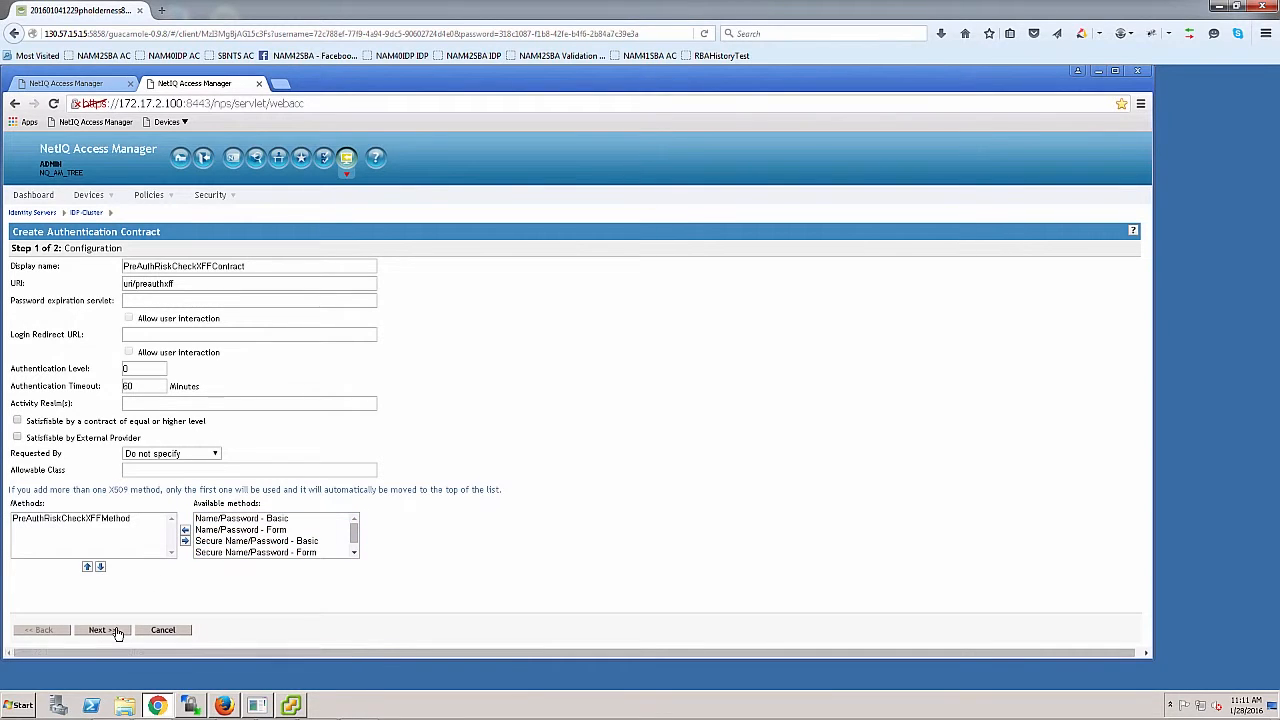
- Move to the authentication card step and enter PreAuthRiskCheckContract in the card fields
click(99, 629)
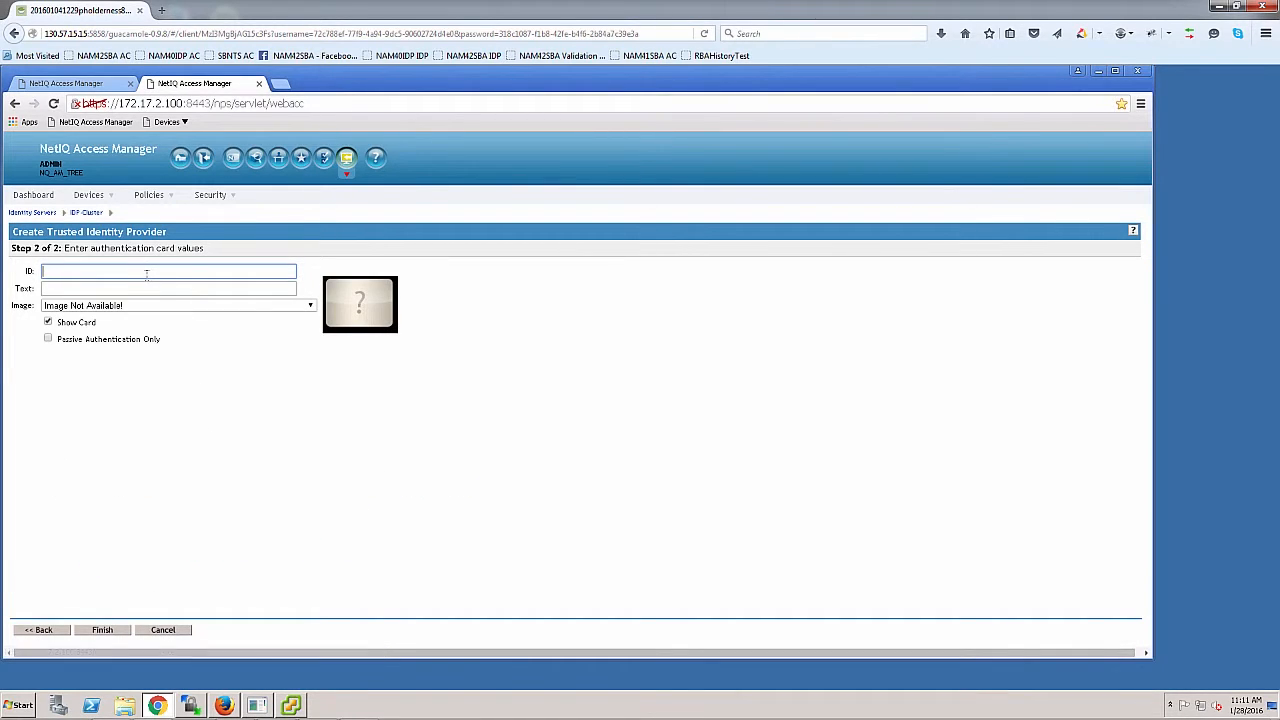
text(PreAuthRiskCheckContract)
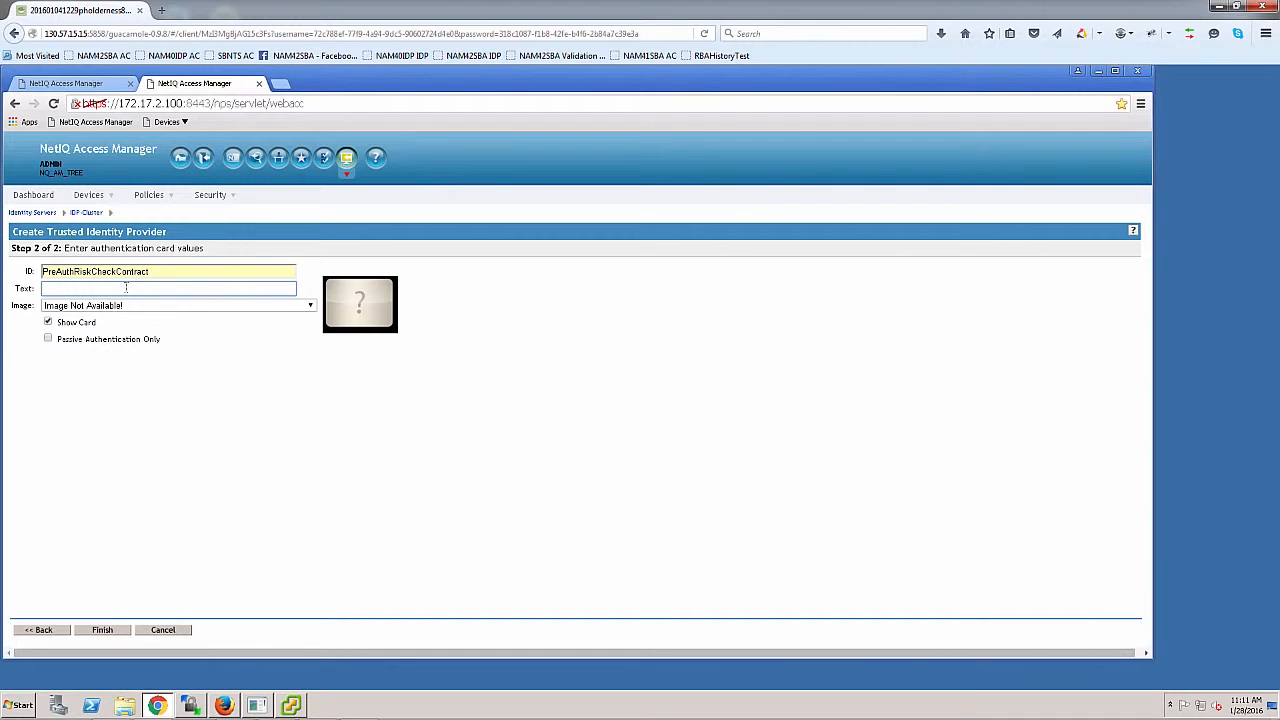
text(PreAuthRiskCheckContract)
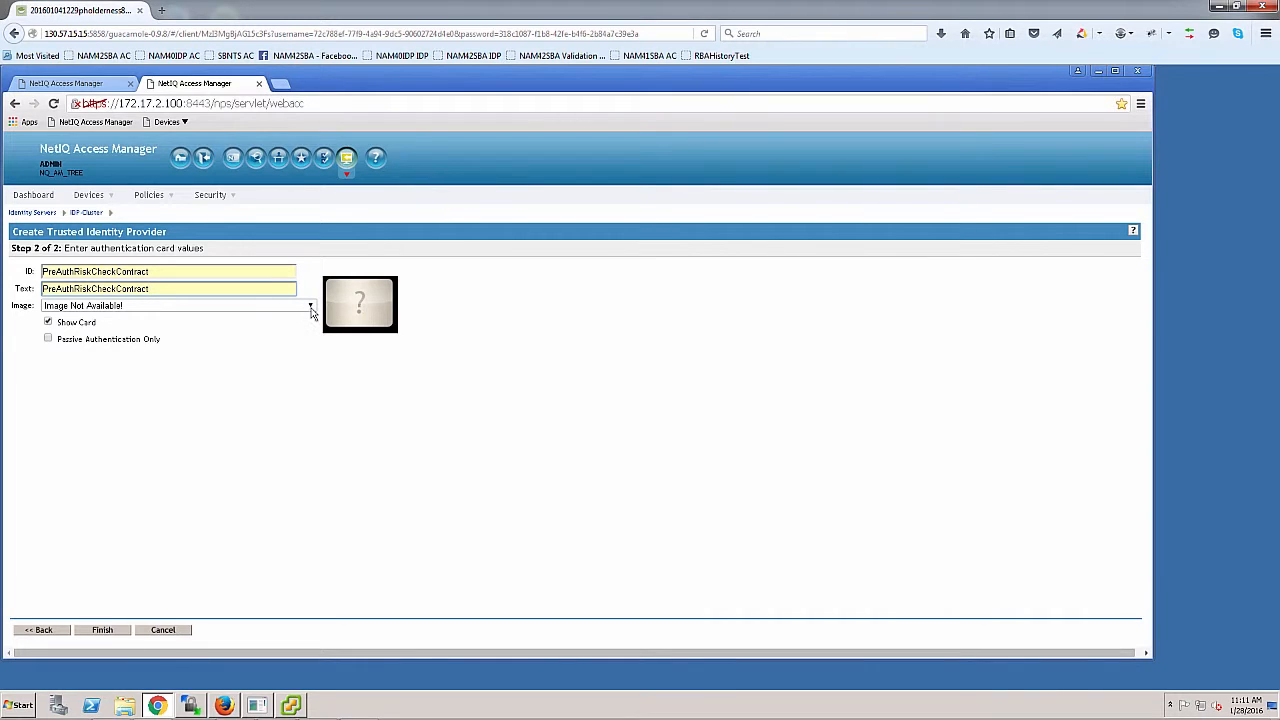
- Add image set PreAuthRiskCheckXFFMethod with rba-image.jpeg and a description, and save it
click(310, 305)
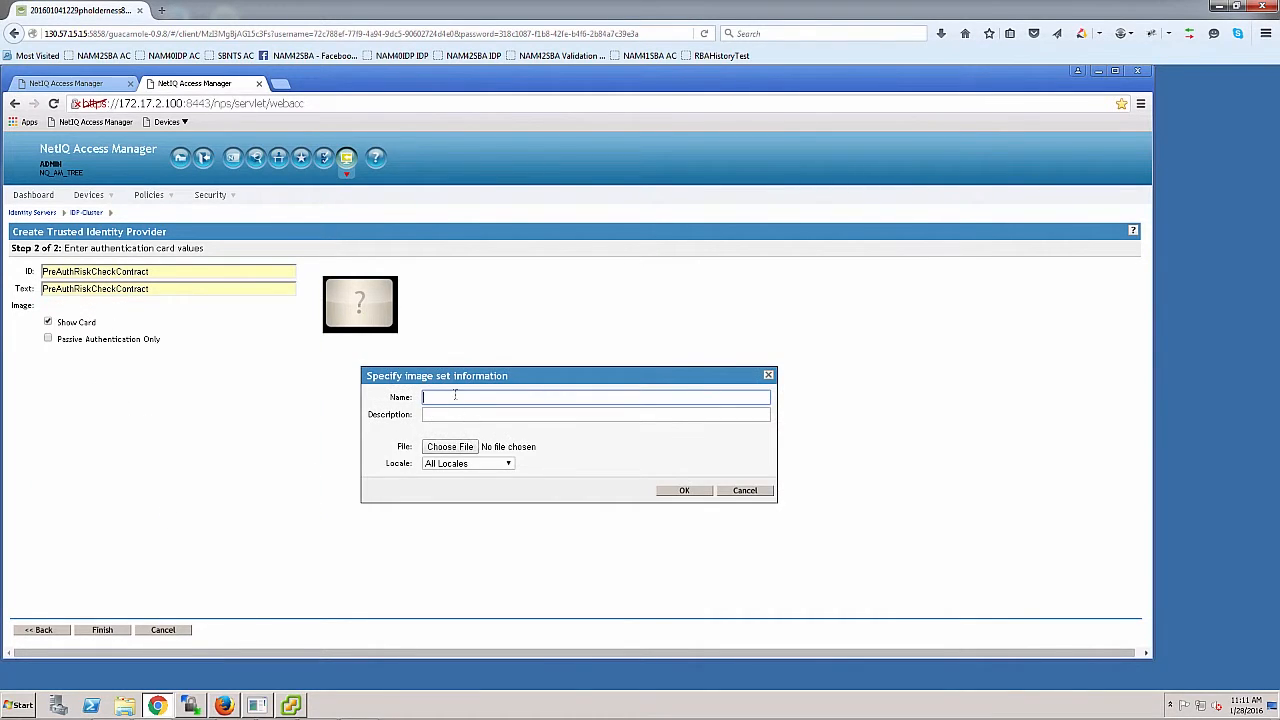
click(595, 397)
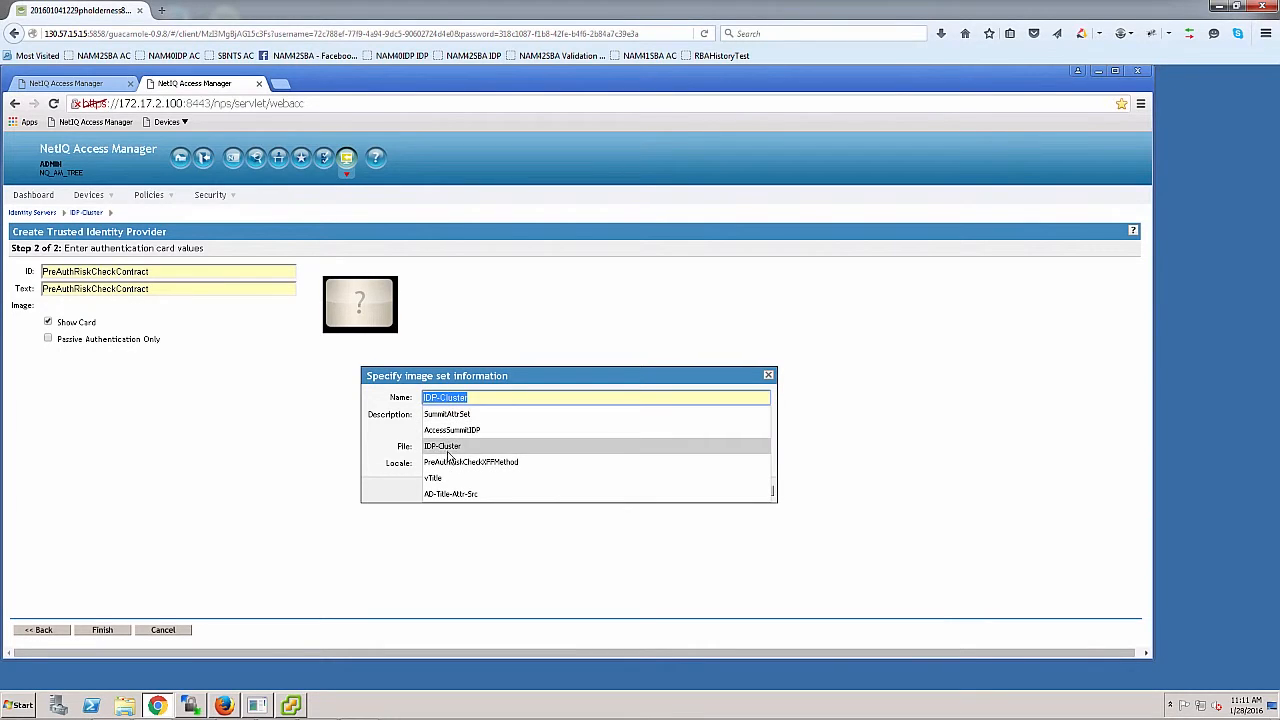
click(471, 461)
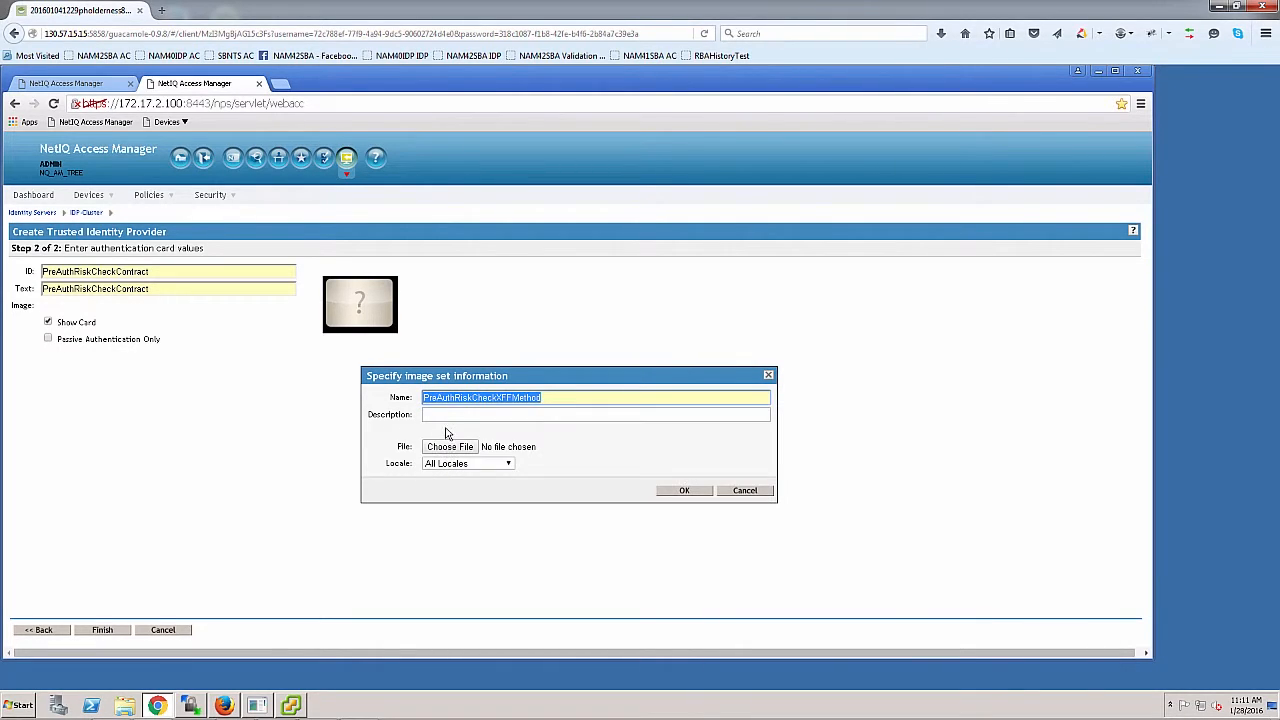
click(595, 414)
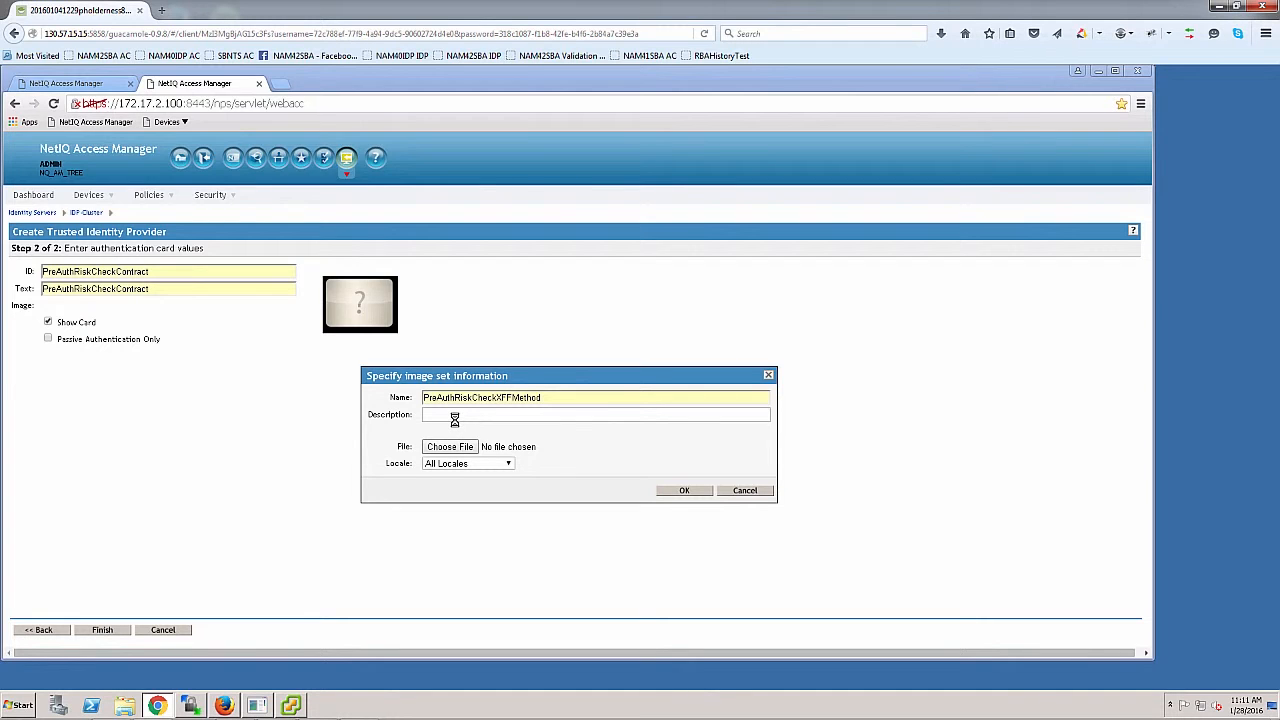
click(449, 446)
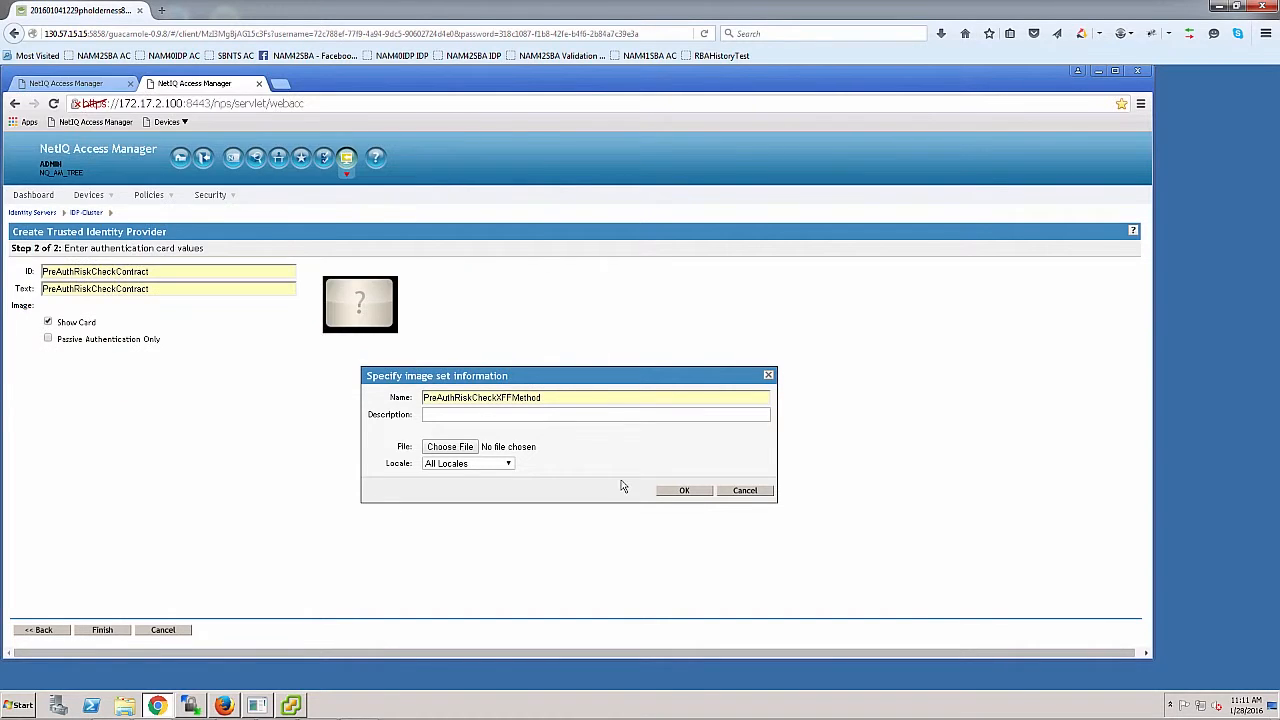
click(450, 446)
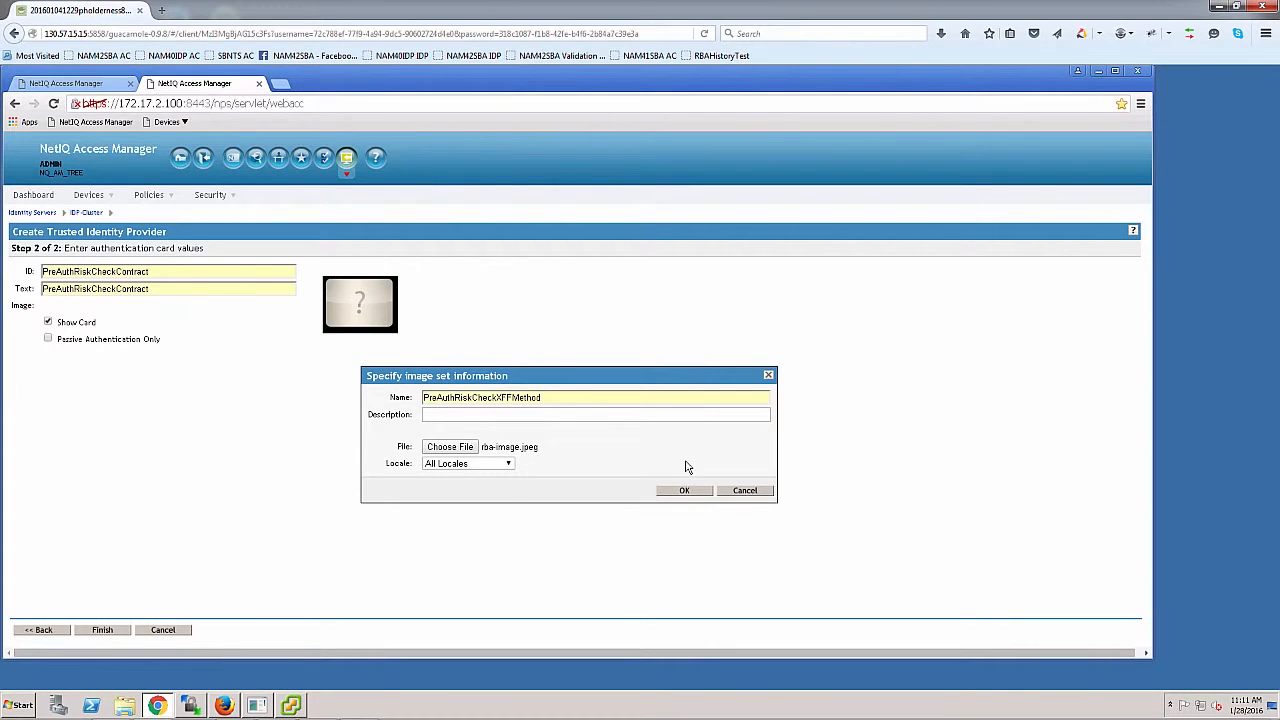
click(684, 490)
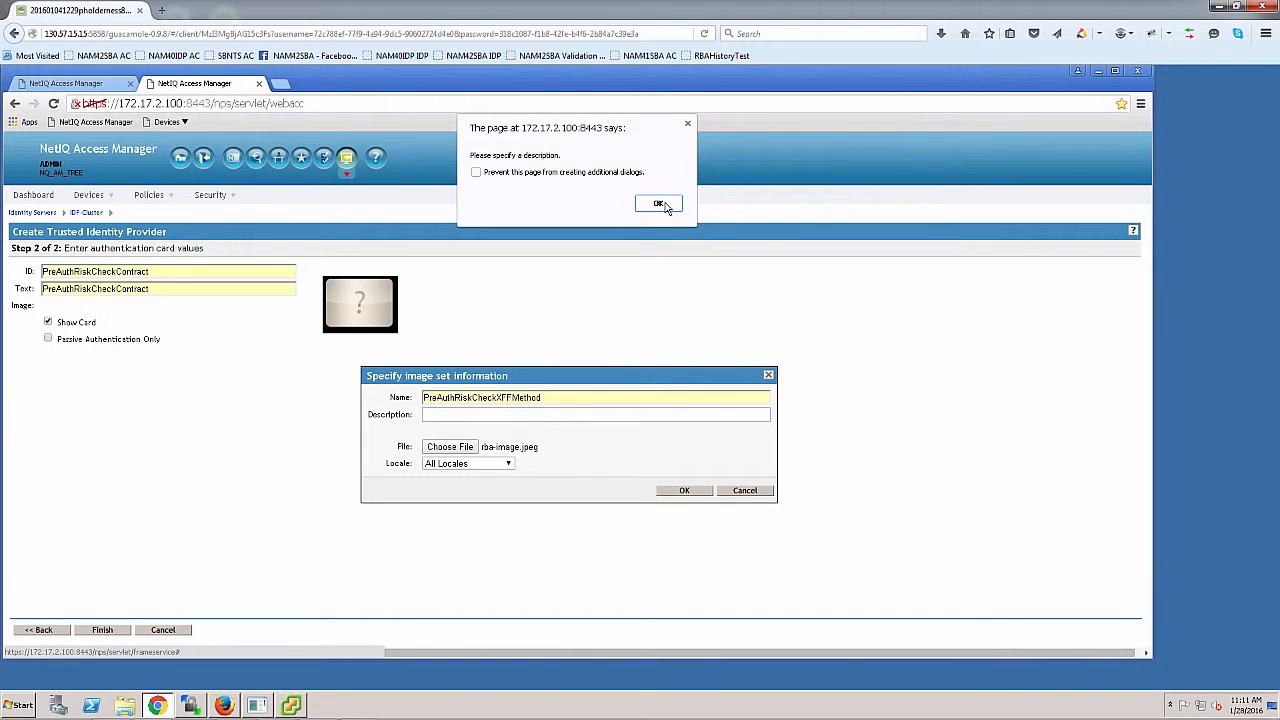
click(658, 204)
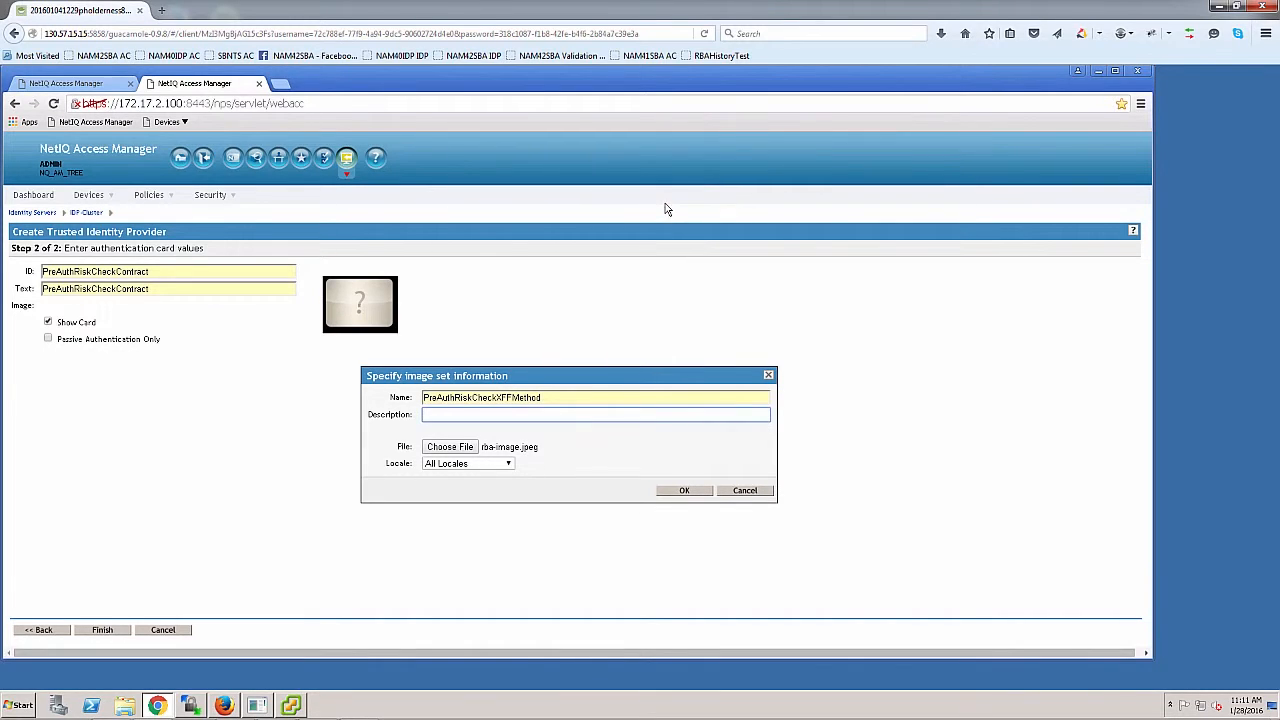
text(PreAuth)
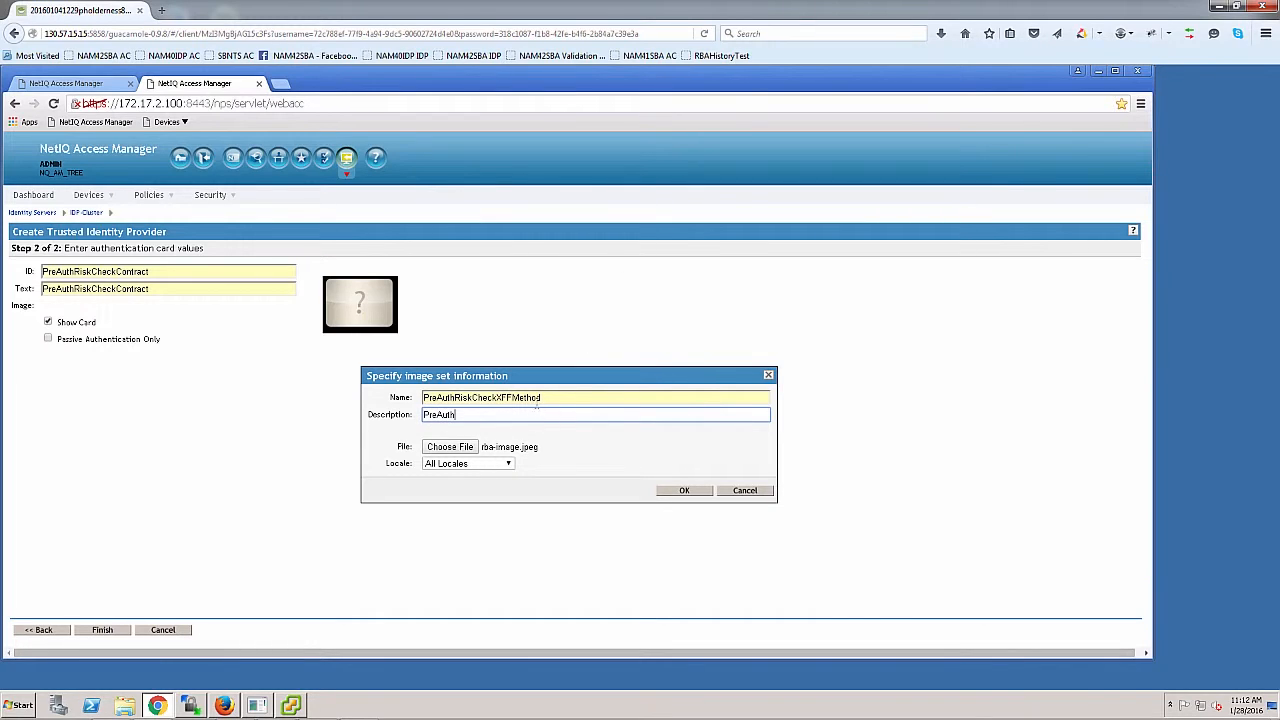
click(684, 490)
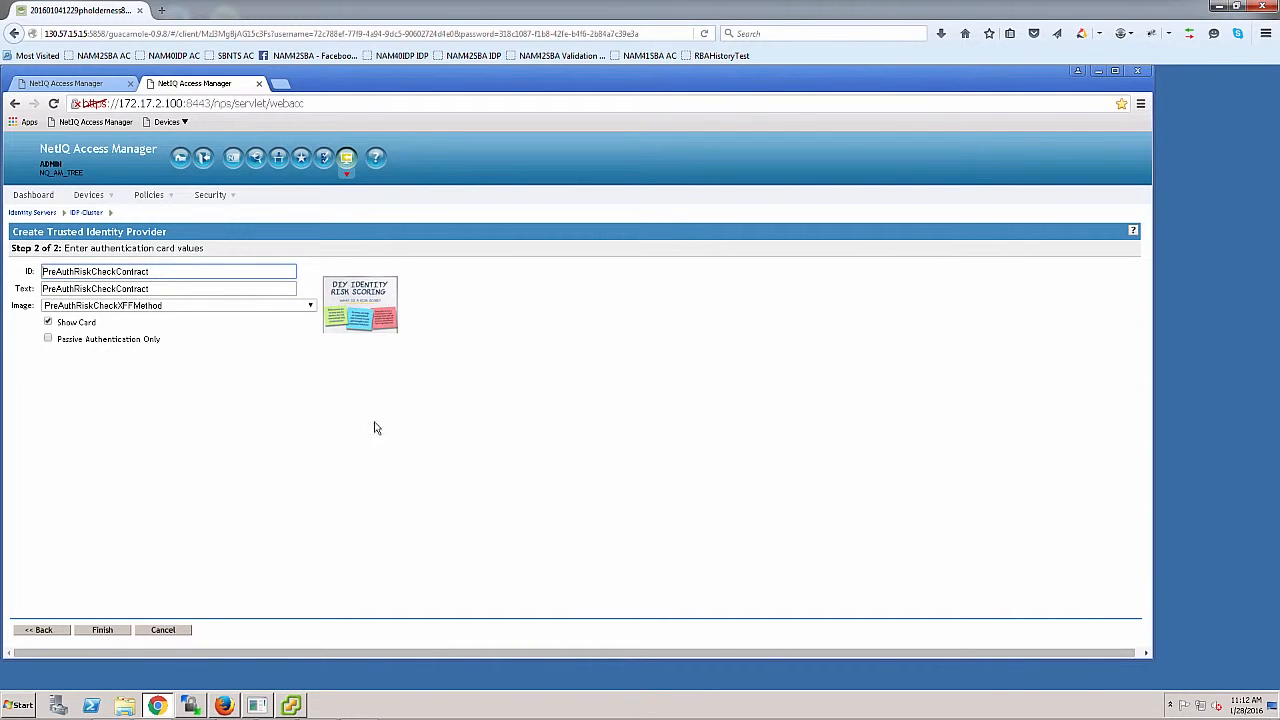
- Finish the contract, run Update All on IDP-Cluster, and open AG-Cluster's NAM-RP proxy
click(102, 629)
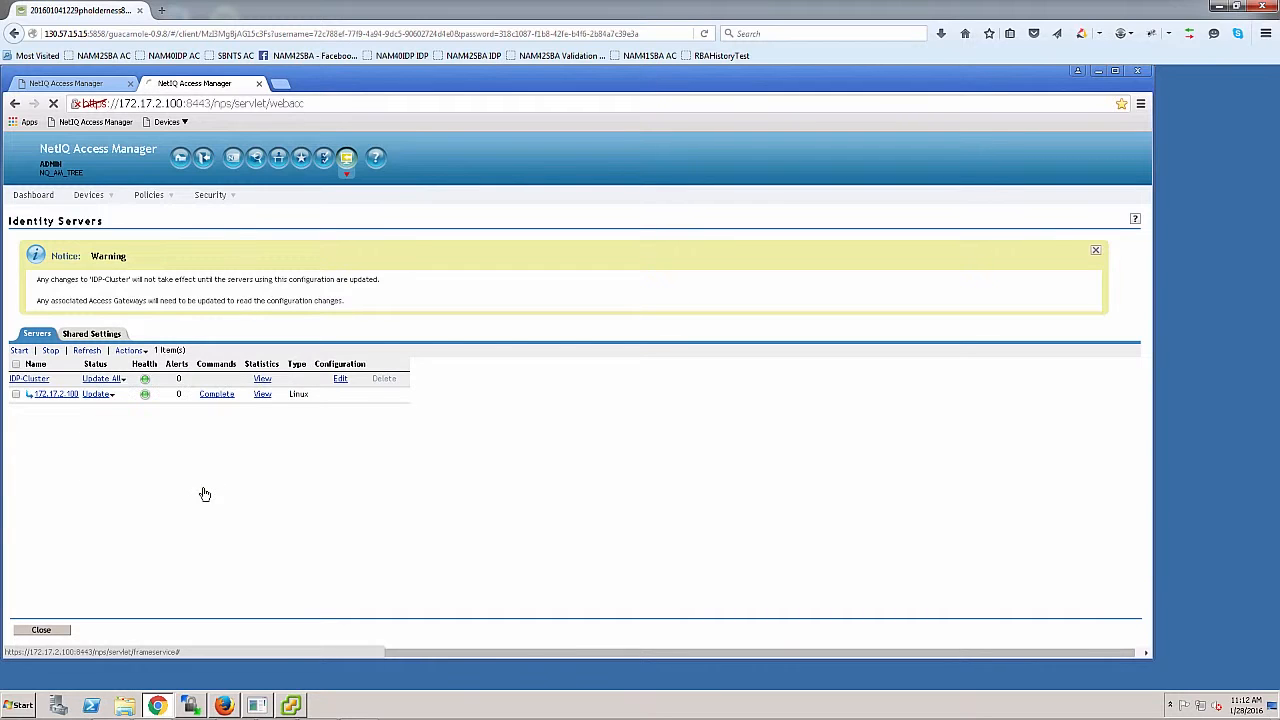
click(148, 194)
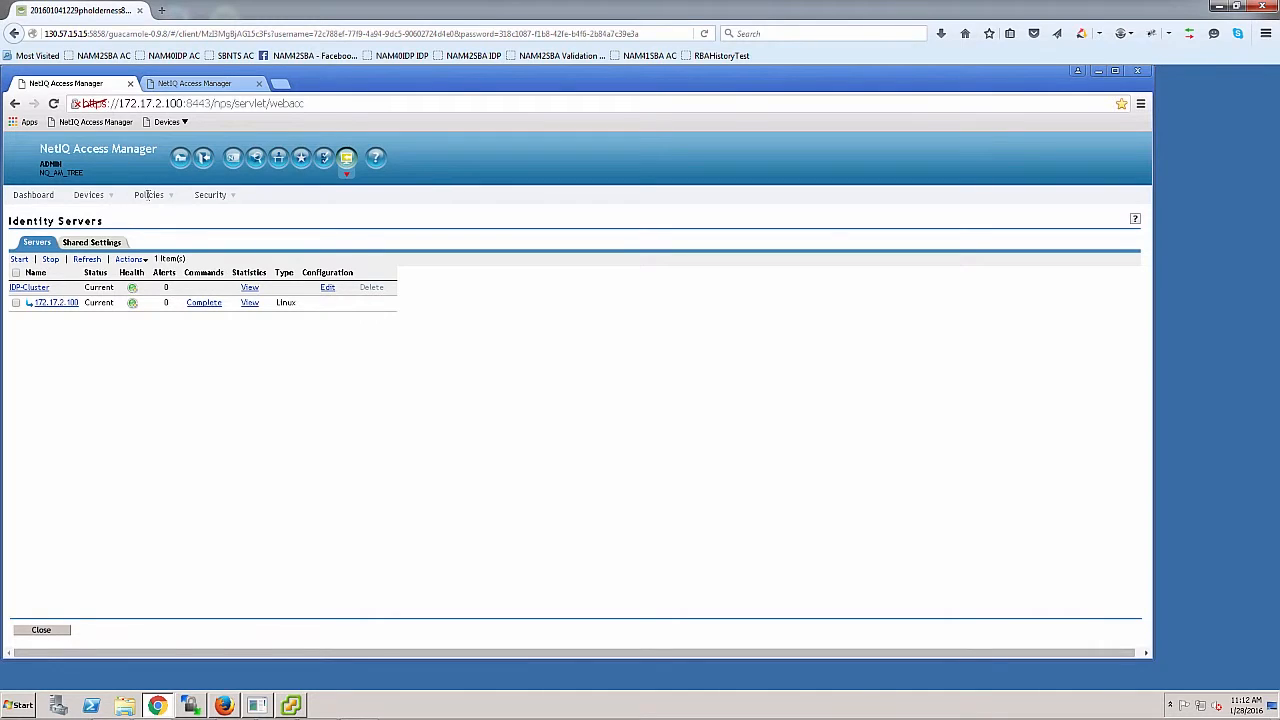
click(88, 194)
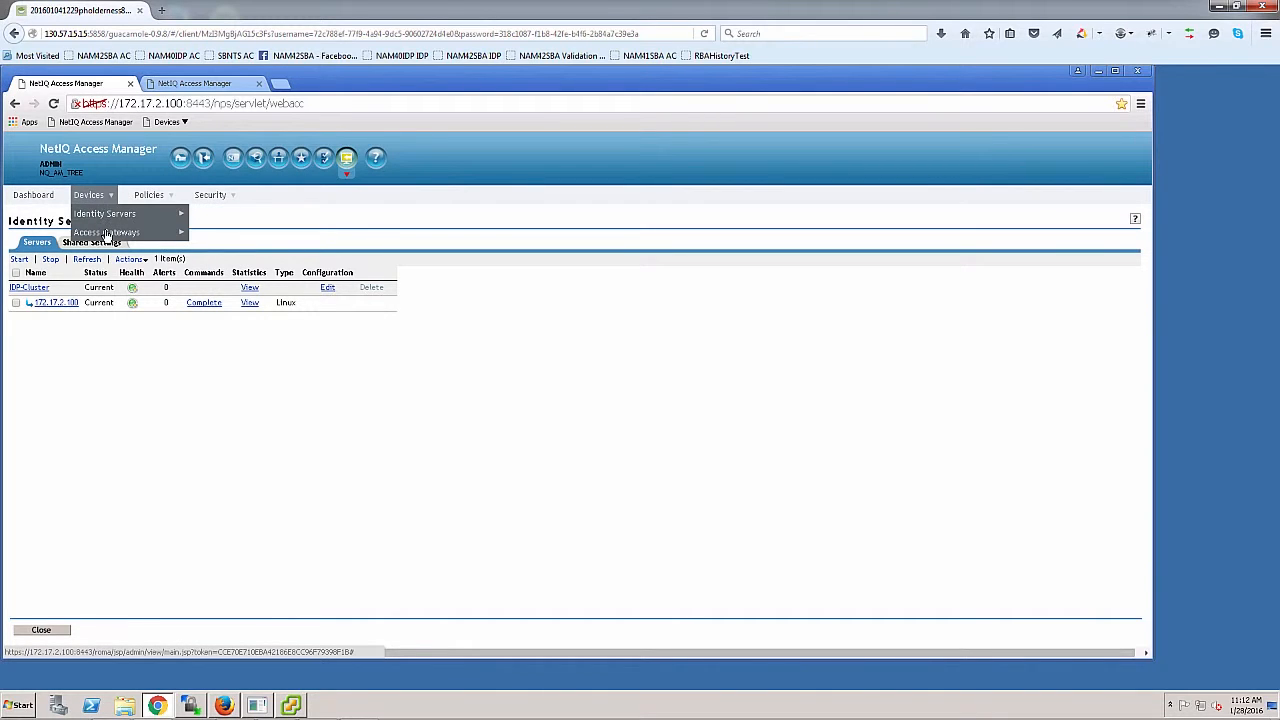
mouse_move(107, 232)
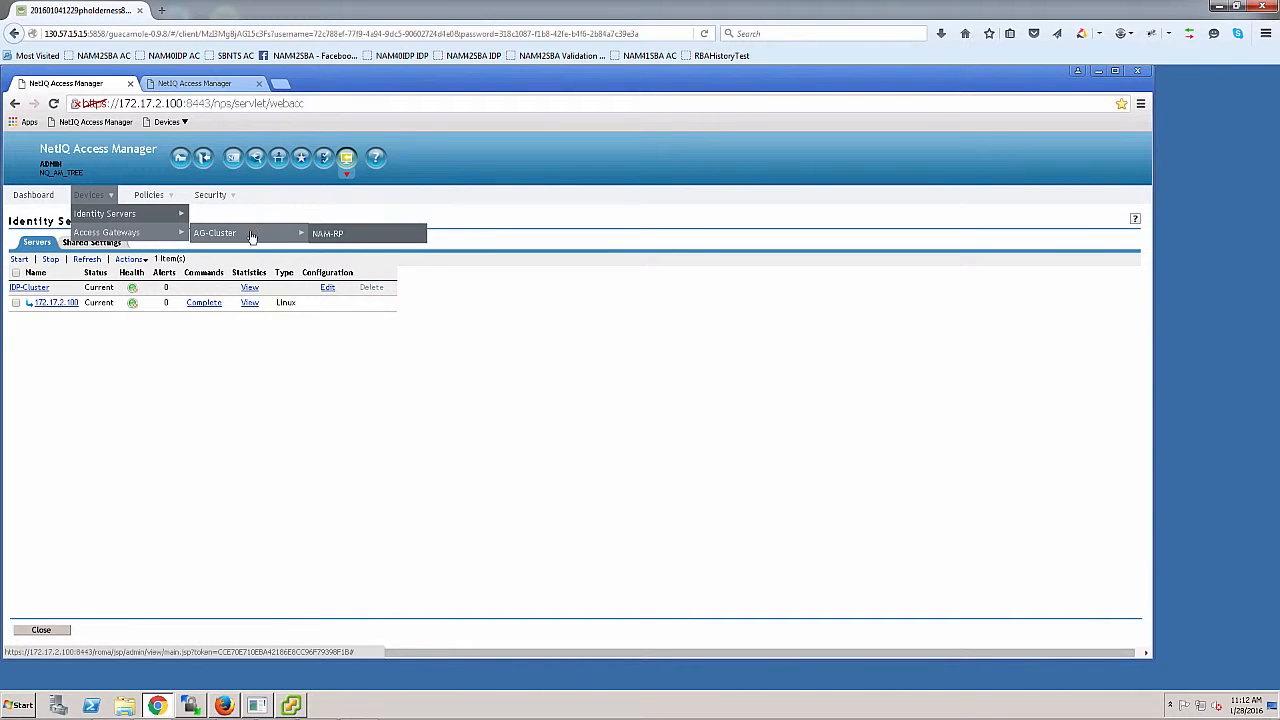
click(328, 233)
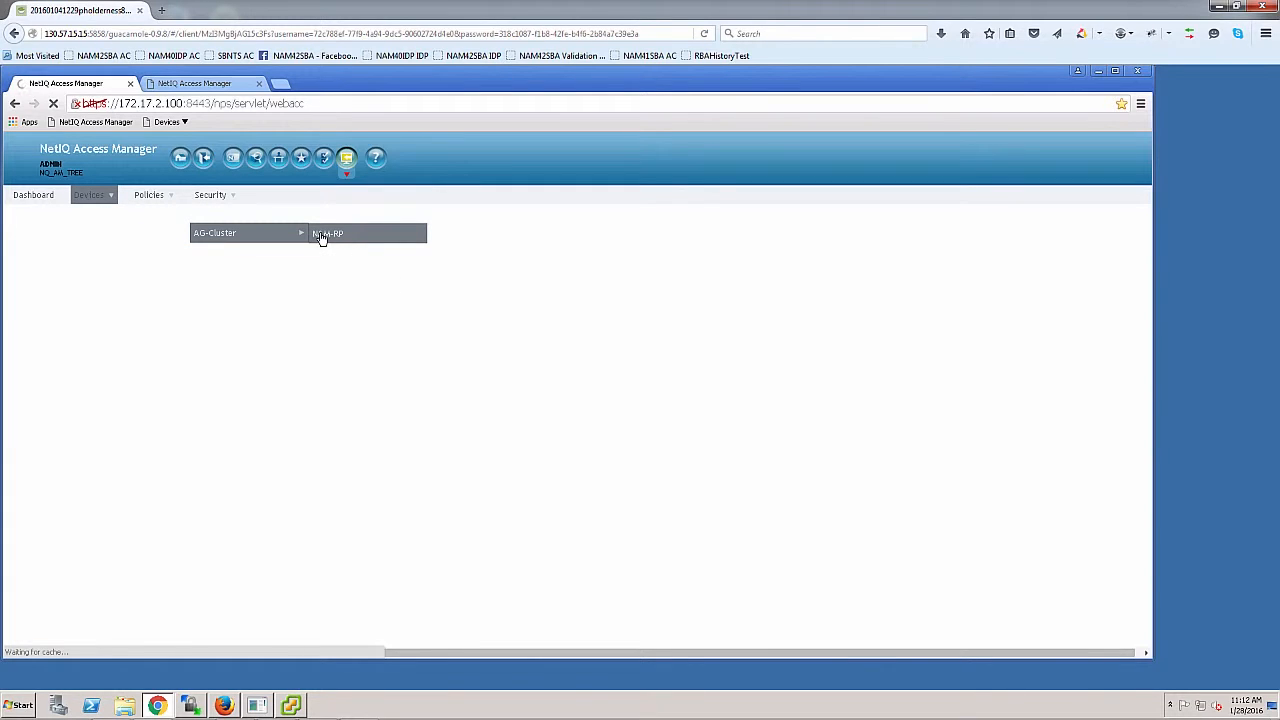
click(328, 233)
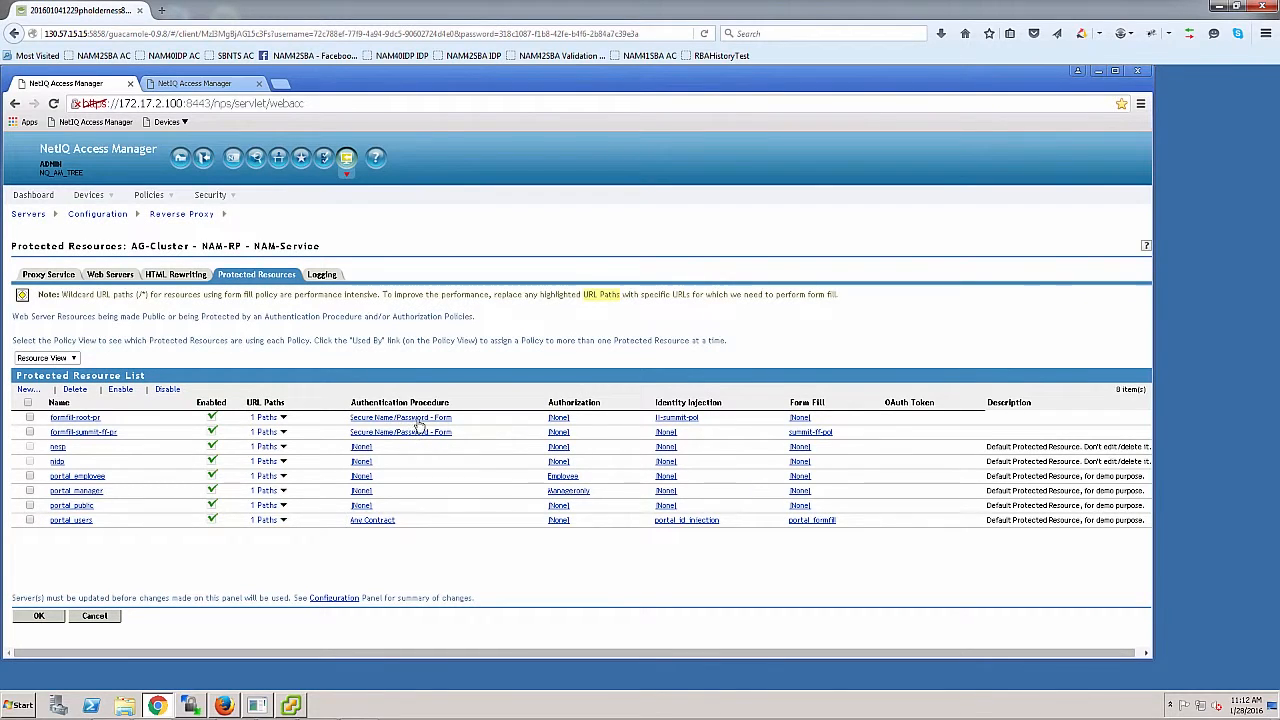
- Assign PreAuthRiskCheckXFFContract to formfill-root-pr and save the protected resource changes
click(75, 417)
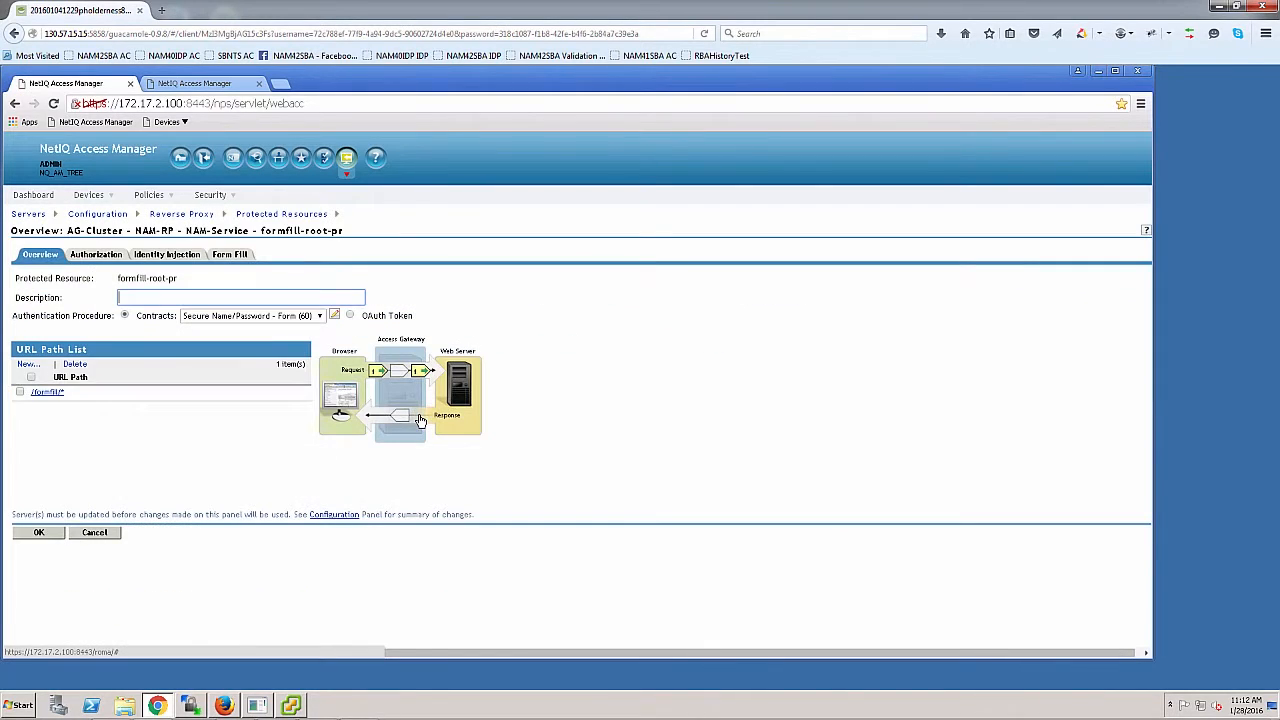
click(319, 315)
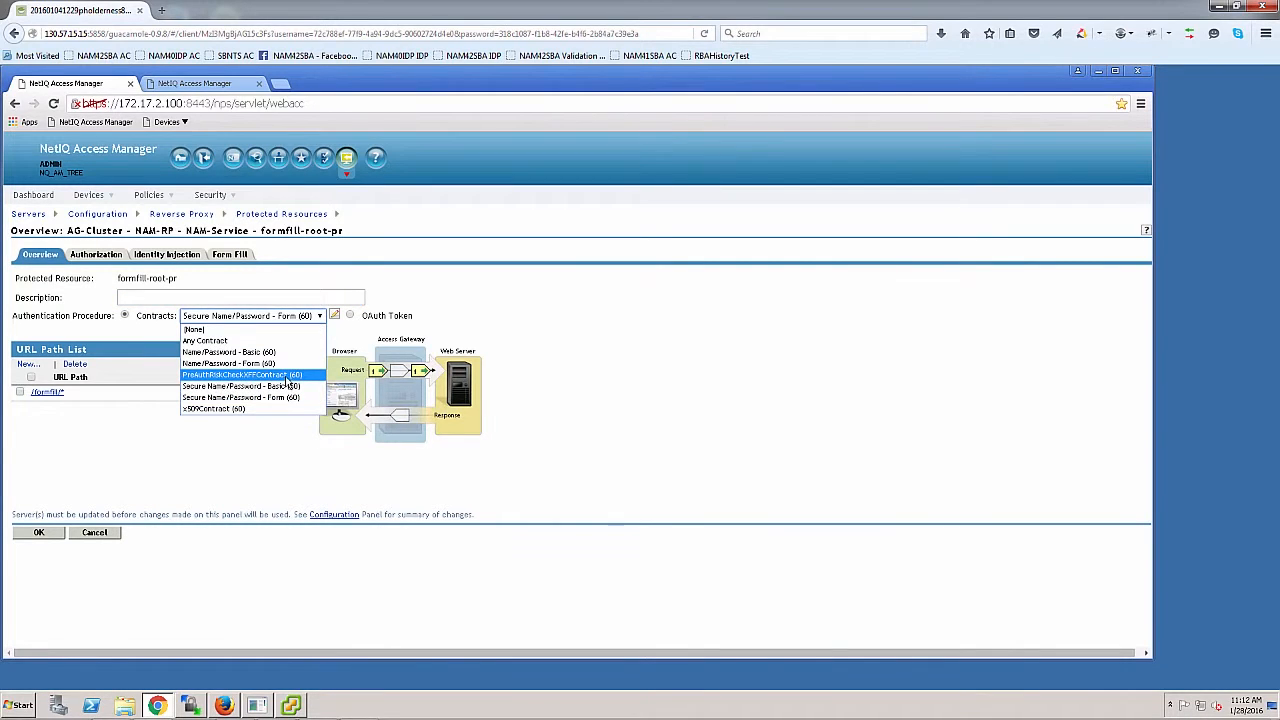
click(240, 375)
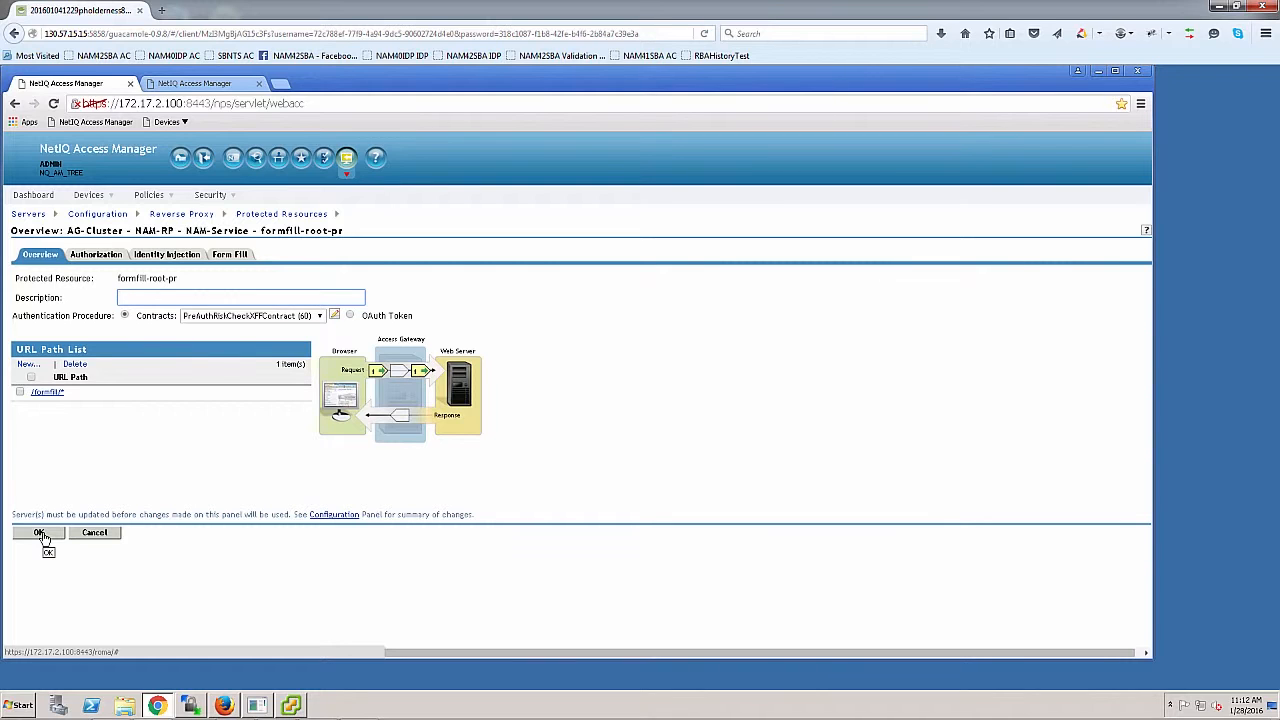
click(39, 532)
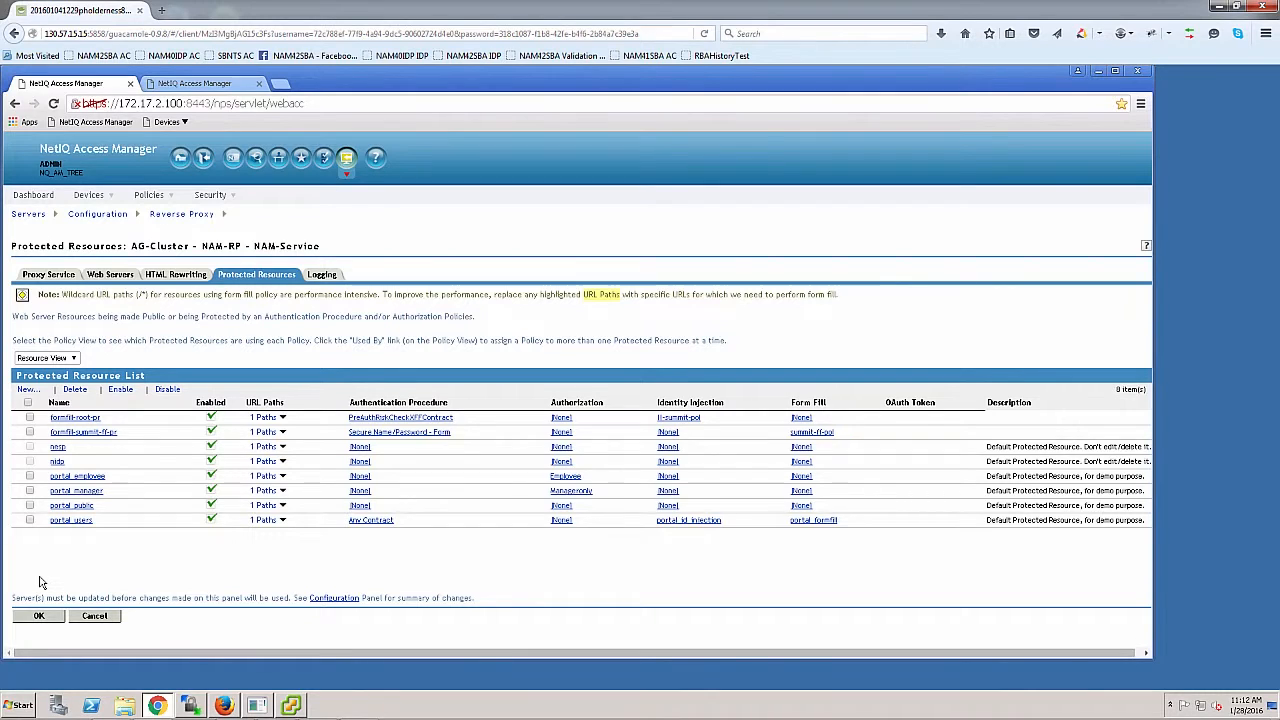
mouse_move(42, 608)
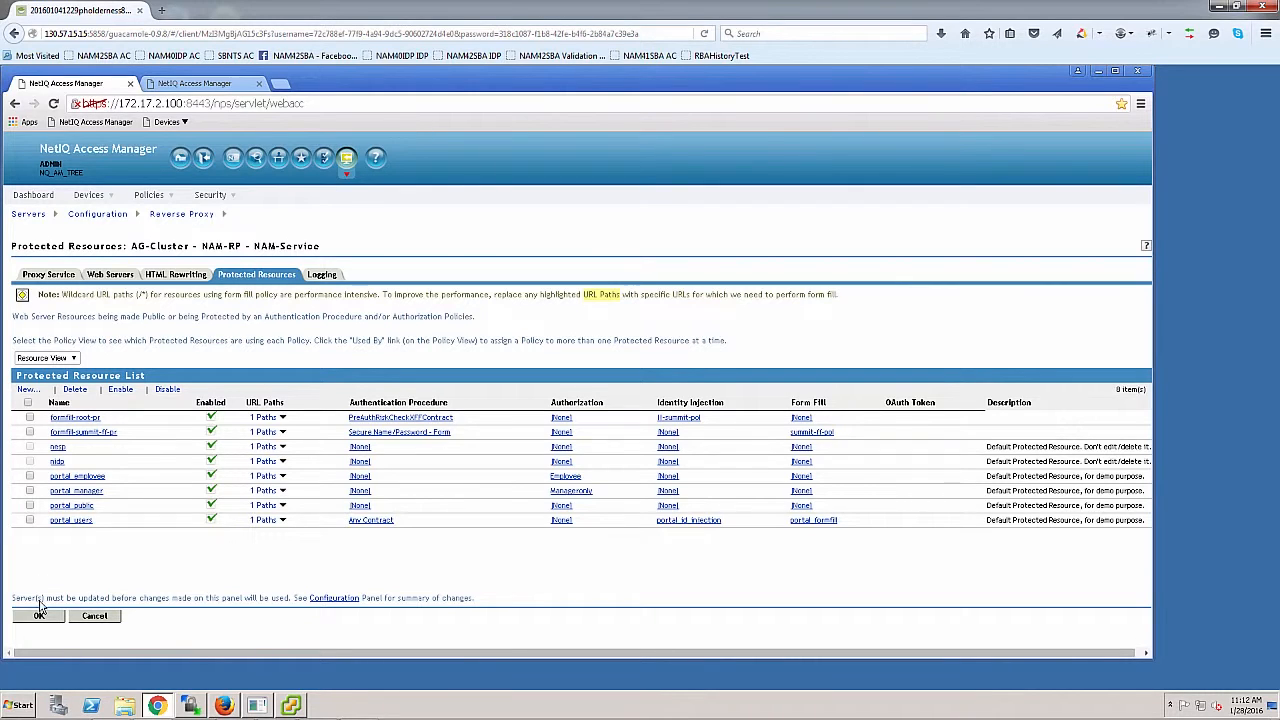
click(38, 615)
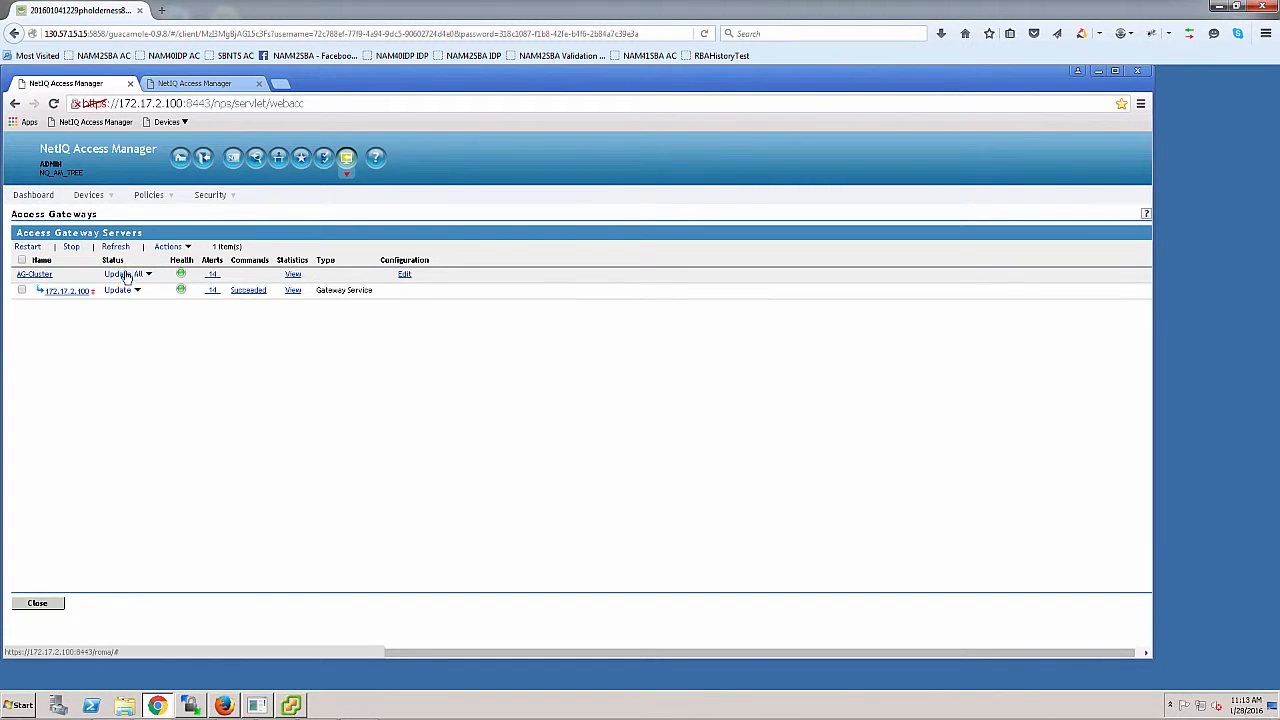
- Run Update All on AG-Cluster with All Configuration selected
click(125, 273)
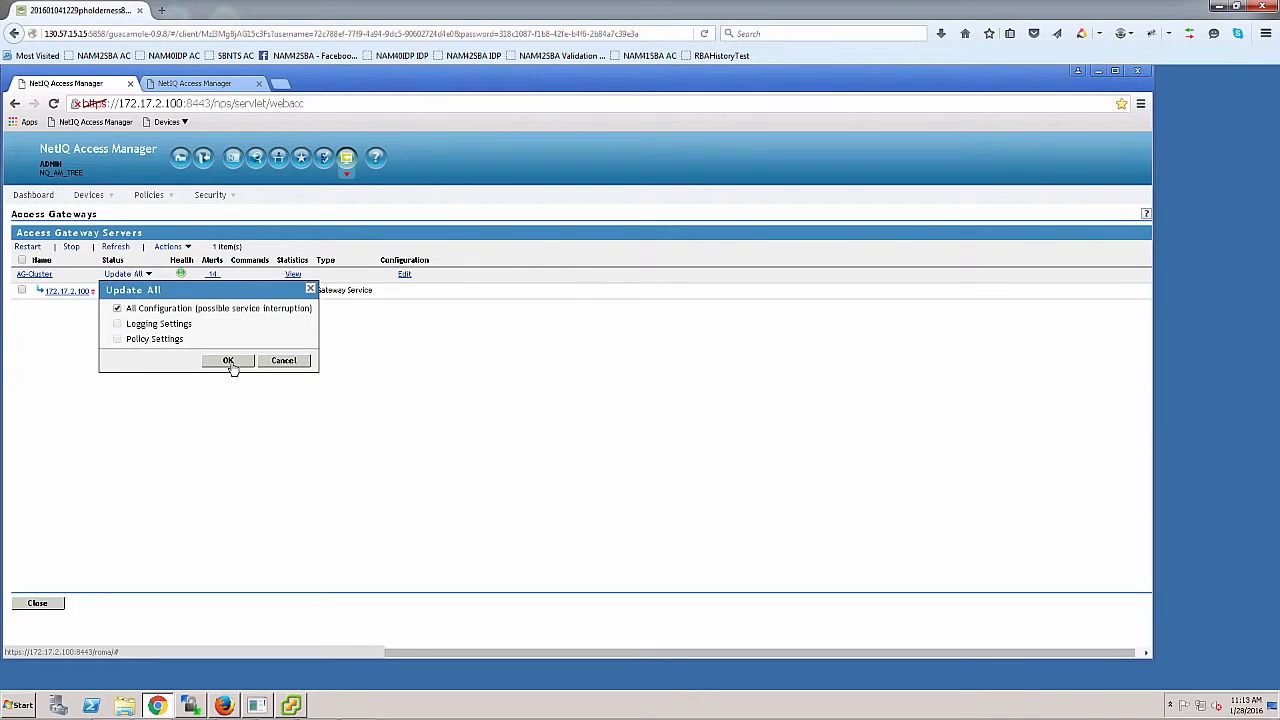
click(227, 360)
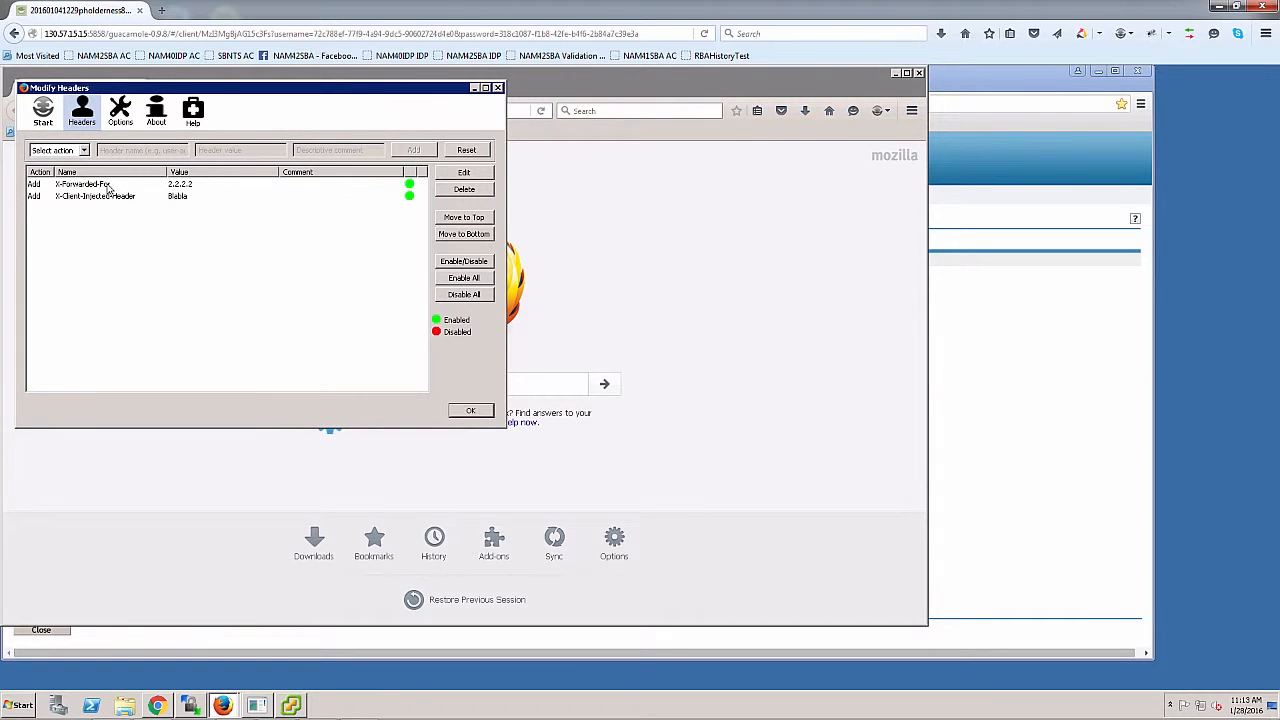
mouse_move(200, 230)
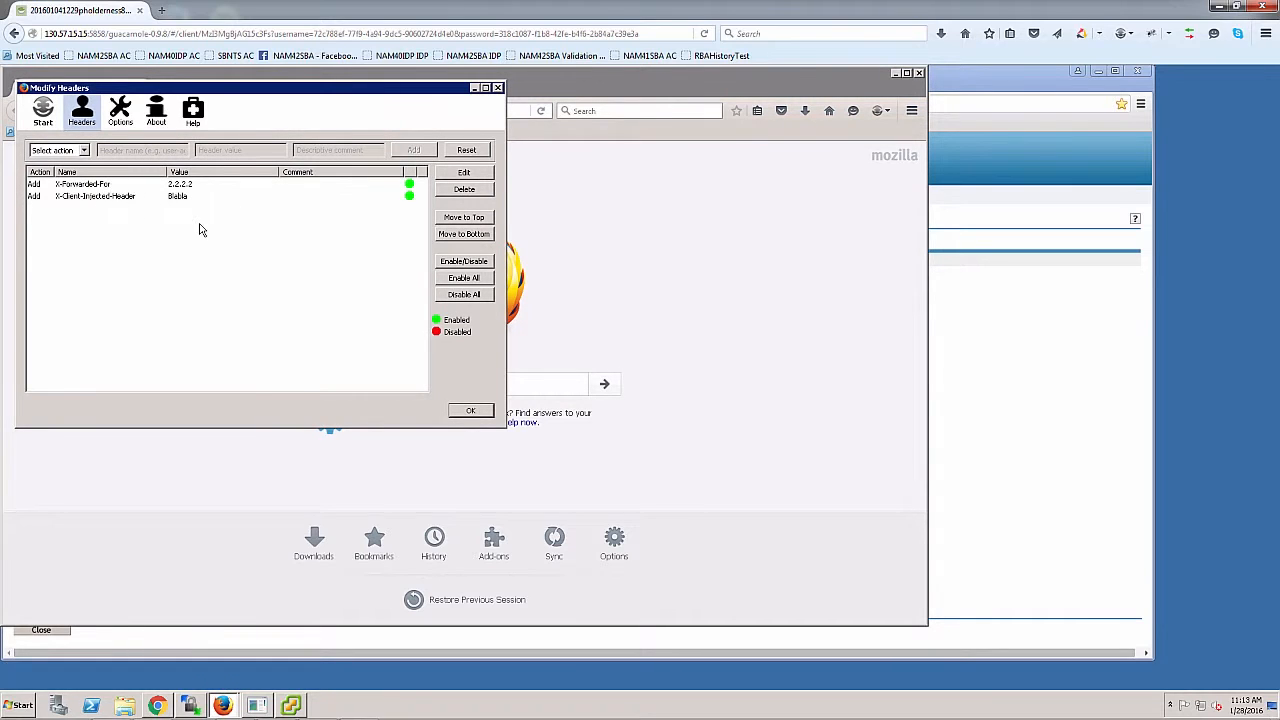
mouse_move(407, 390)
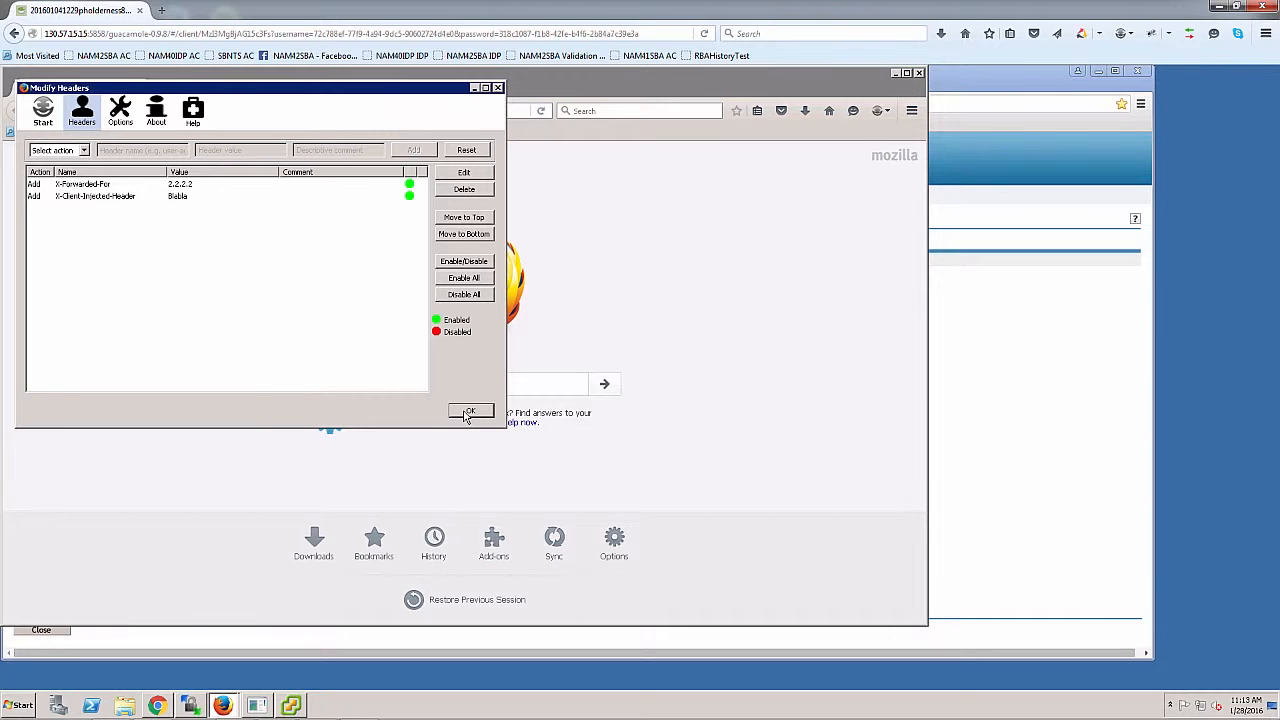
- Close Modify Headers after confirming the X-Forwarded-For 2.2.2.2 and X-Client-Injected-Header rules are enabled
click(470, 411)
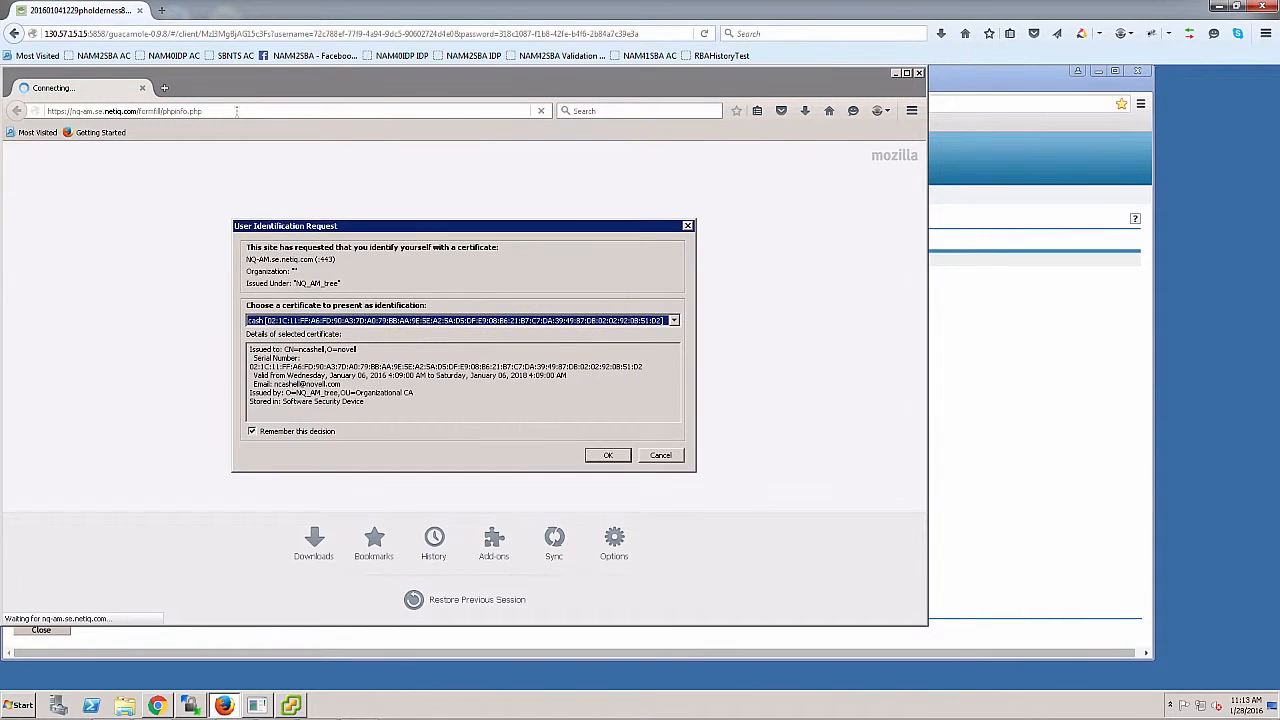
mouse_move(393, 252)
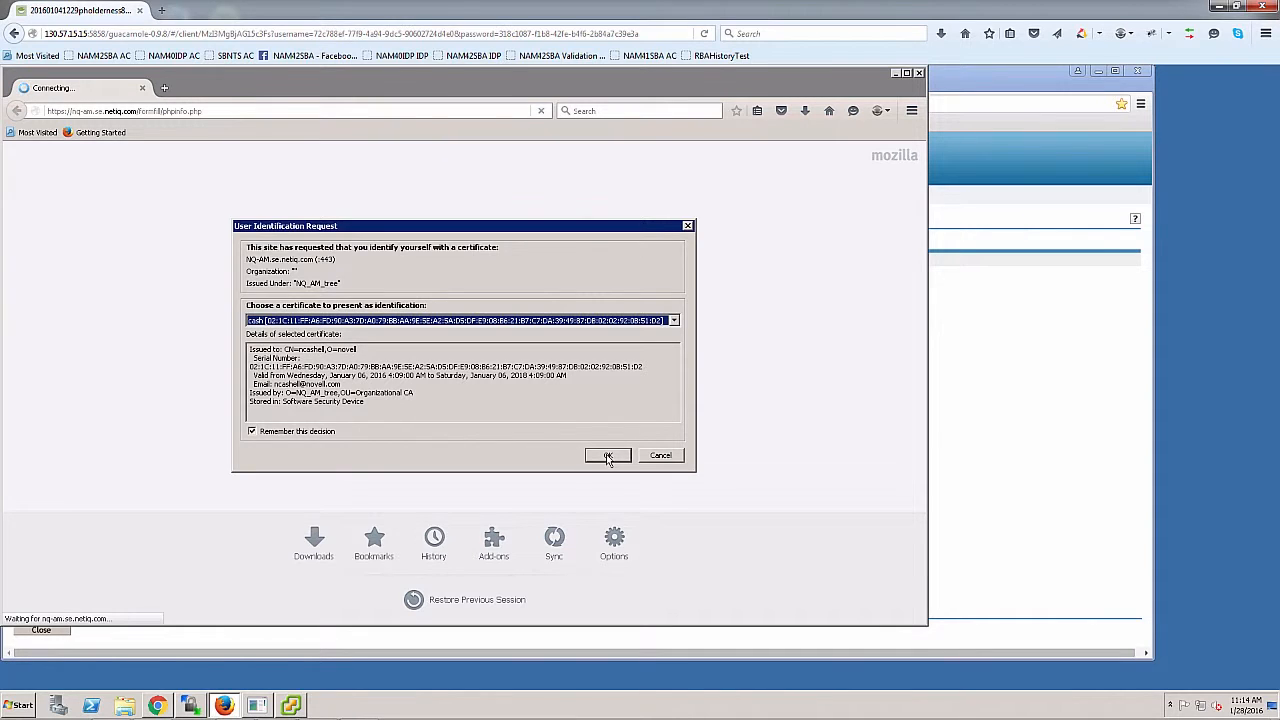
- Present the selected user certificate to the formfill phpinfo page
click(607, 455)
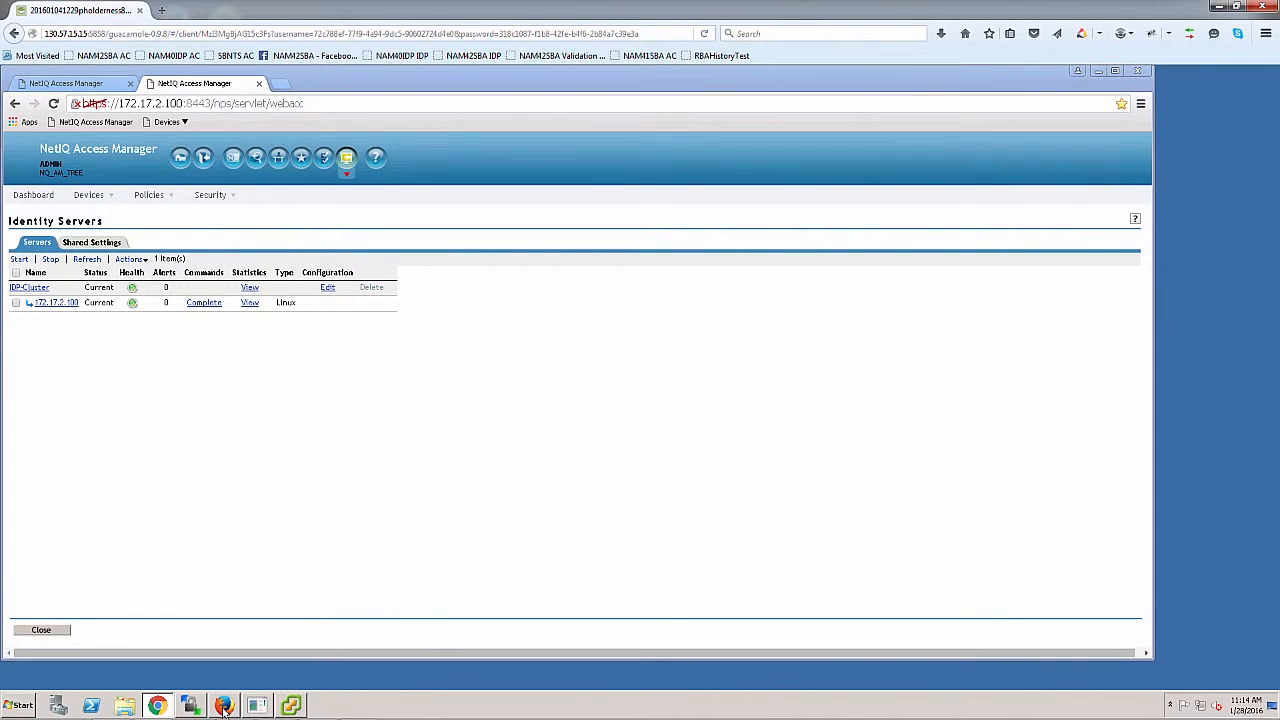
- Restore Firefox and start Modify Headers injecting the X-Forwarded-For and X-Client-Injected-Header headers
click(223, 706)
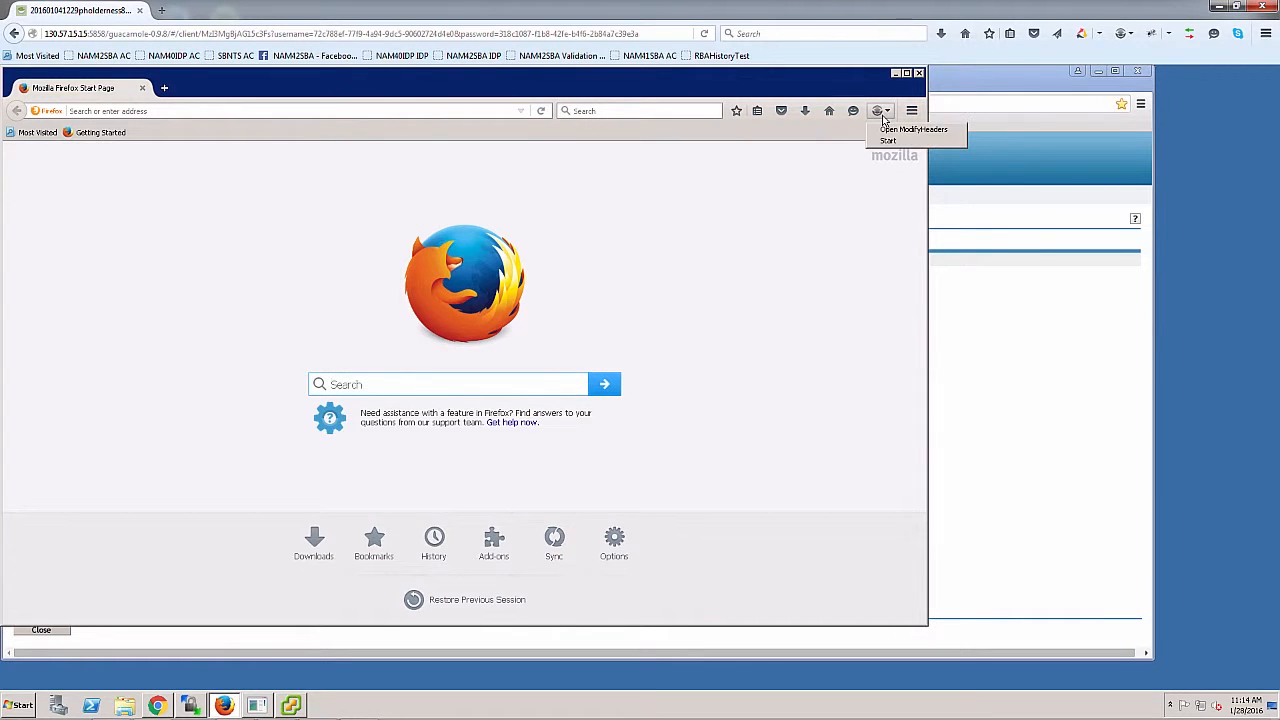
click(913, 129)
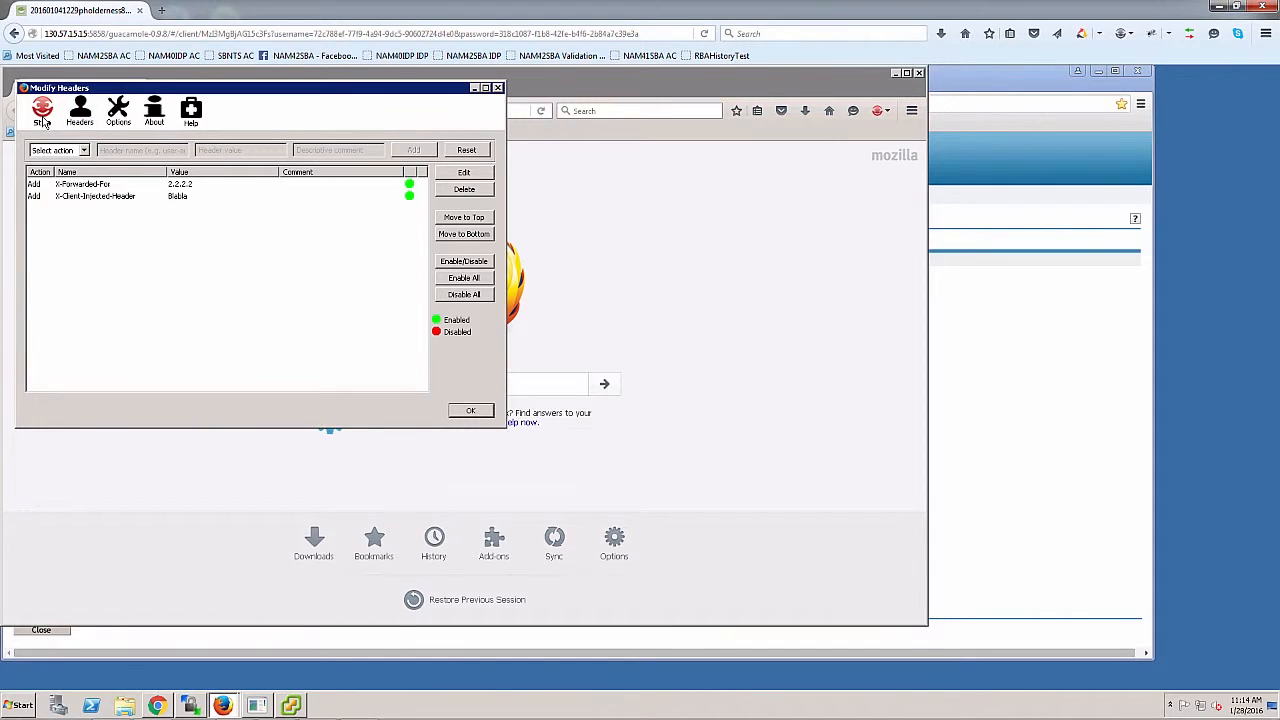
click(42, 110)
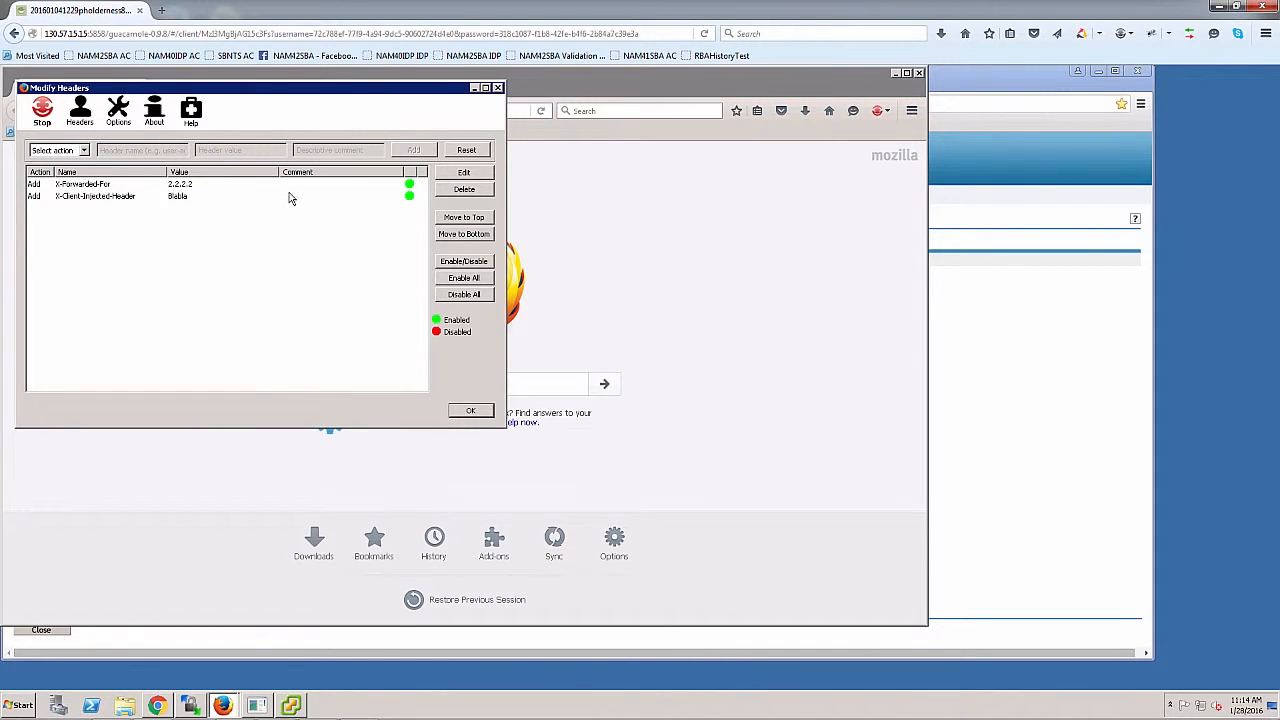
mouse_move(583, 247)
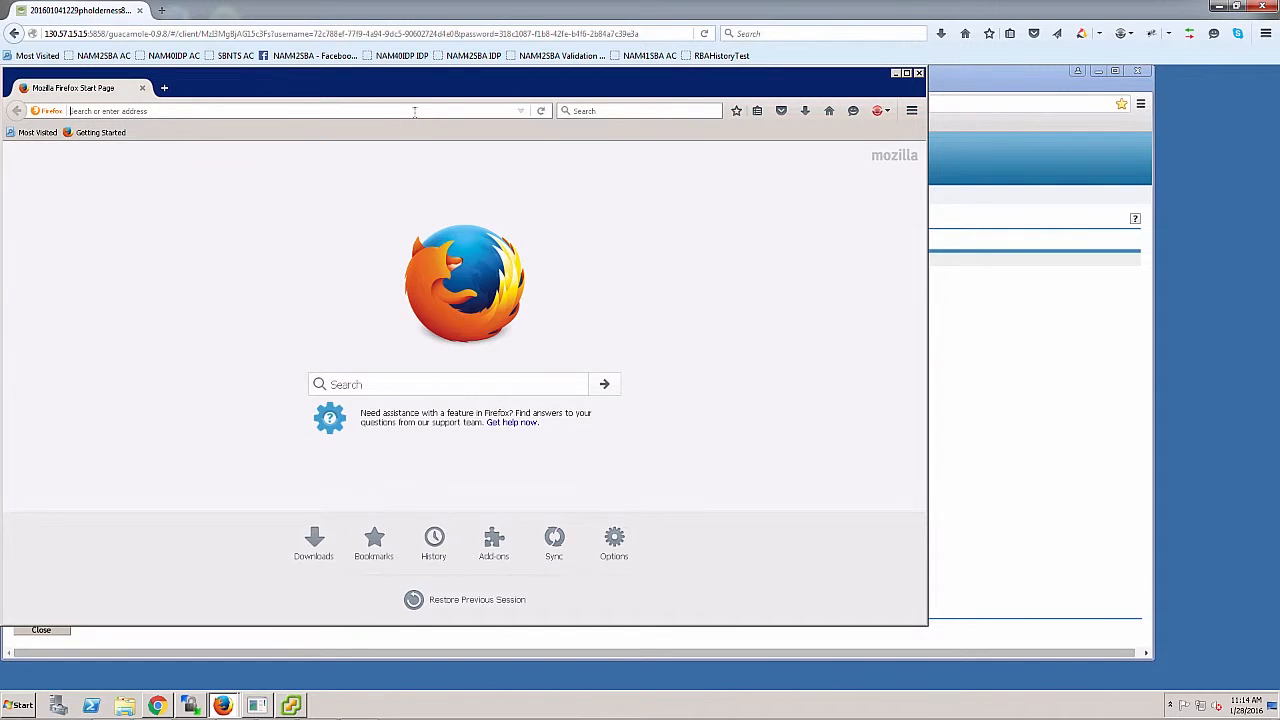
- Browse to nq-am.se.netiq.com and sign in with username and password
text(nq-am.se.netiq.com/)
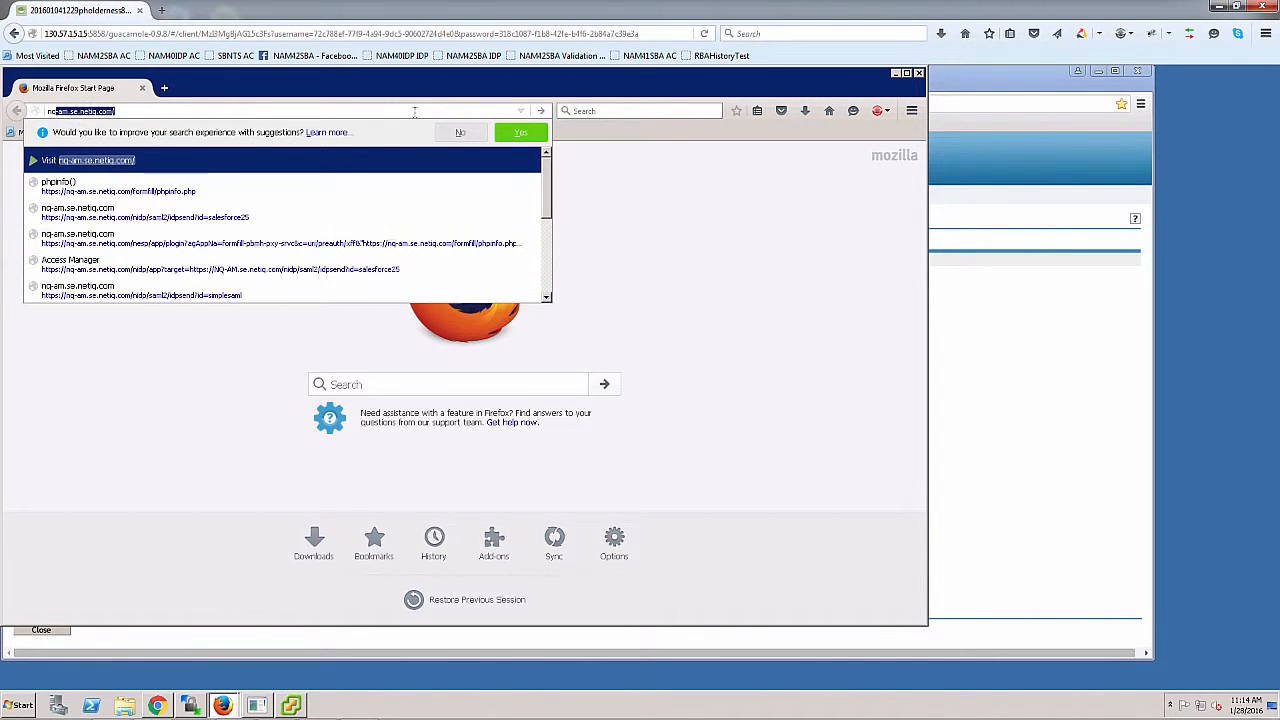
mouse_move(225, 193)
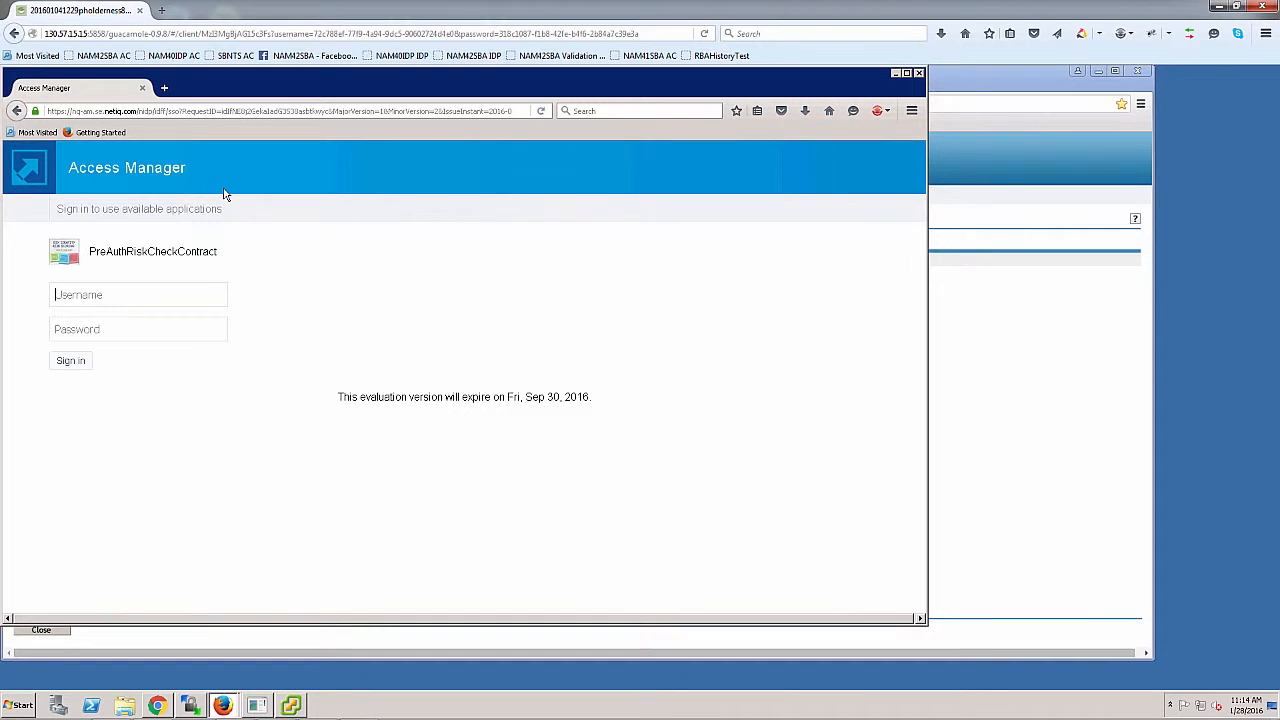
text(r)
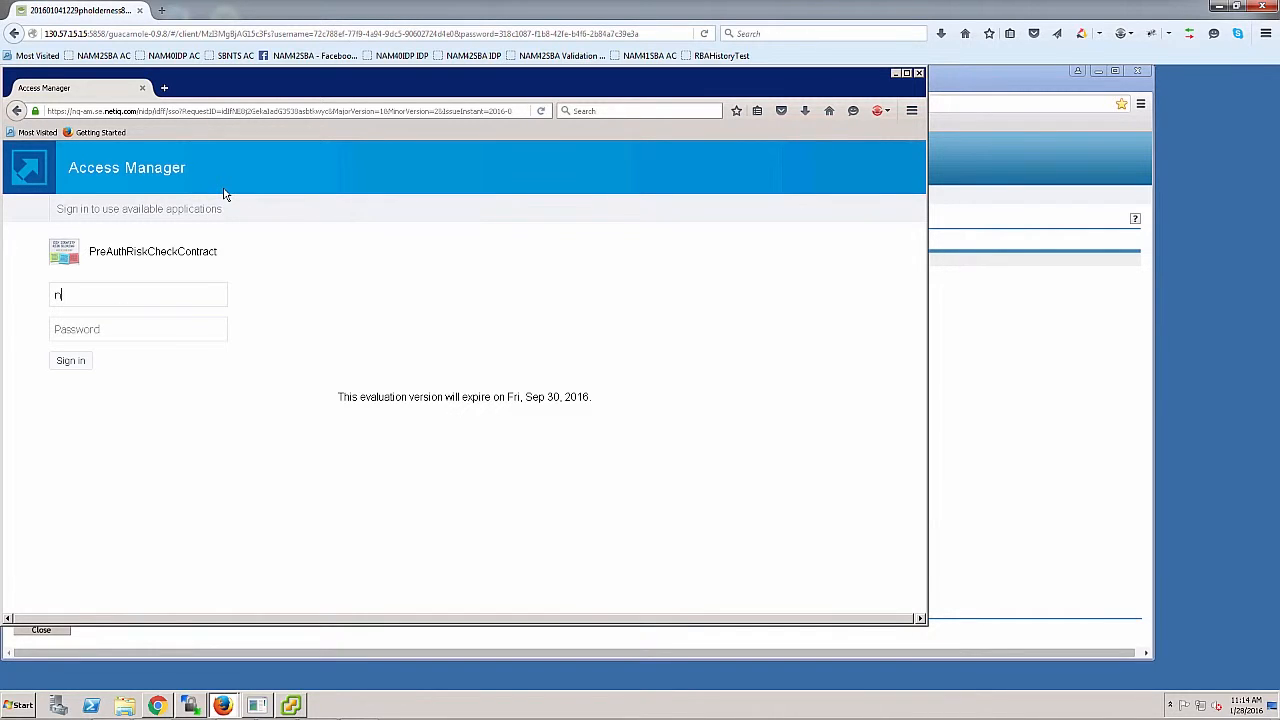
text(ncashell)
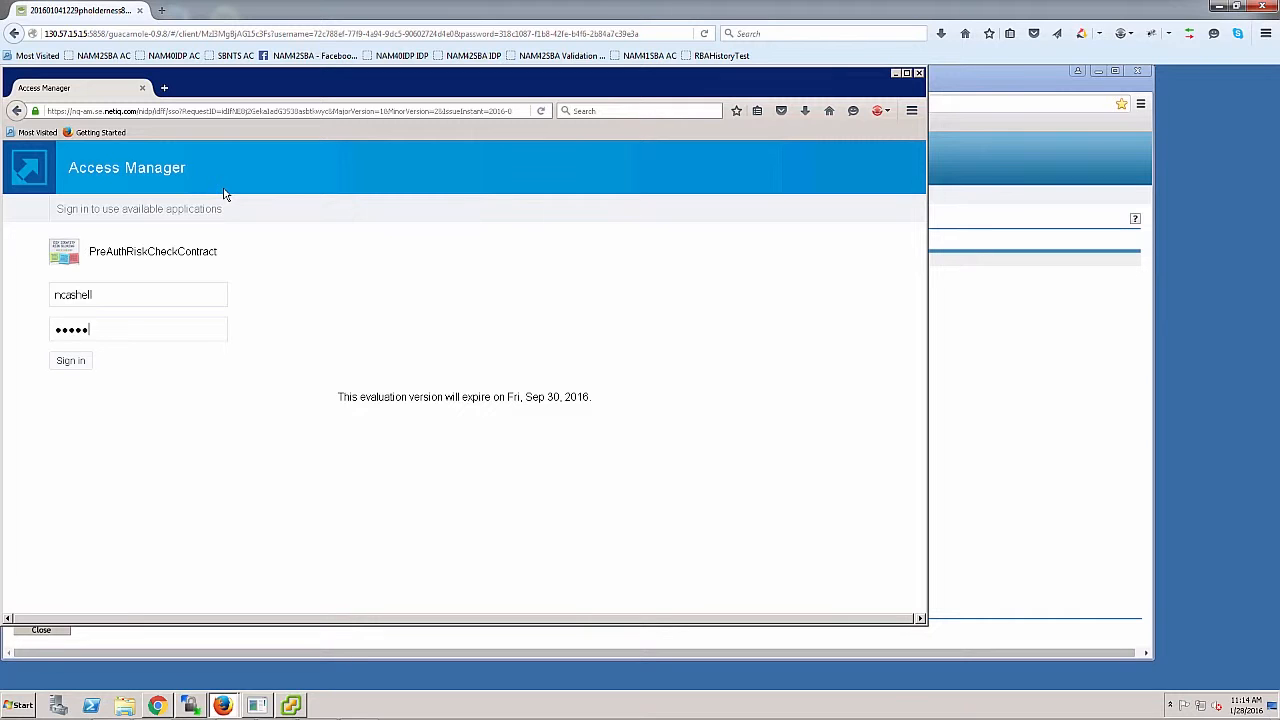
click(70, 360)
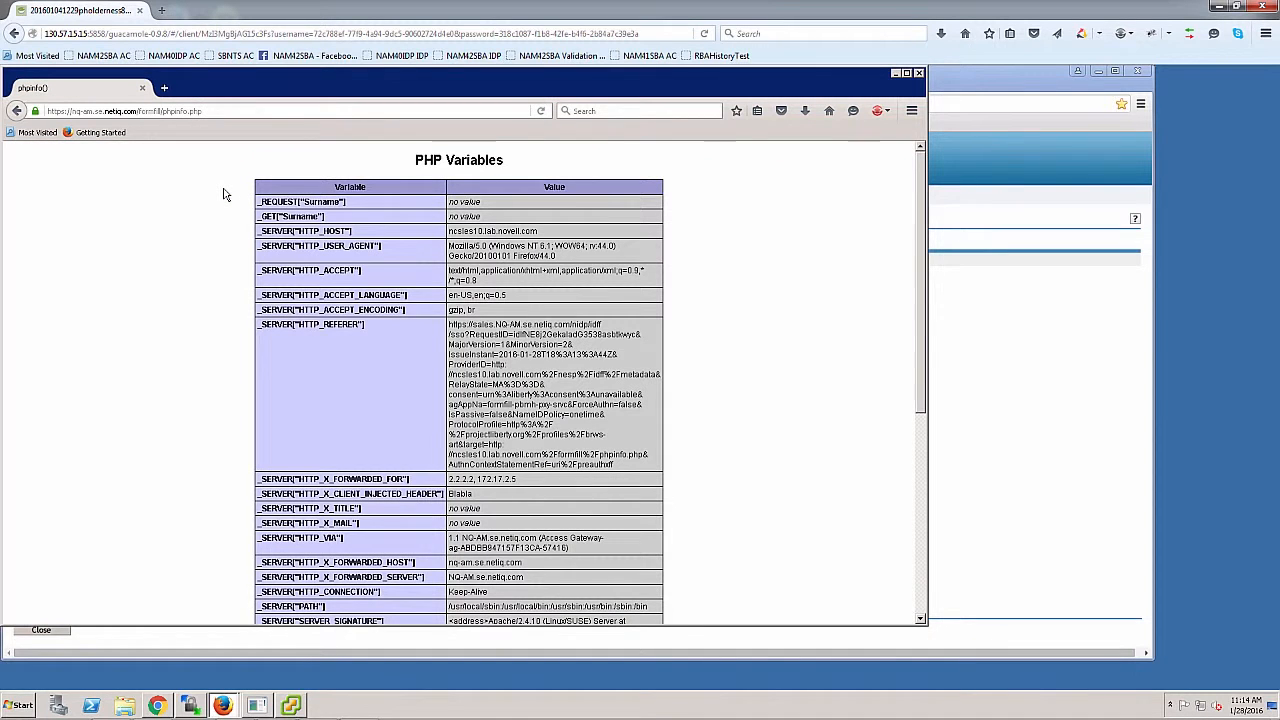